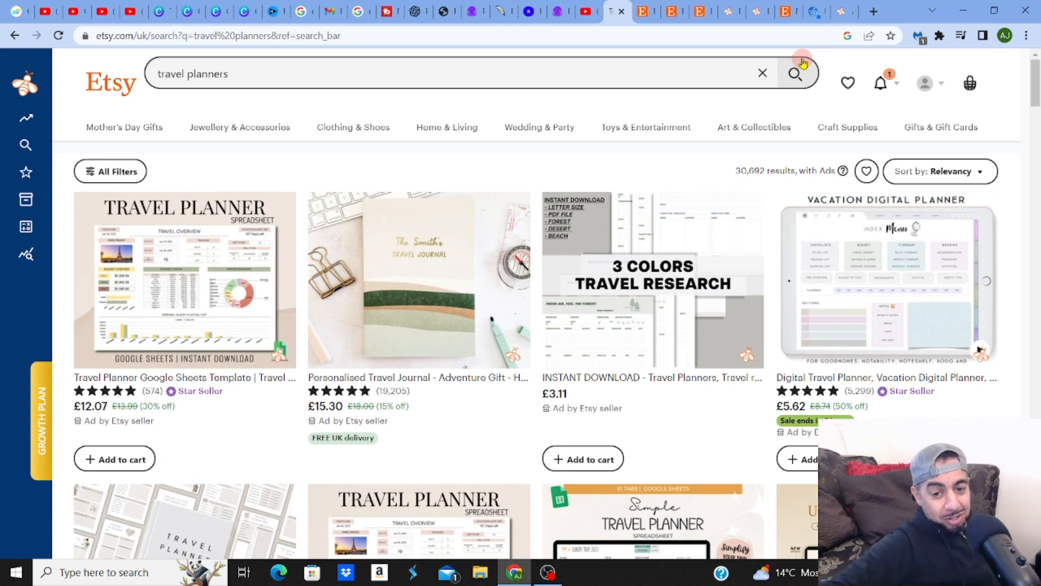
mouse_move(350, 105)
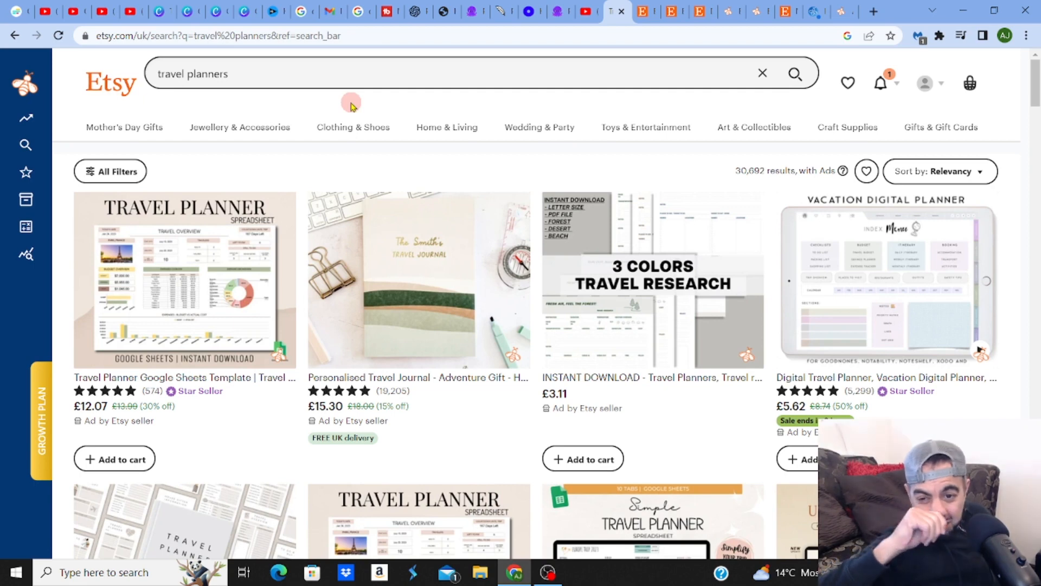
mouse_move(736, 170)
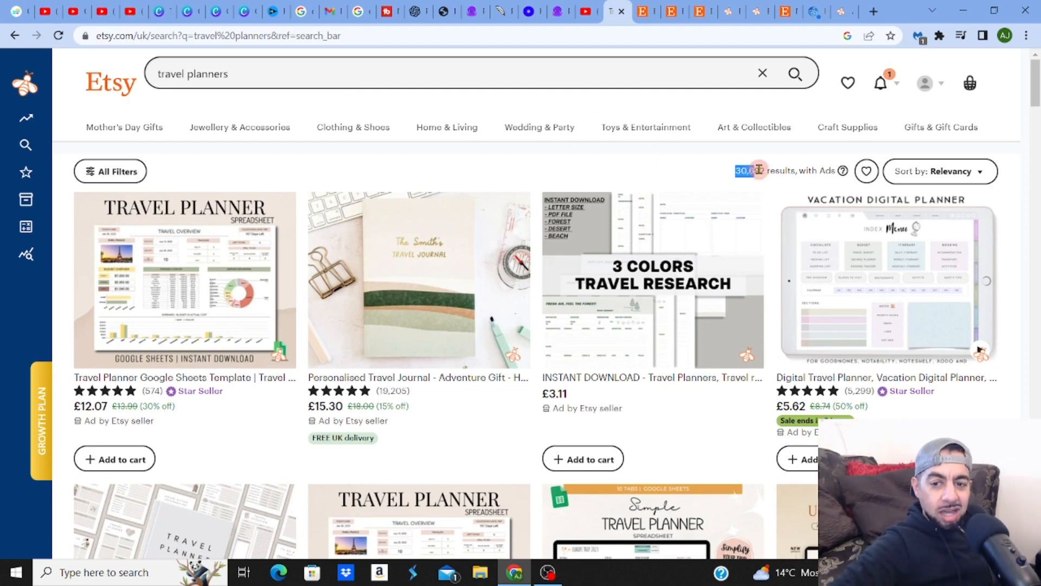
mouse_move(697, 171)
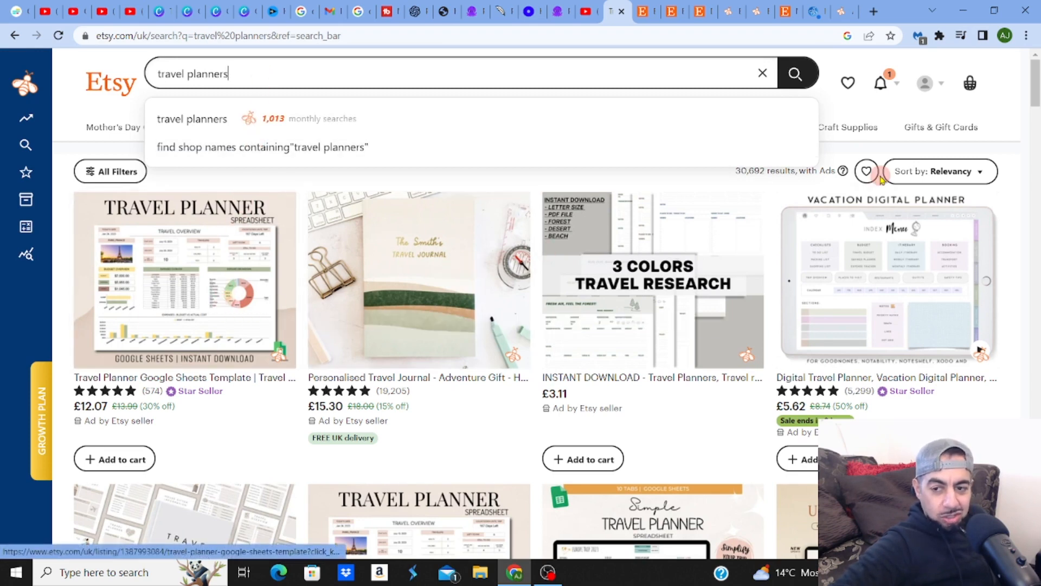
Run Product Analytics on the 63 listings from the travel planners search
scroll(down, 3)
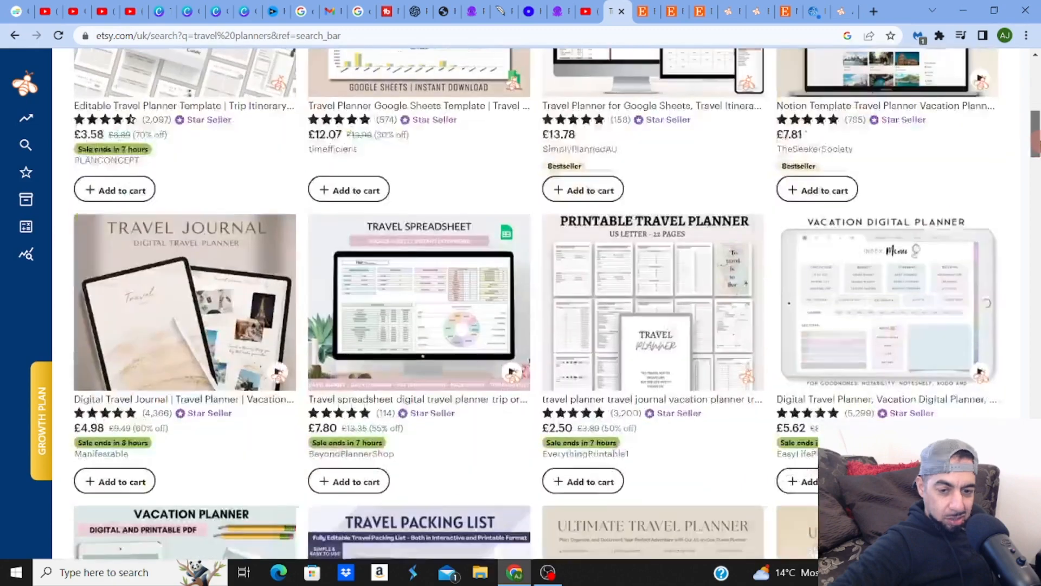
scroll(up, 3)
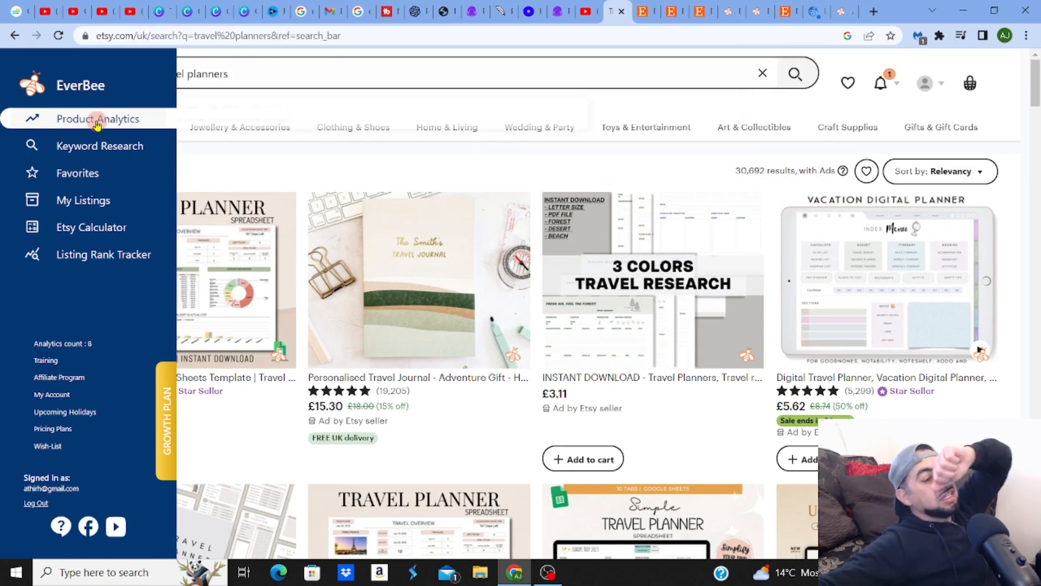
click(96, 119)
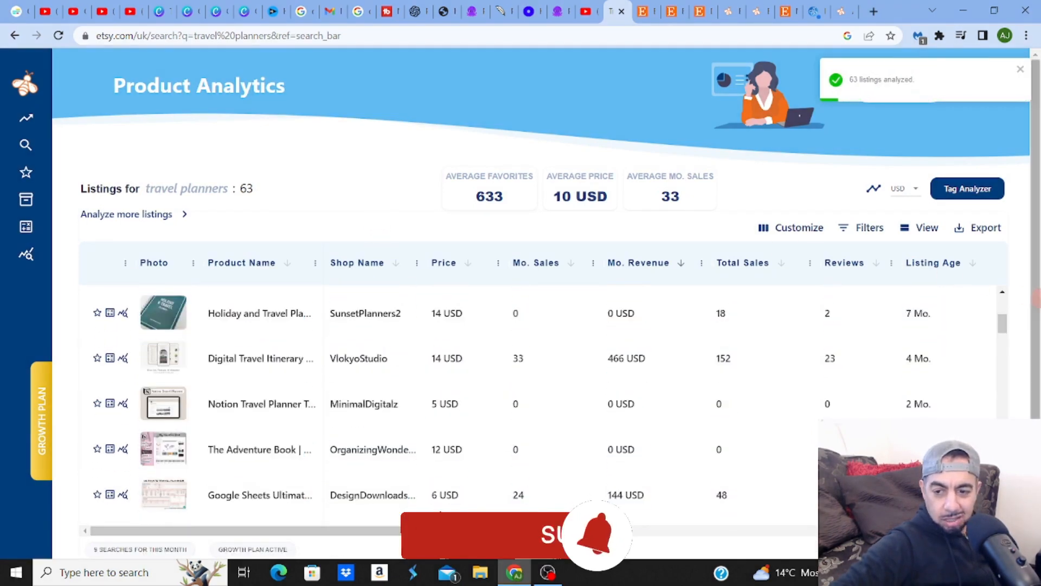
scroll(down, 3)
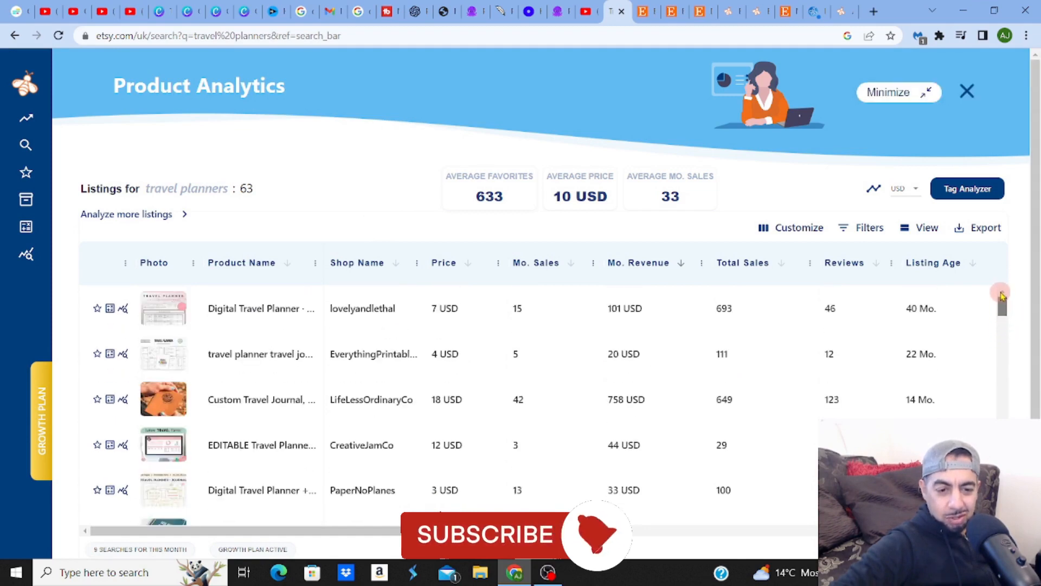
mouse_move(649, 288)
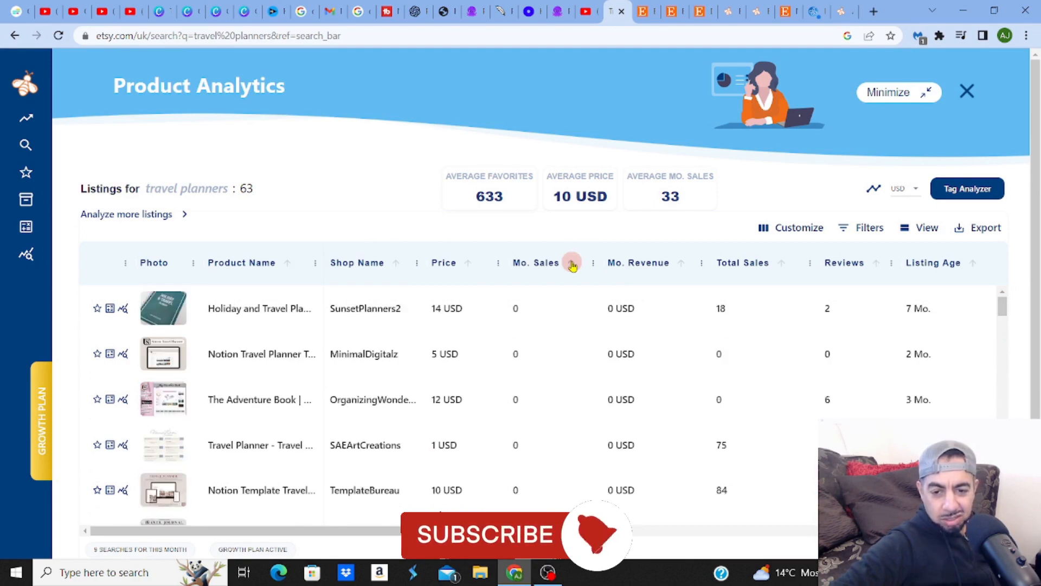
Rank the listings by monthly revenue, highest first, putting OptimumPlanners on top
click(638, 263)
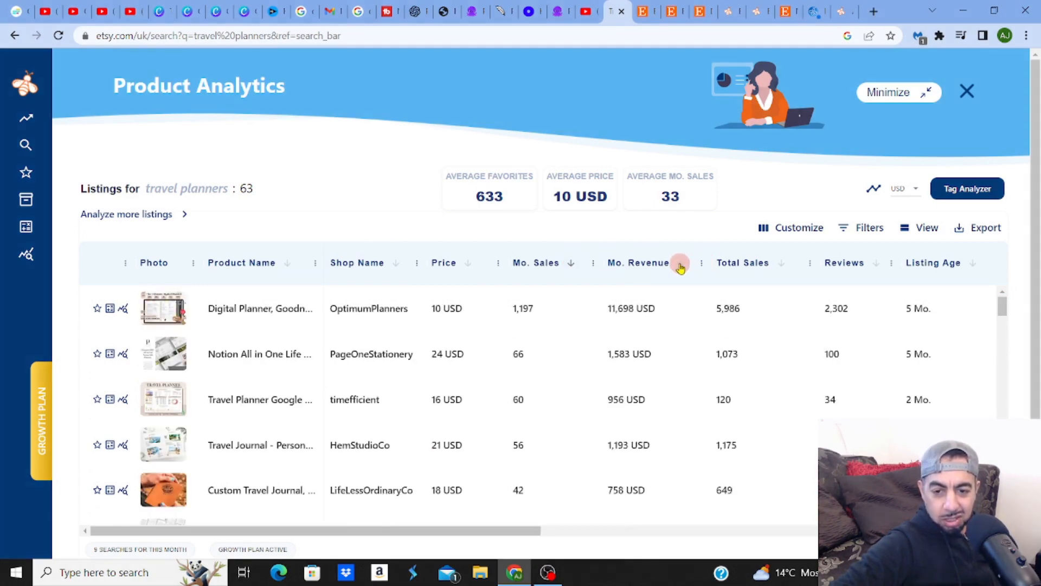
click(679, 262)
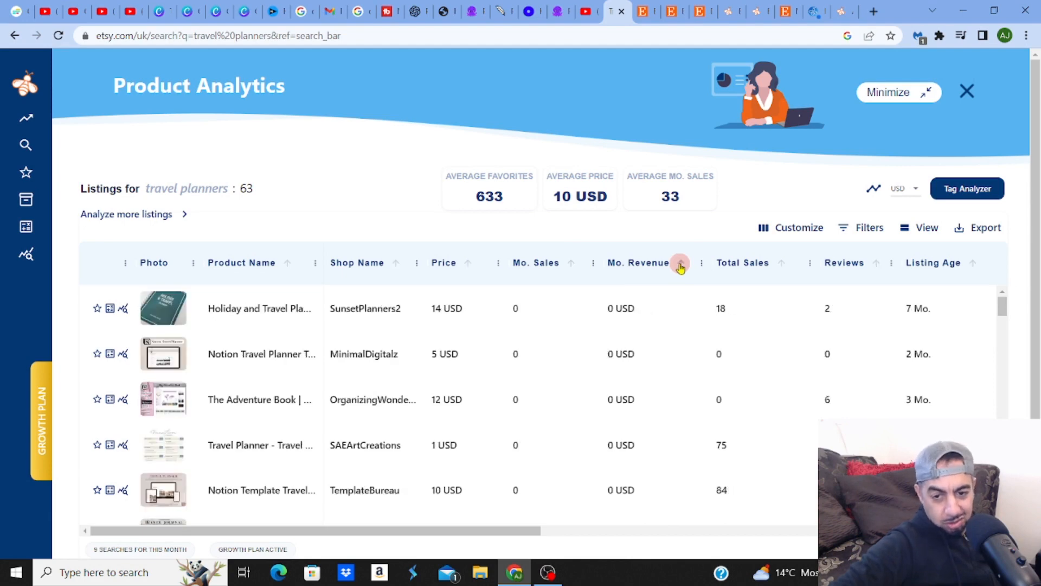
click(679, 263)
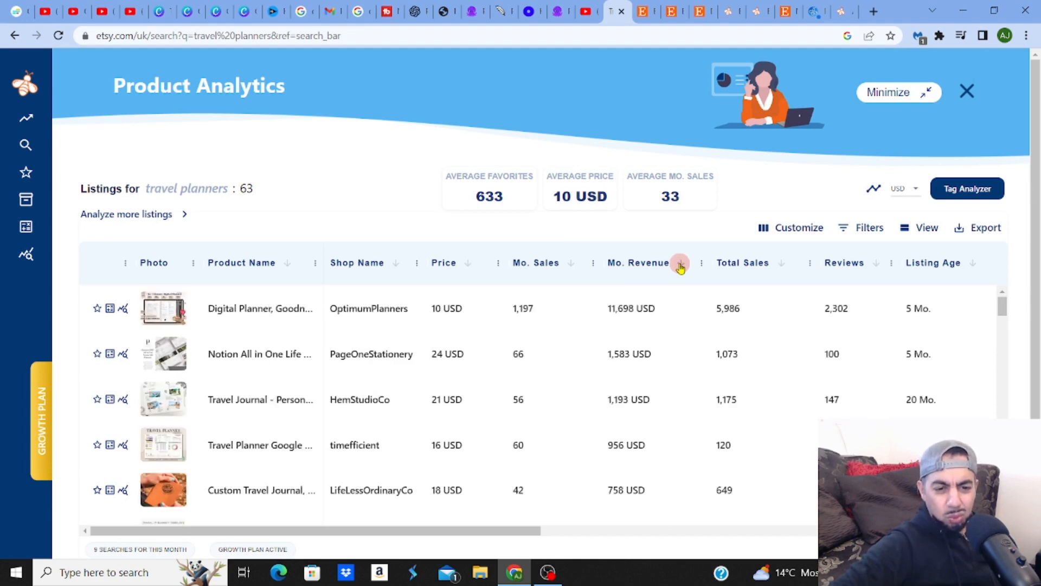
mouse_move(504, 465)
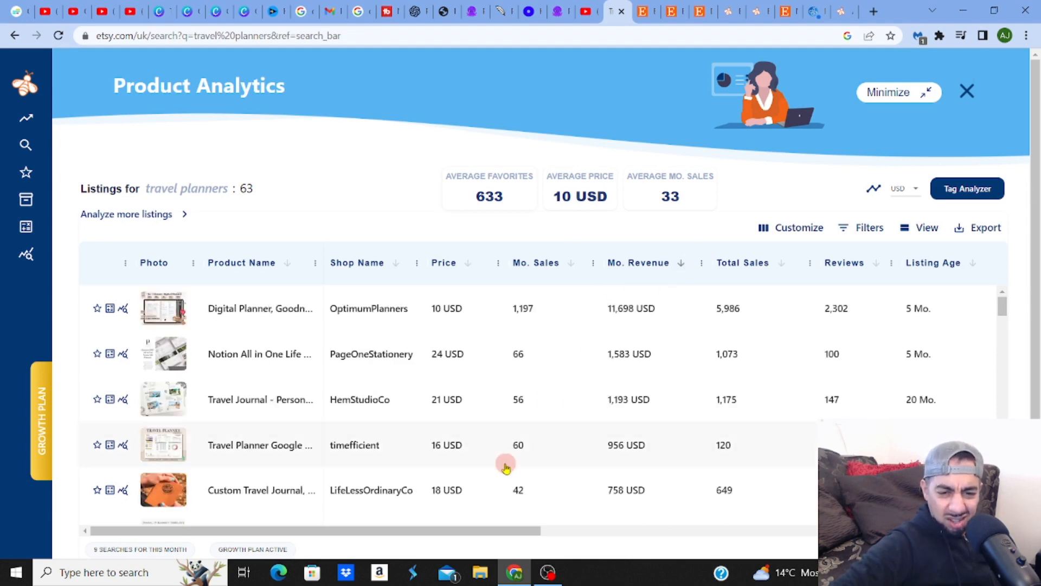
mouse_move(604, 419)
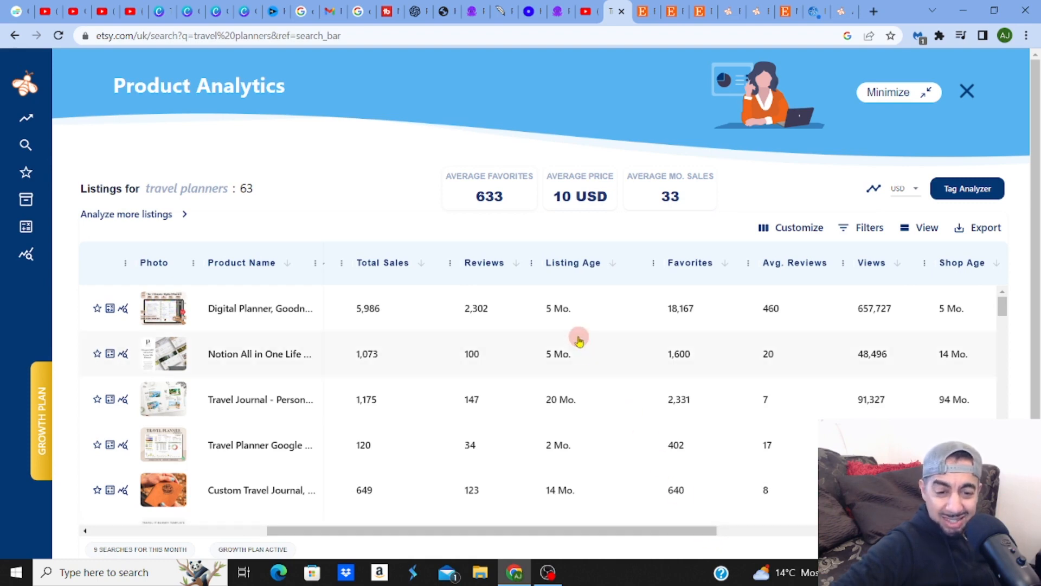
mouse_move(564, 312)
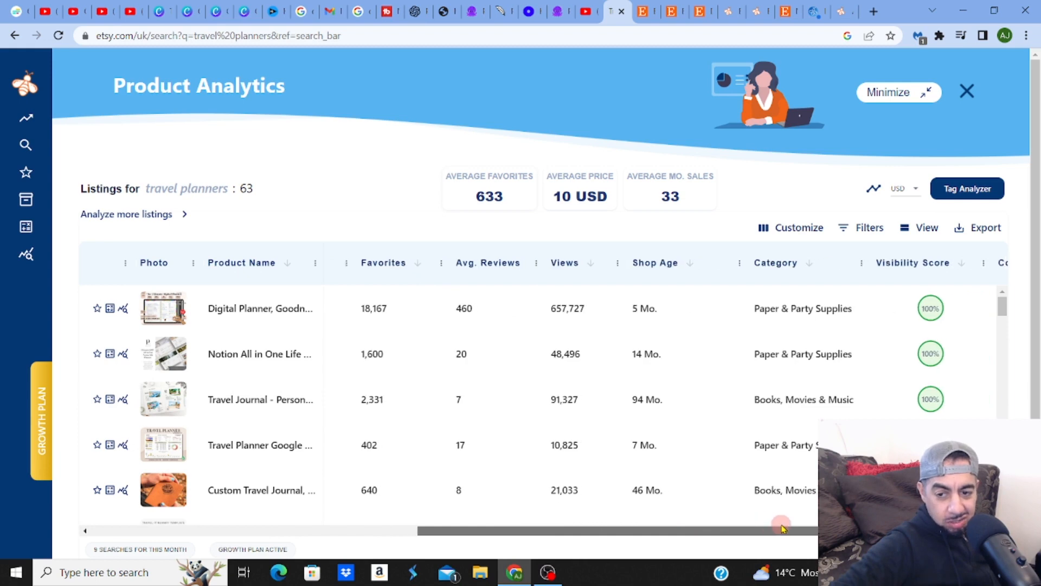
Review the table's further columns and view OptimumPlanners' Ultimate Digital Planner on Etsy
scroll(right, 3)
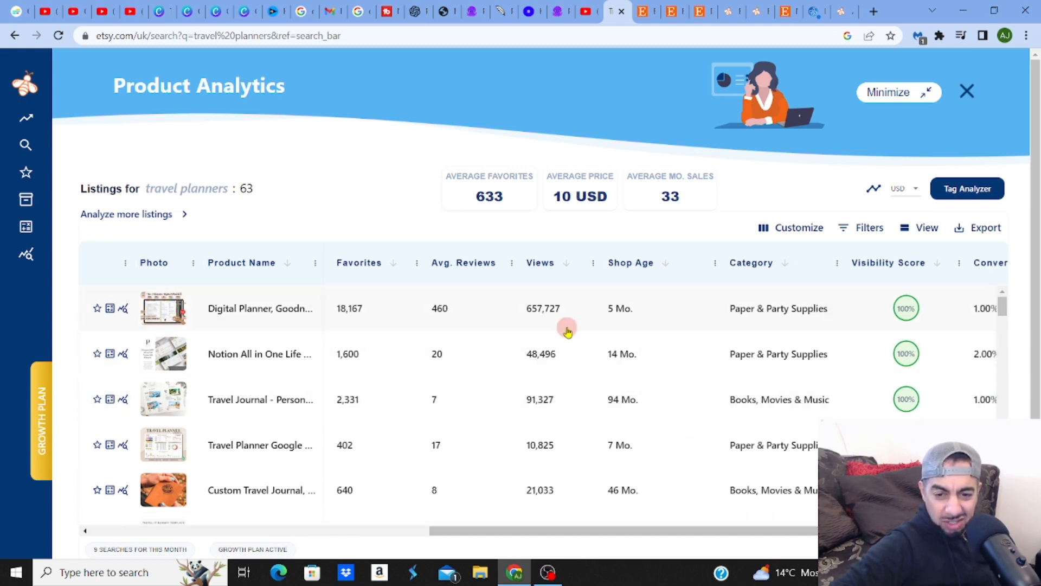
scroll(right, 3)
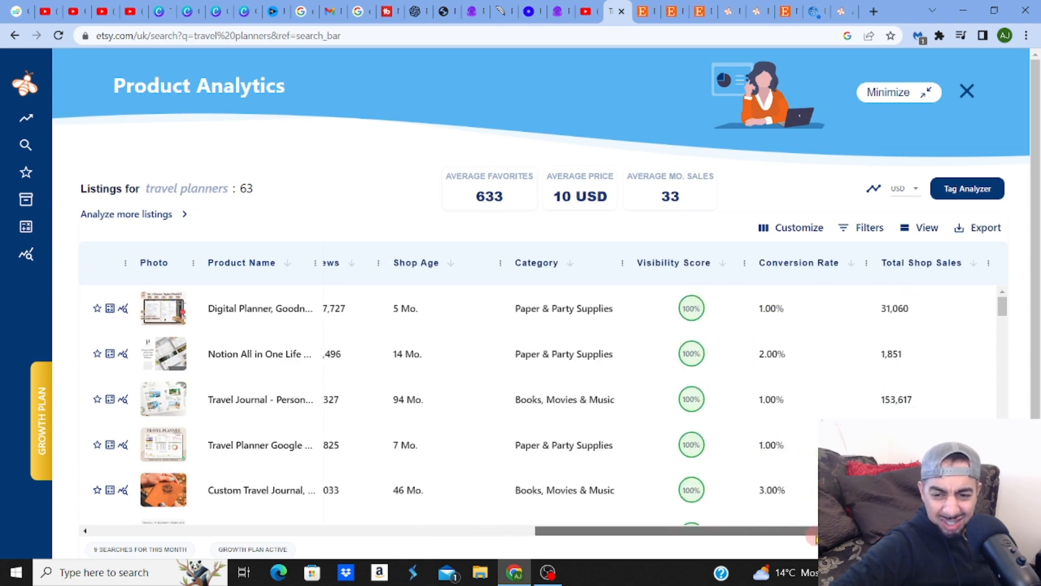
mouse_move(776, 315)
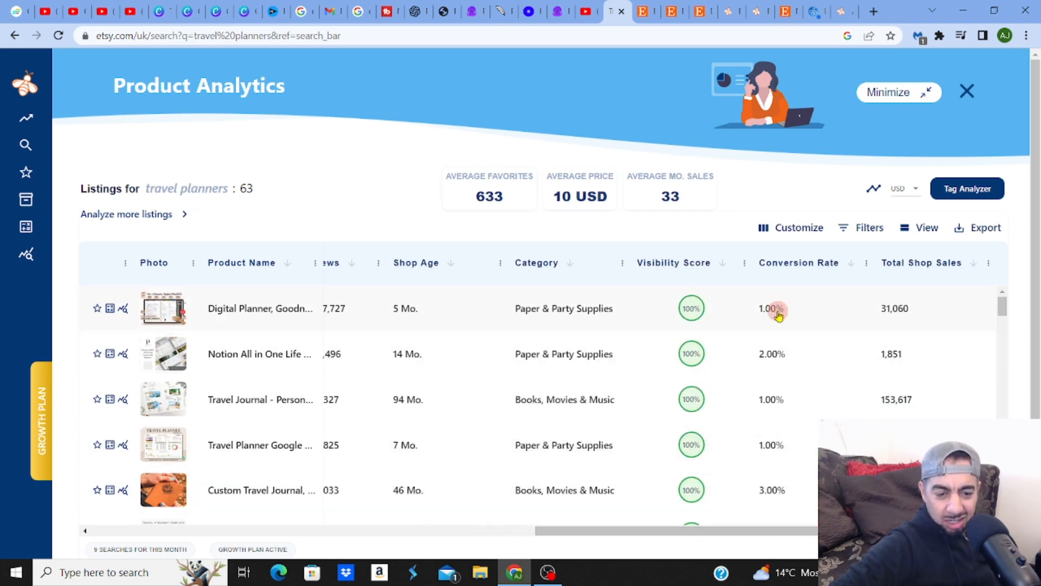
mouse_move(754, 530)
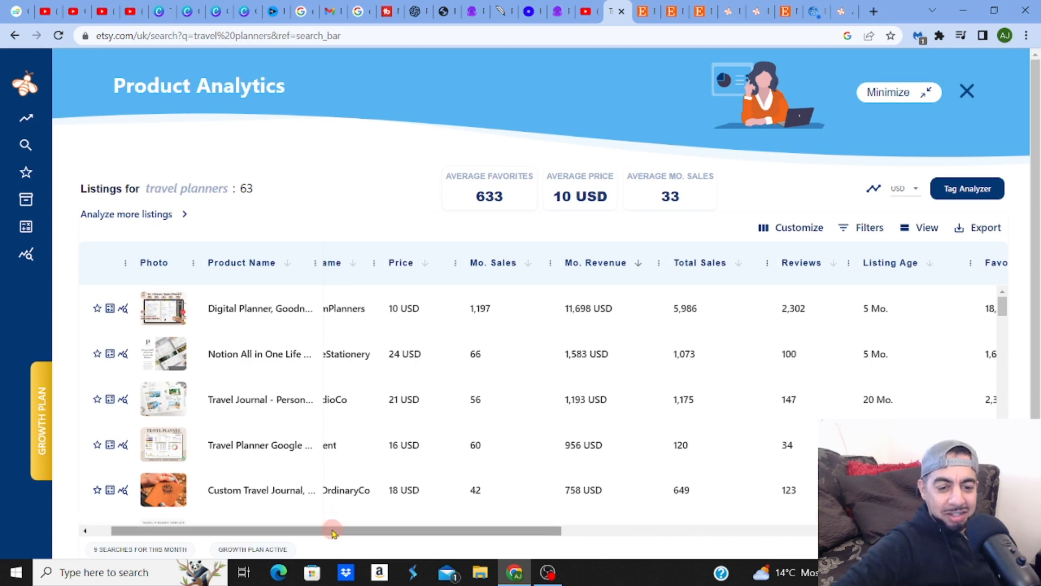
scroll(left, 3)
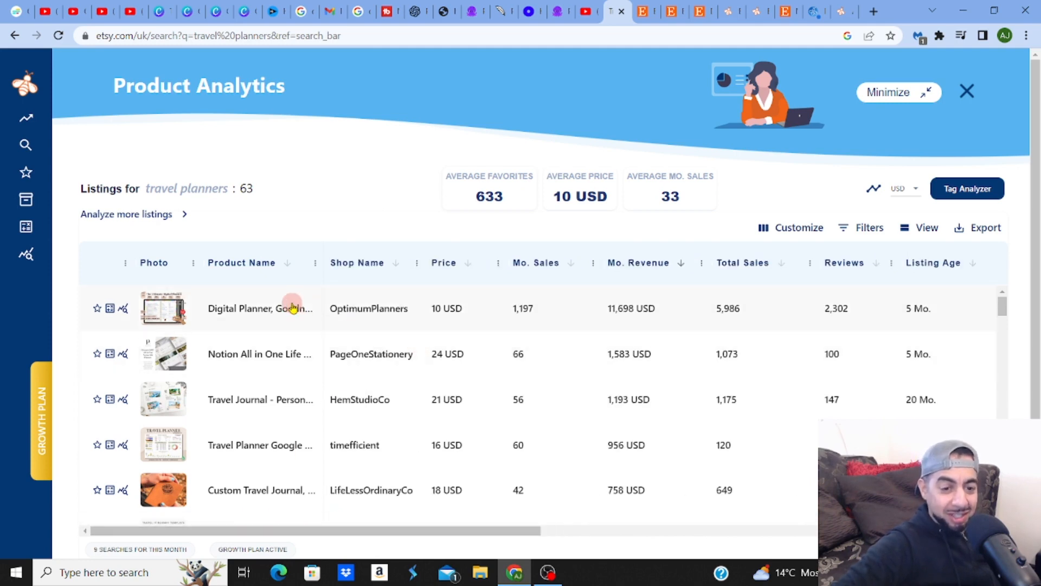
mouse_move(578, 303)
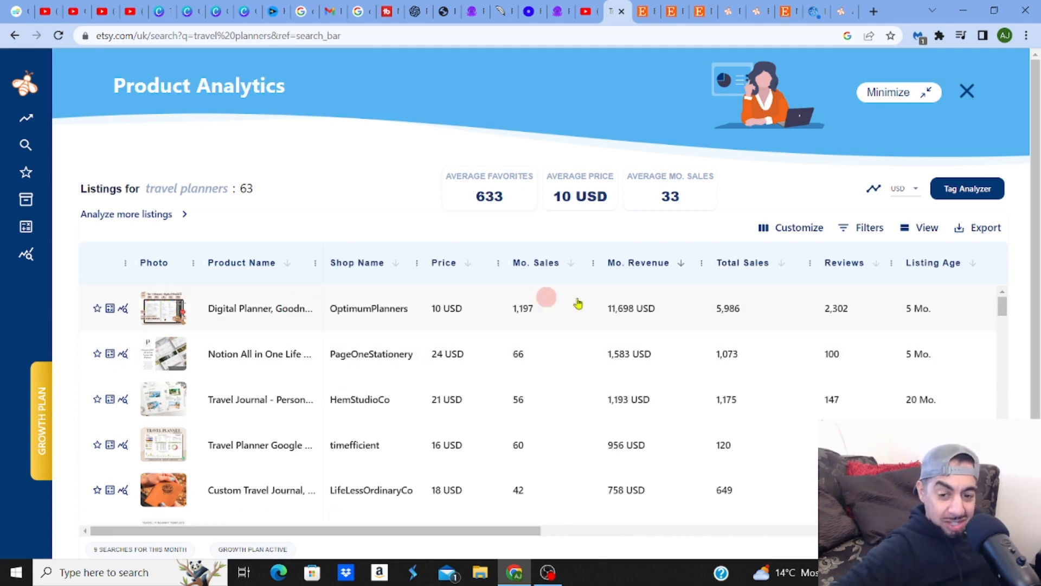
mouse_move(599, 326)
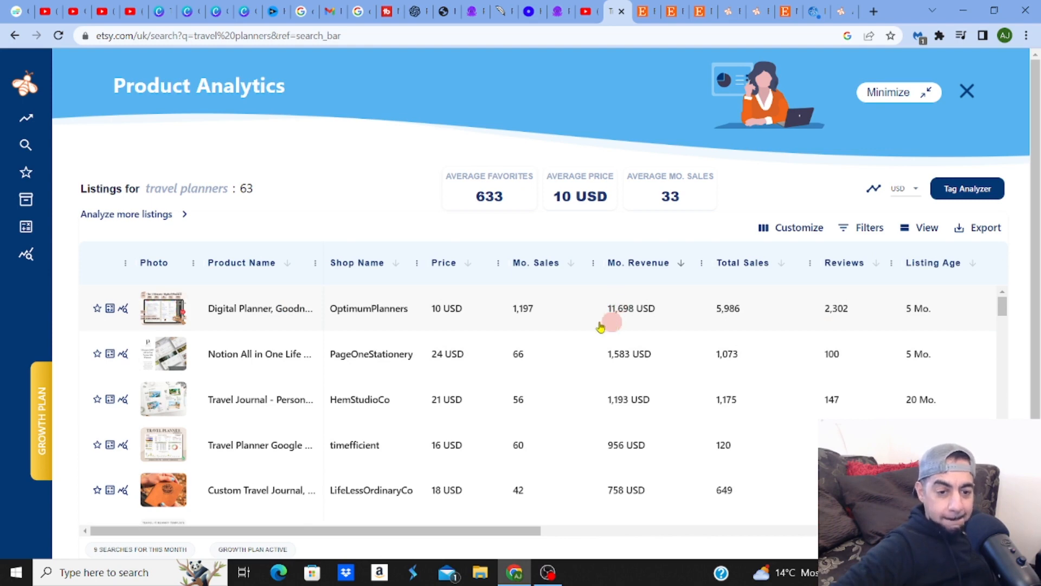
mouse_move(163, 308)
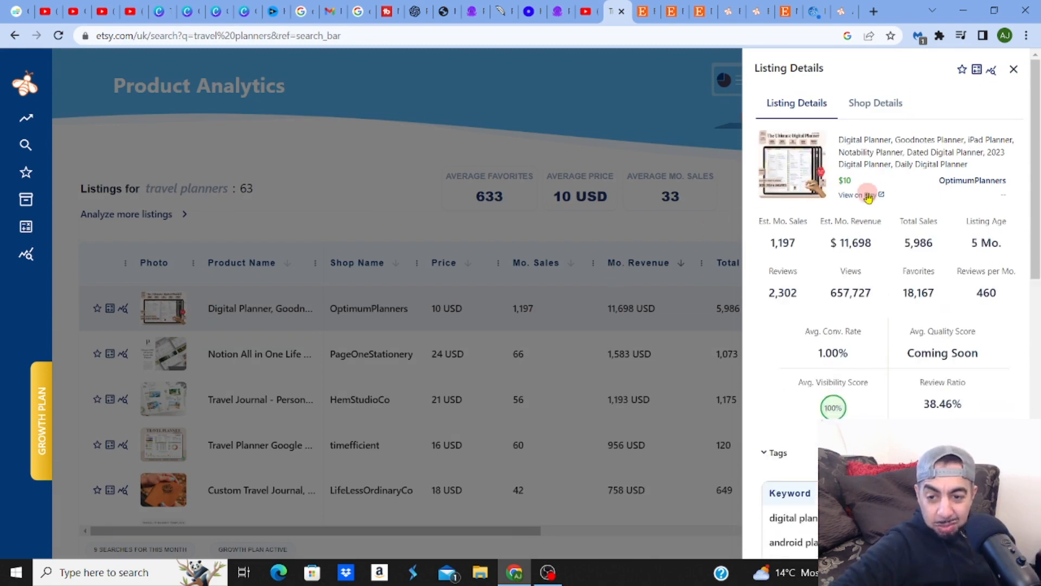
click(857, 194)
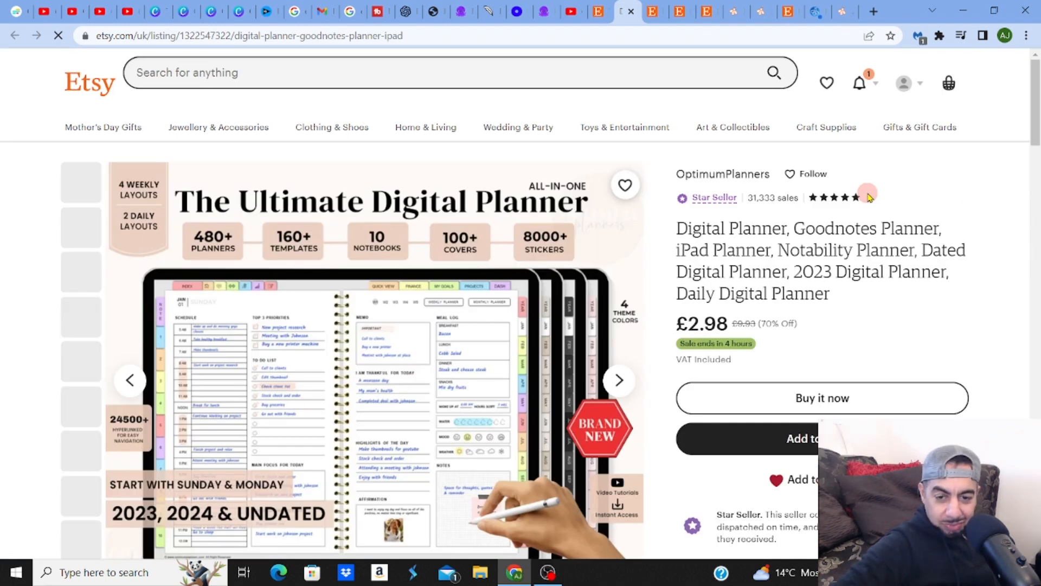
Browse the OptimumPlanners listing's reviews and description down the page
scroll(down, 3)
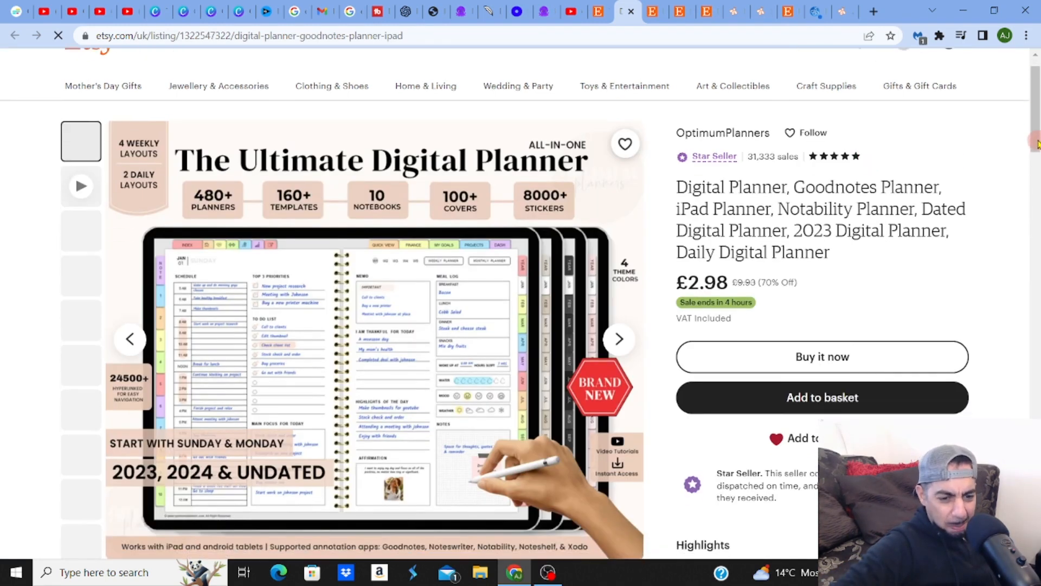
scroll(down, 3)
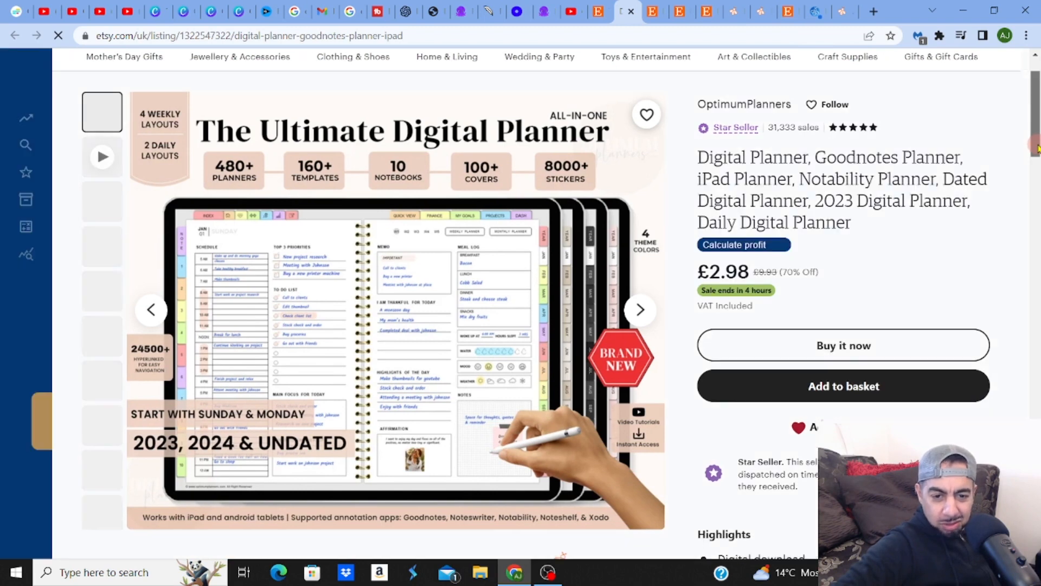
scroll(up, 3)
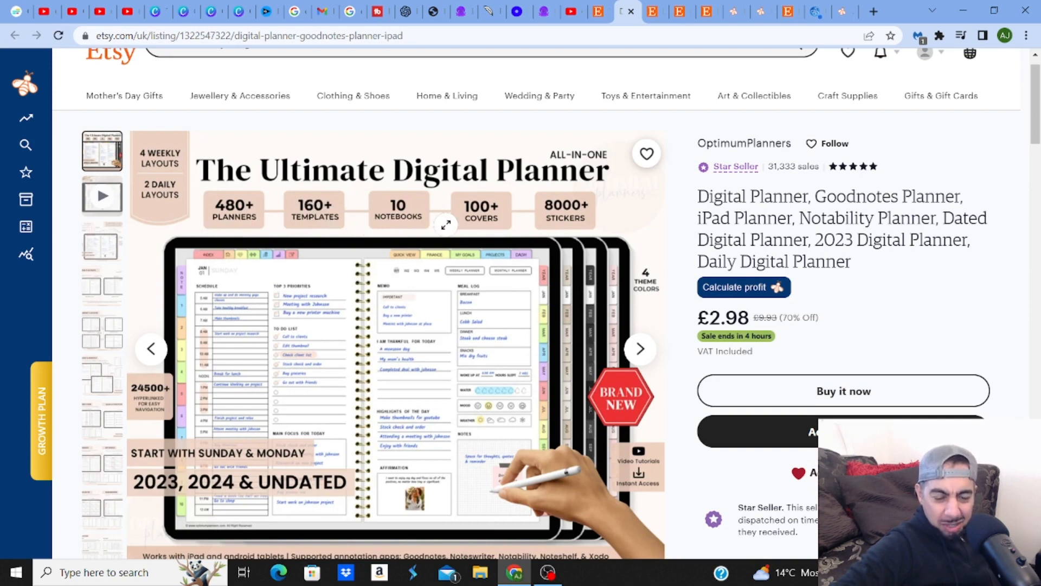
mouse_move(522, 214)
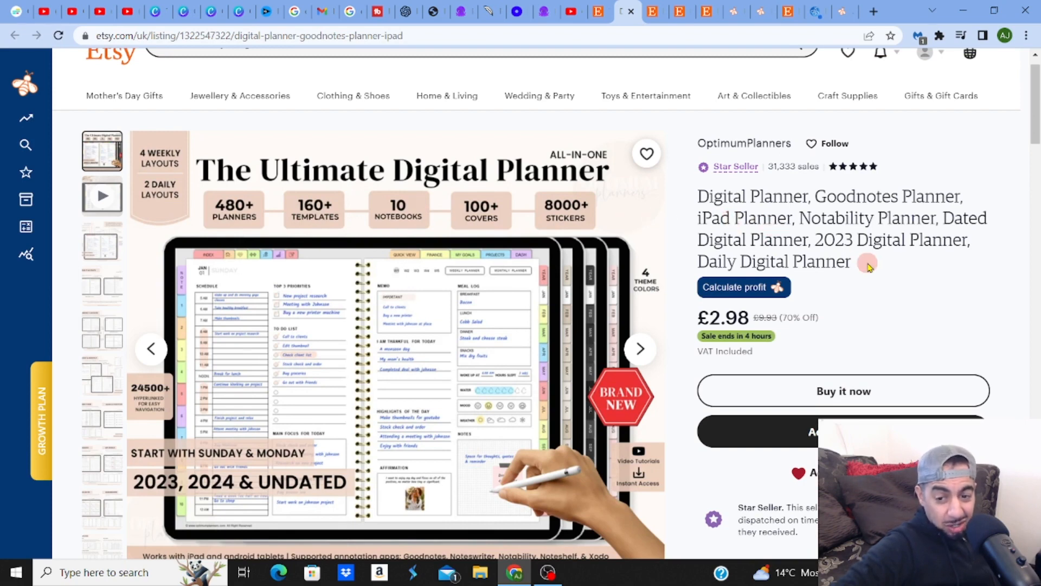
mouse_move(868, 265)
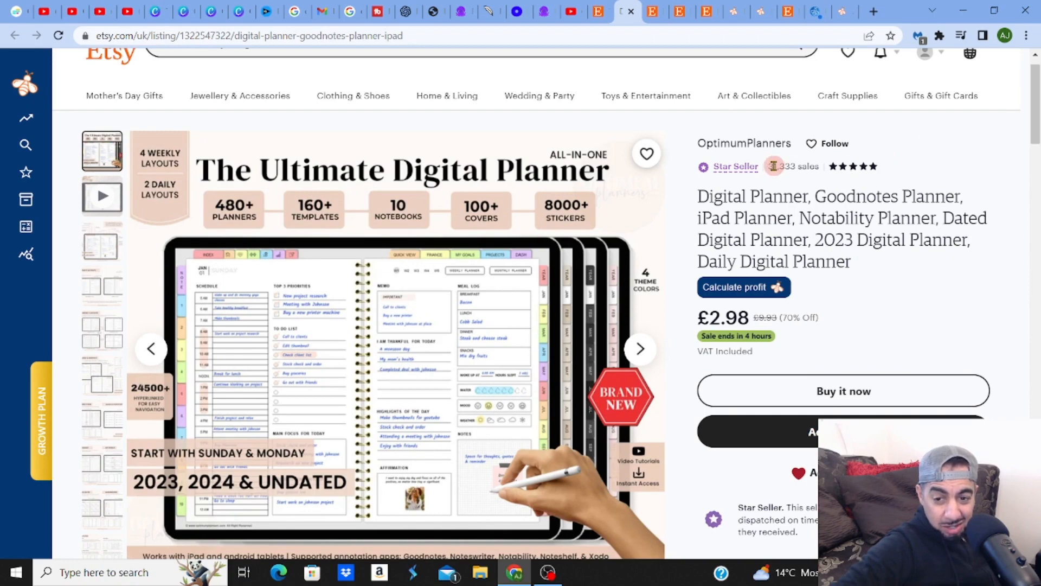
scroll(down, 3)
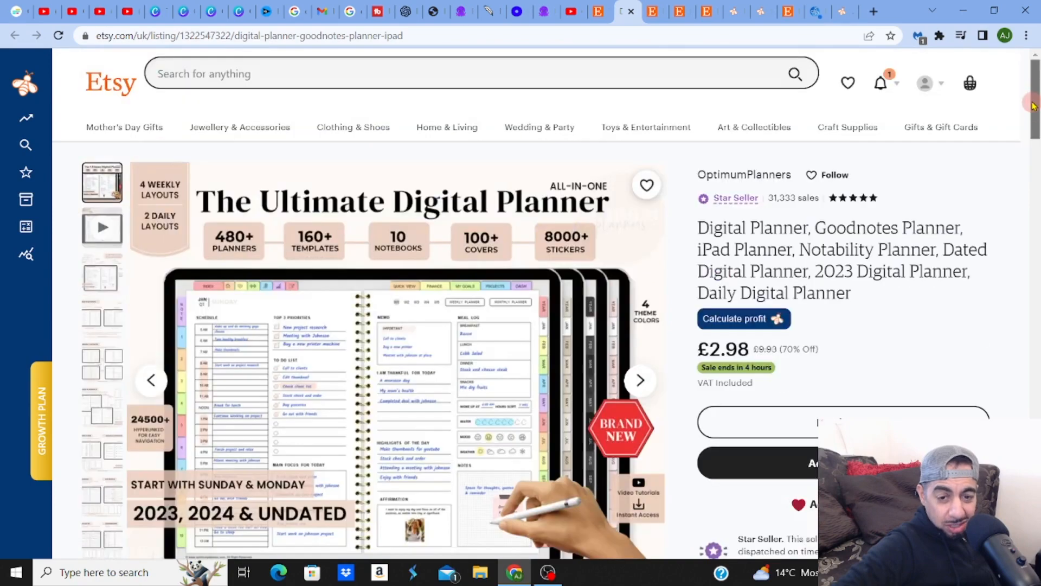
mouse_move(99, 321)
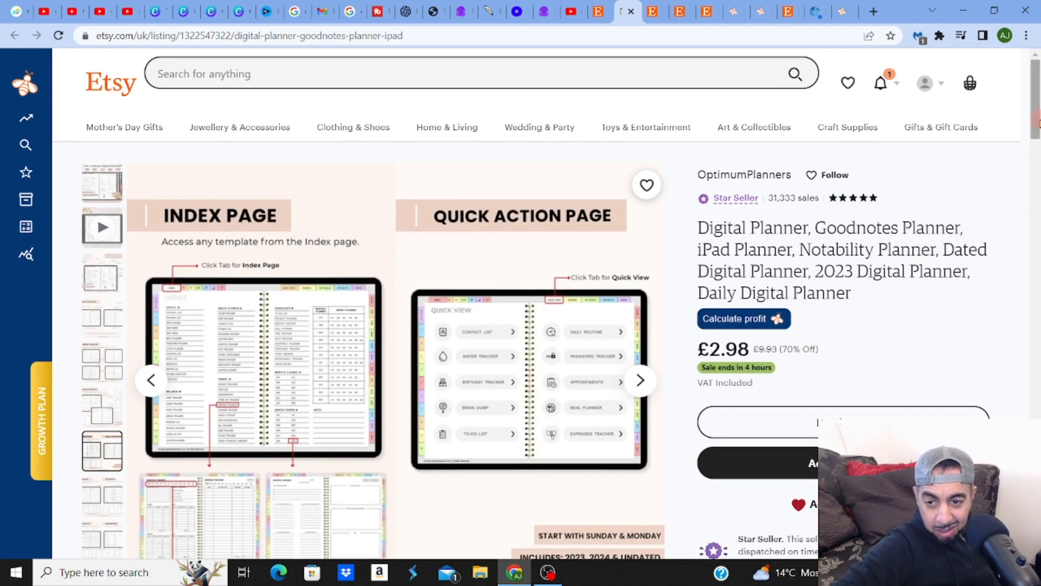
scroll(down, 3)
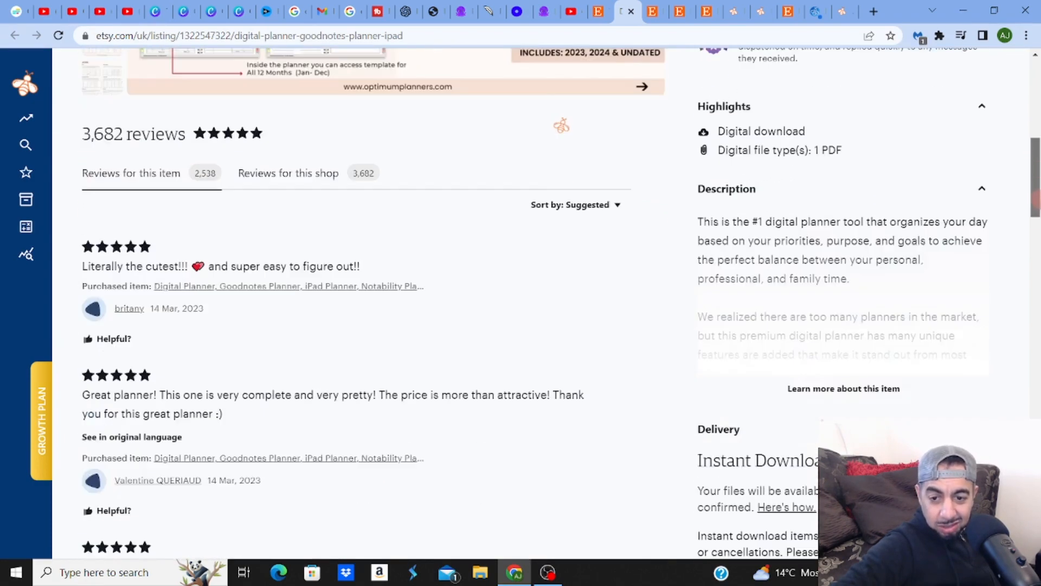
scroll(up, 3)
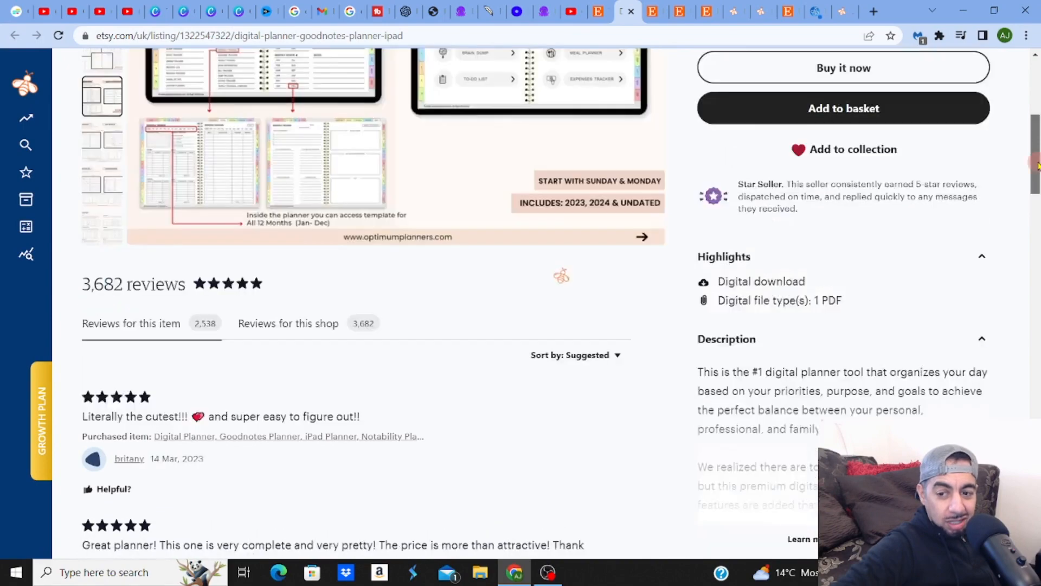
scroll(up, 3)
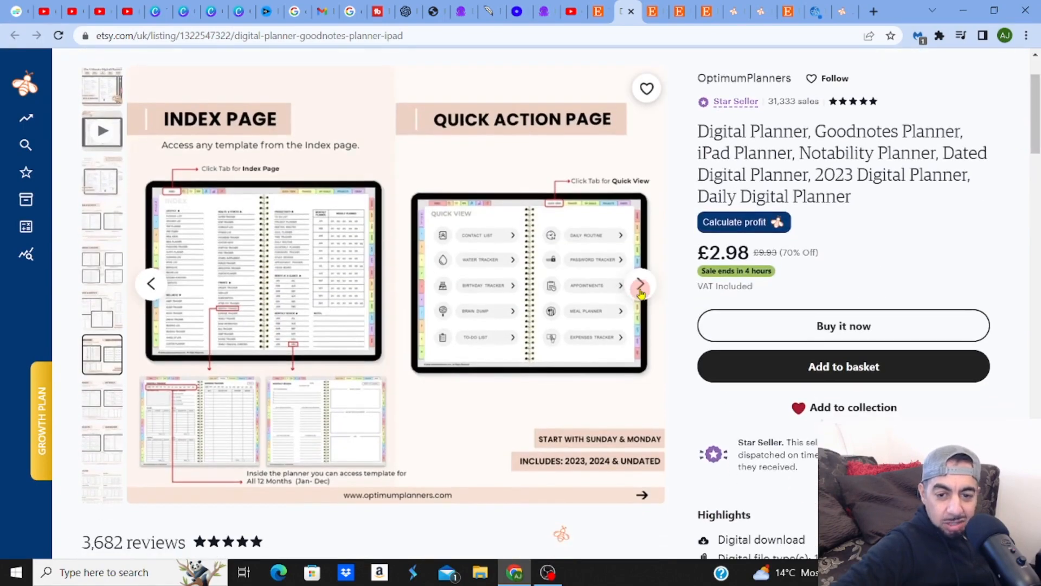
Step through the planner's preview images to the Projects and Dashboard preview
click(640, 283)
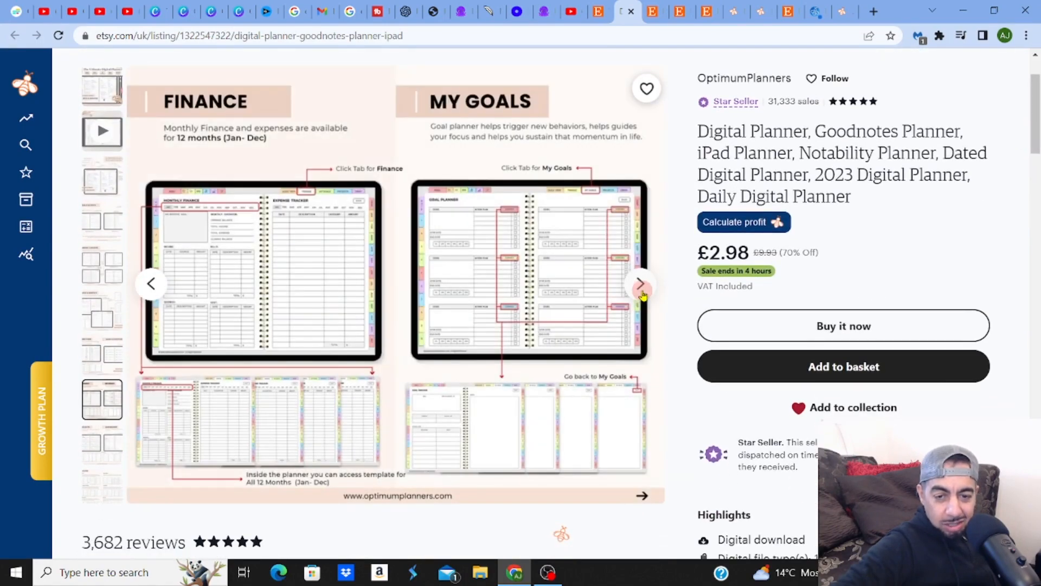
click(640, 284)
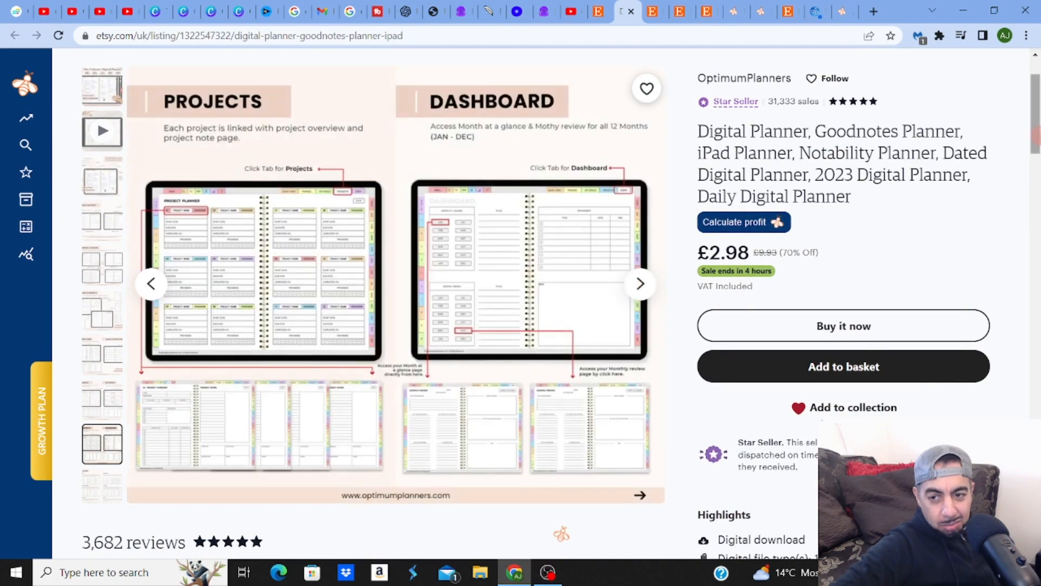
scroll(up, 3)
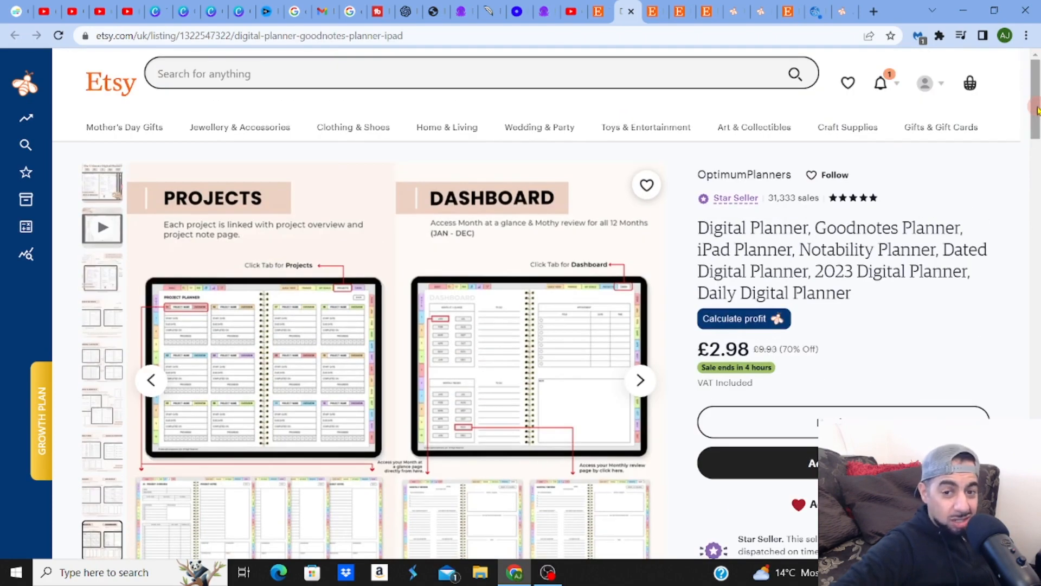
mouse_move(596, 11)
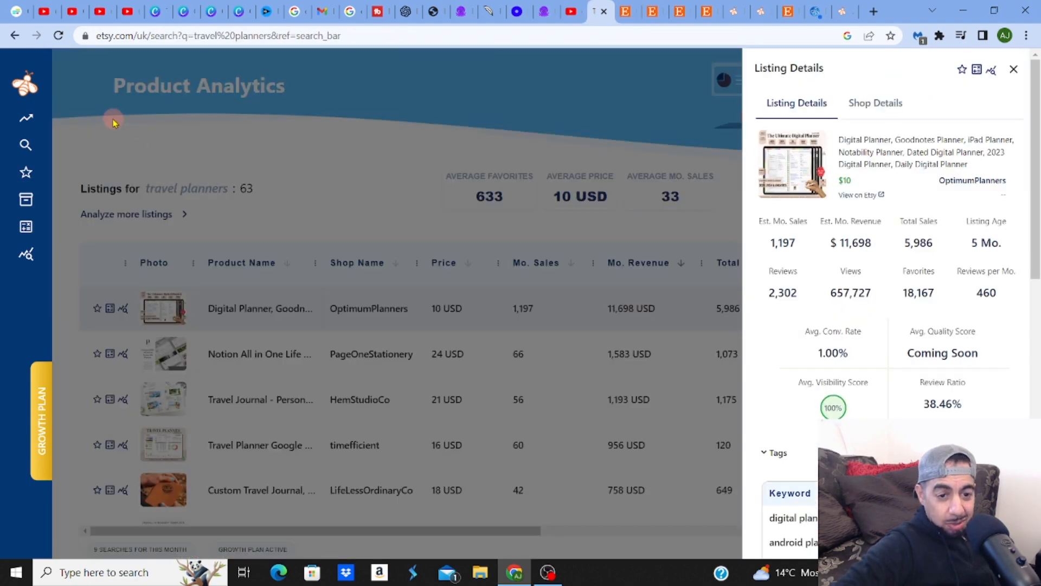
Dismiss the digital planner's details and review the table's favorites and average reviews columns
click(1013, 70)
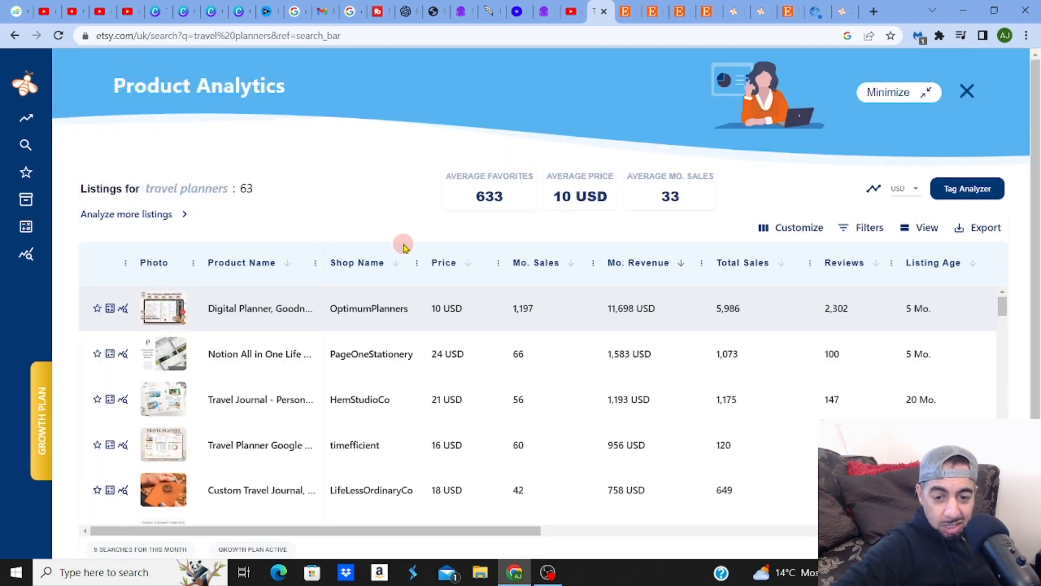
mouse_move(720, 367)
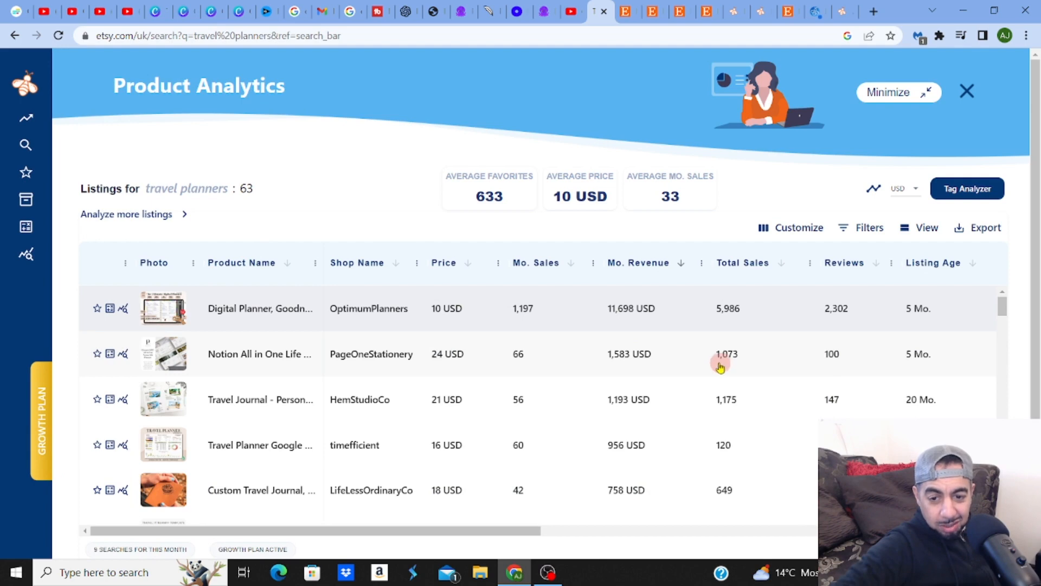
mouse_move(616, 371)
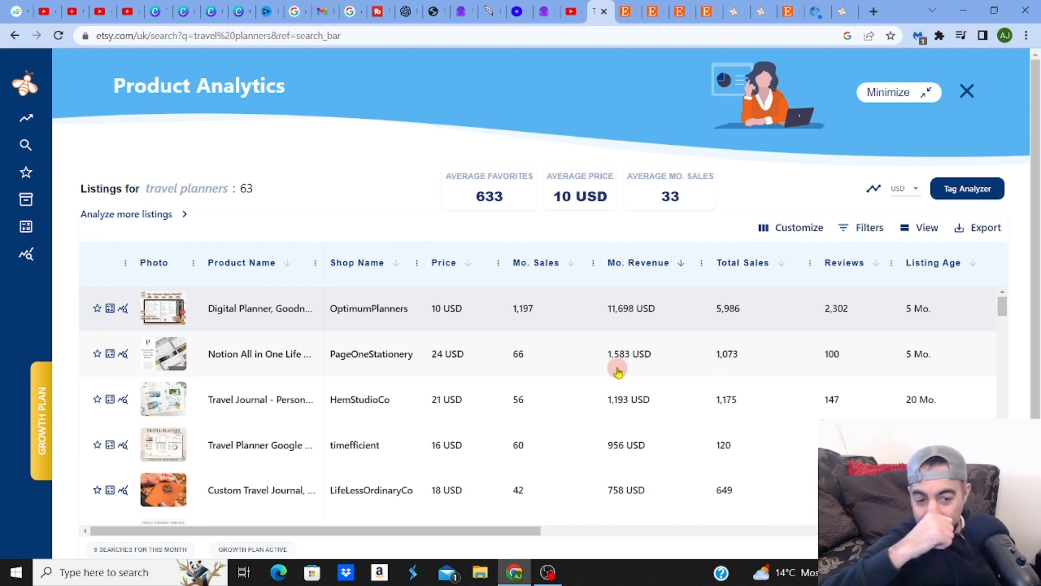
mouse_move(322, 397)
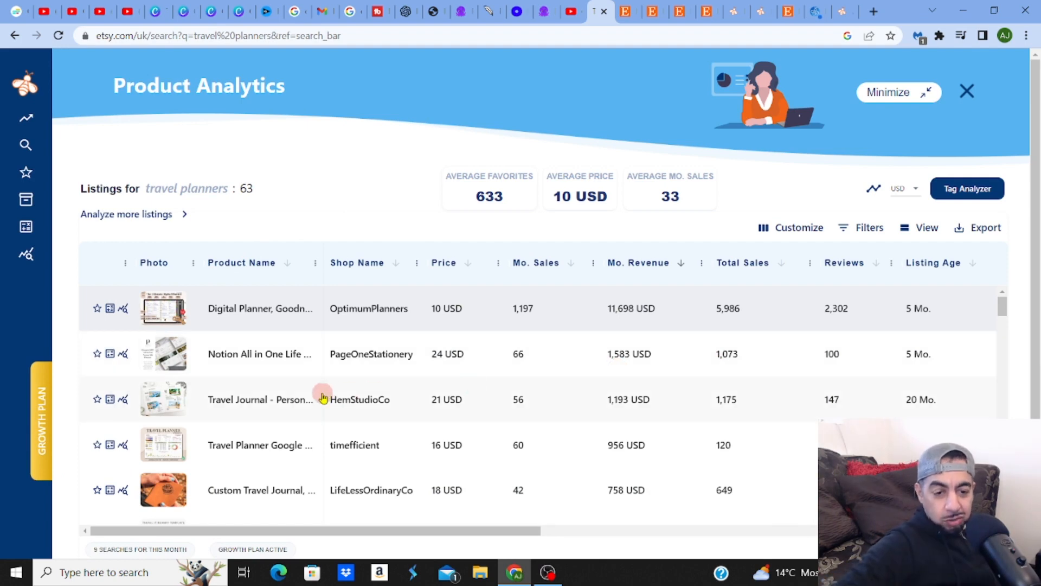
mouse_move(269, 416)
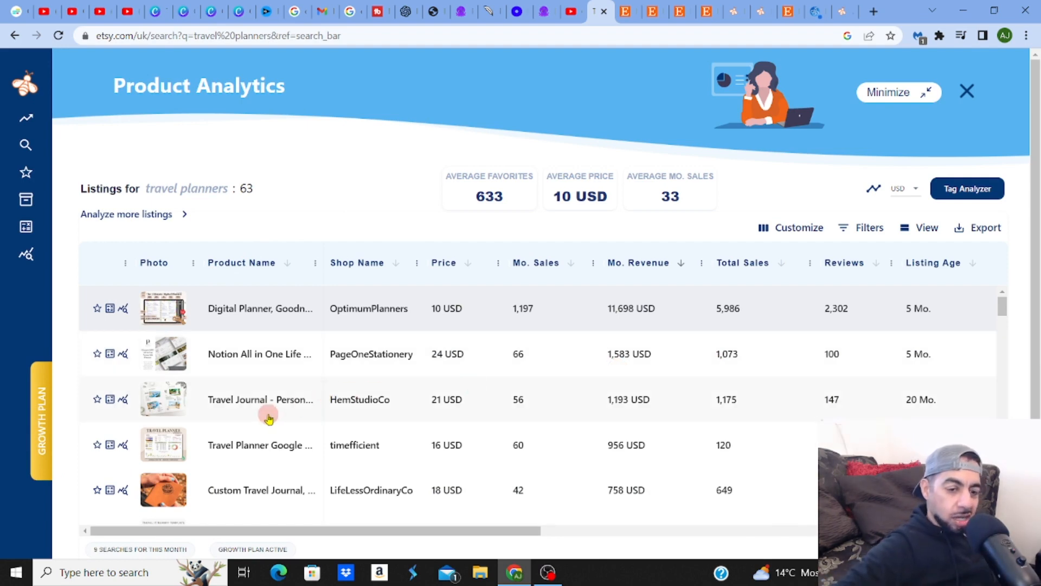
mouse_move(163, 399)
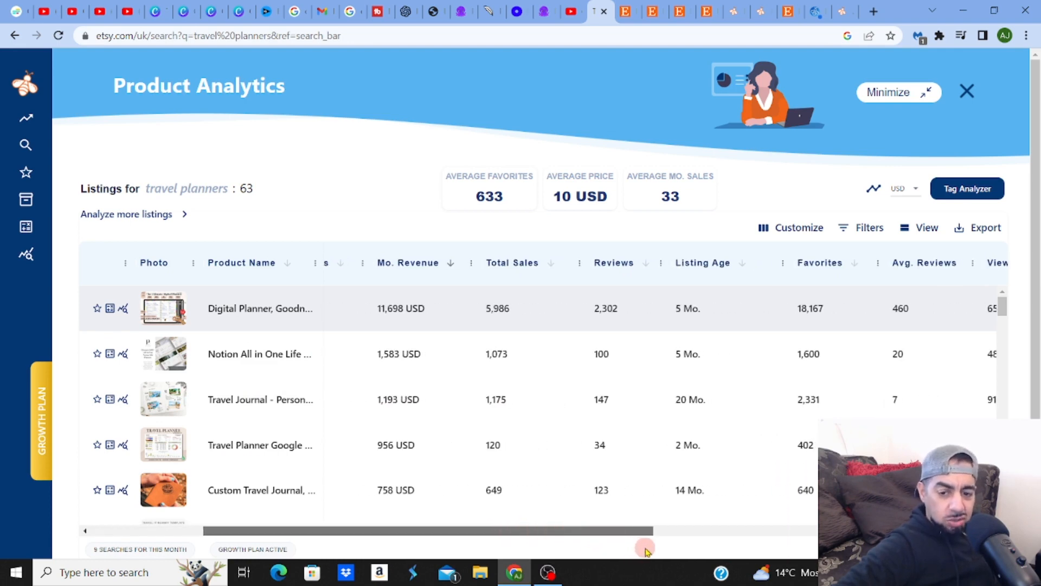
scroll(left, 3)
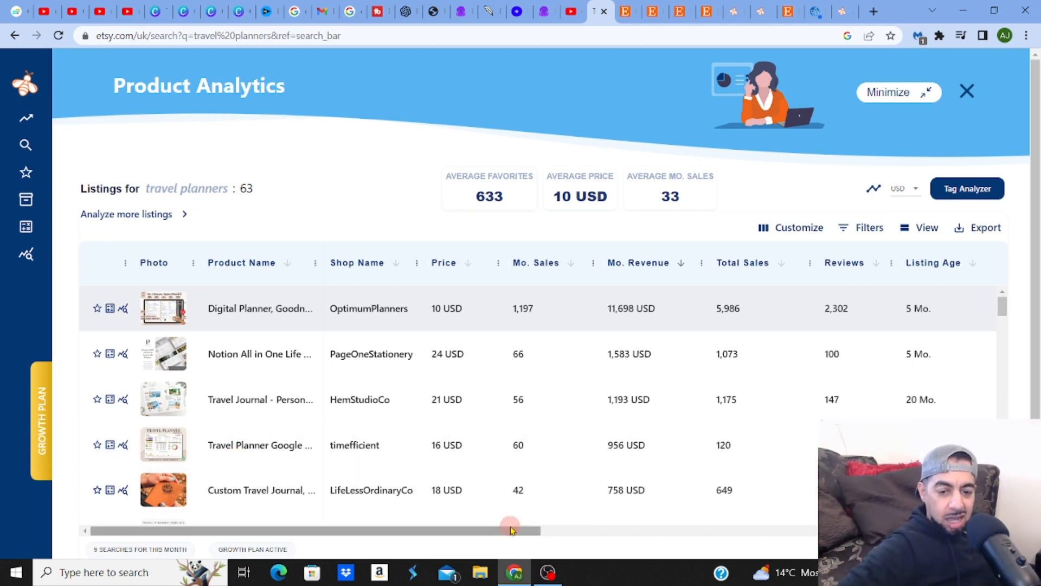
mouse_move(616, 454)
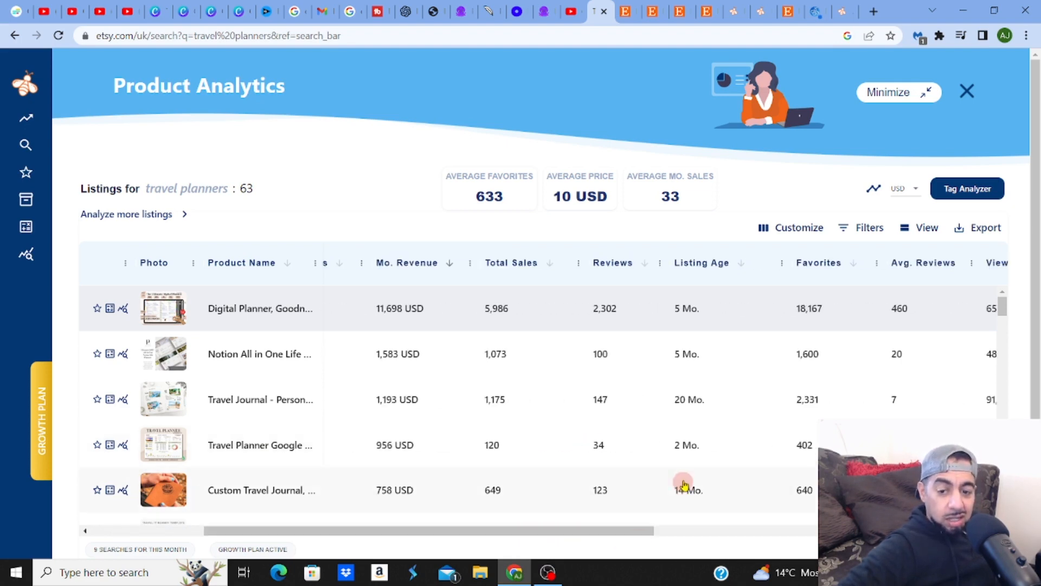
mouse_move(682, 455)
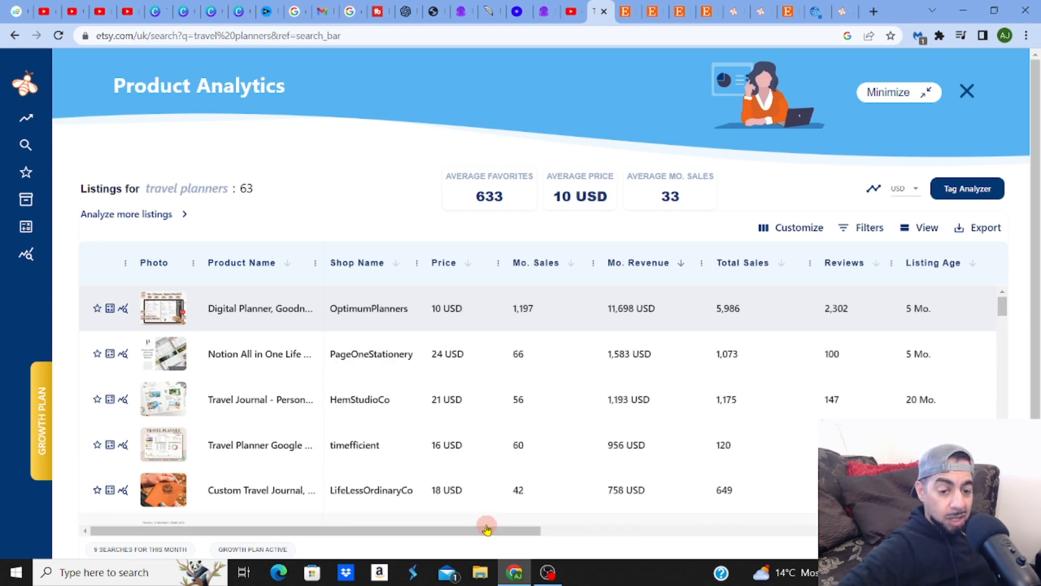
mouse_move(233, 456)
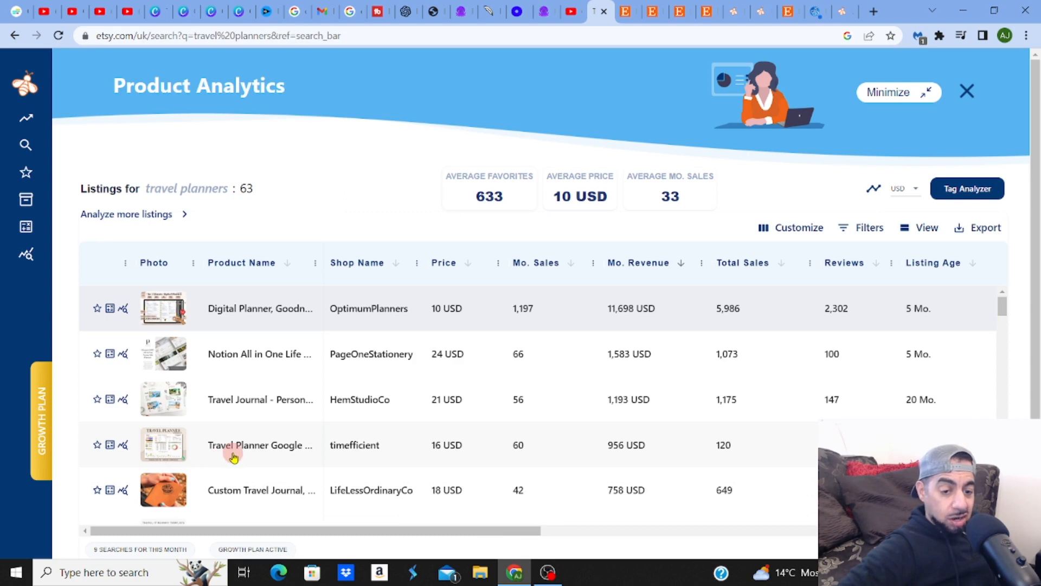
mouse_move(164, 445)
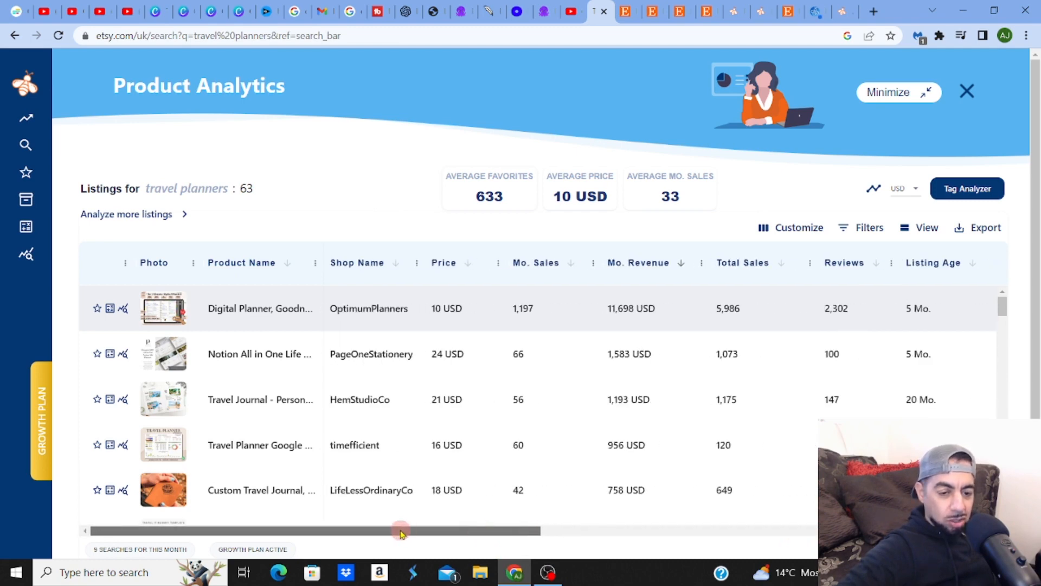
mouse_move(163, 445)
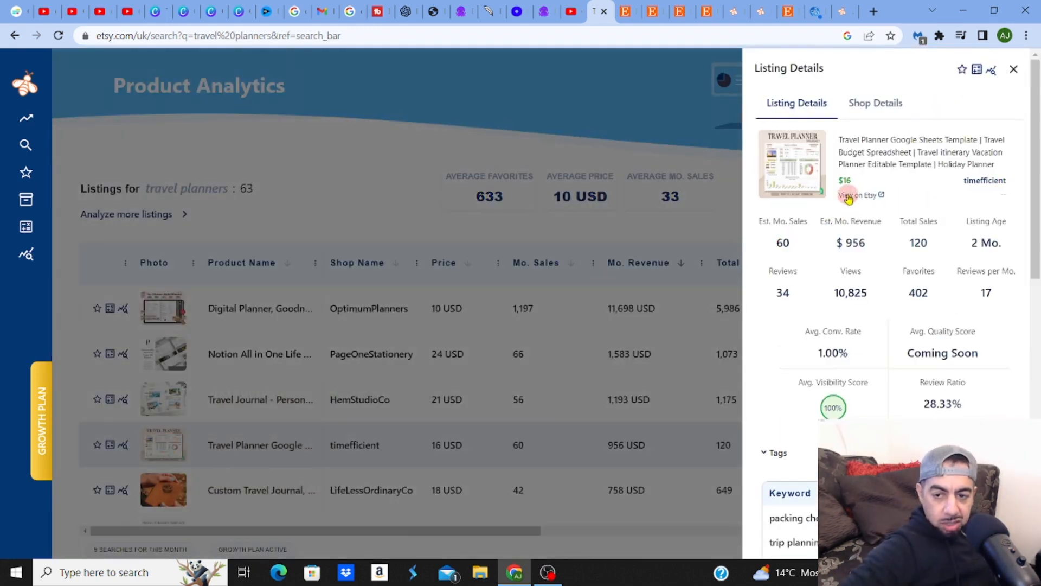
View timefficient's Travel Planner Google Sheets Template on its Etsy listing page
click(857, 194)
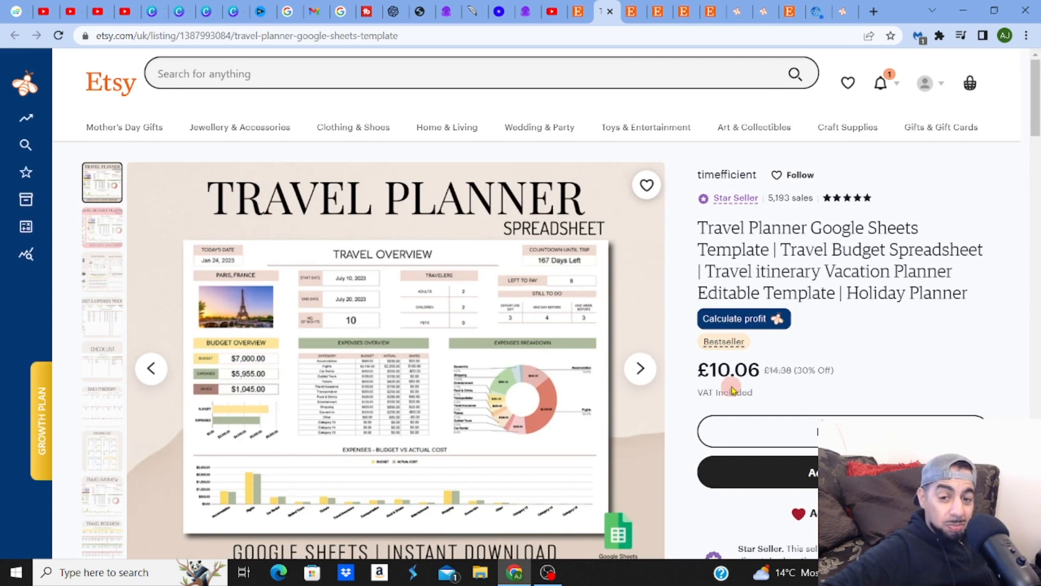
mouse_move(636, 368)
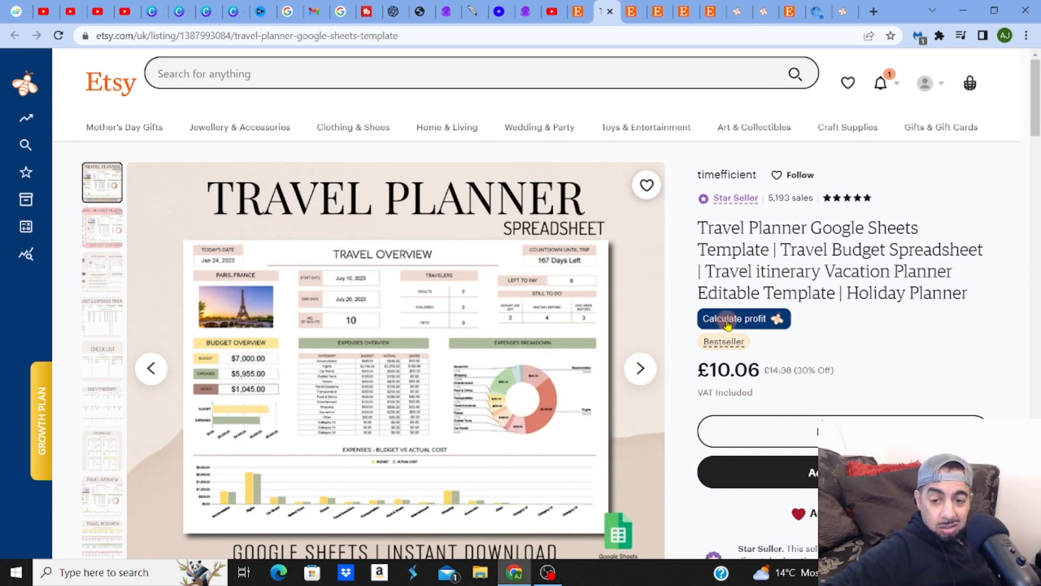
Estimate the listing's profit in the Etsy Profit Calculator: $8.54 net at 84.81% margin
click(733, 319)
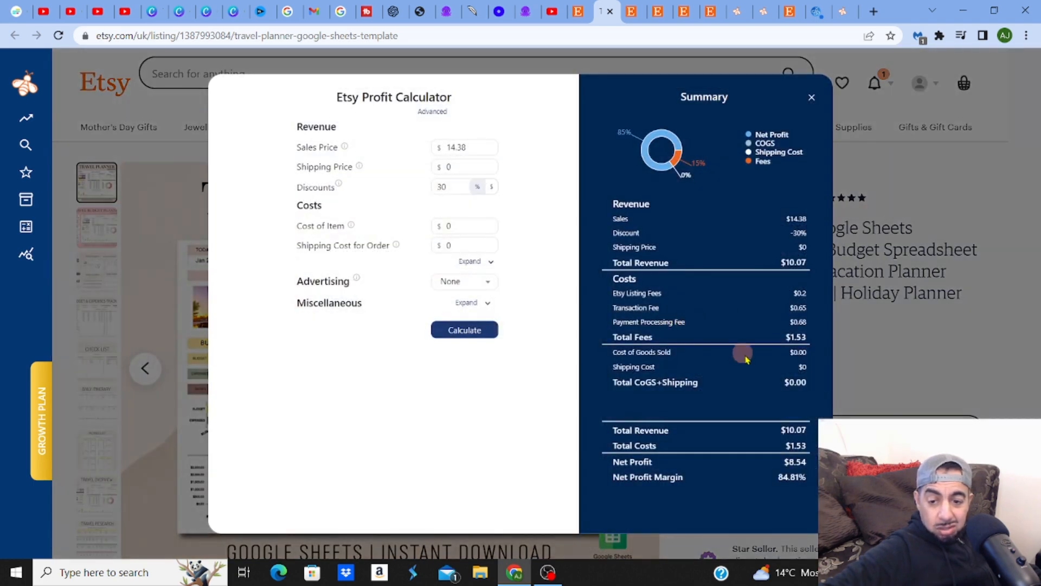
mouse_move(788, 362)
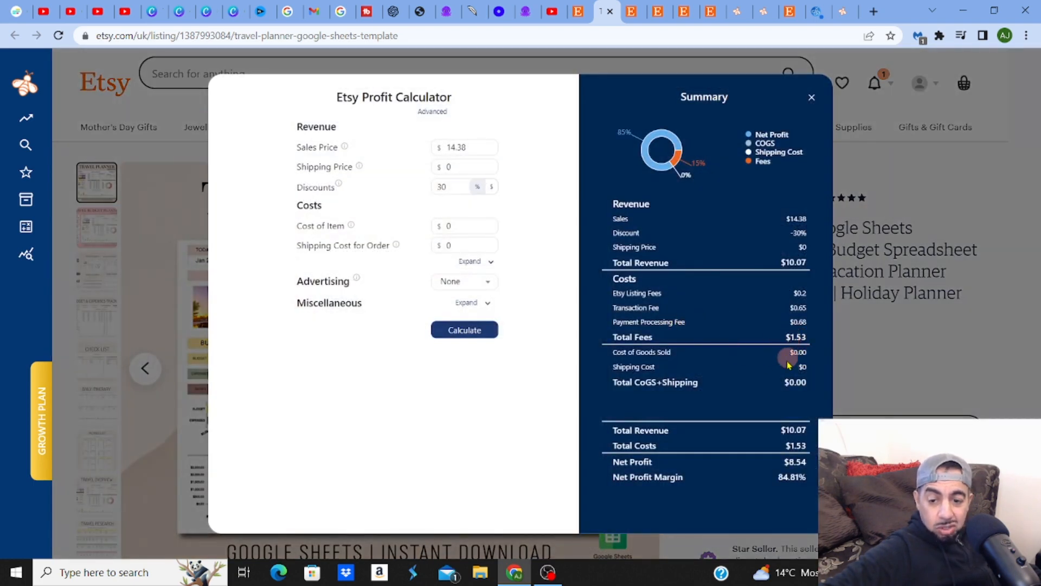
mouse_move(789, 489)
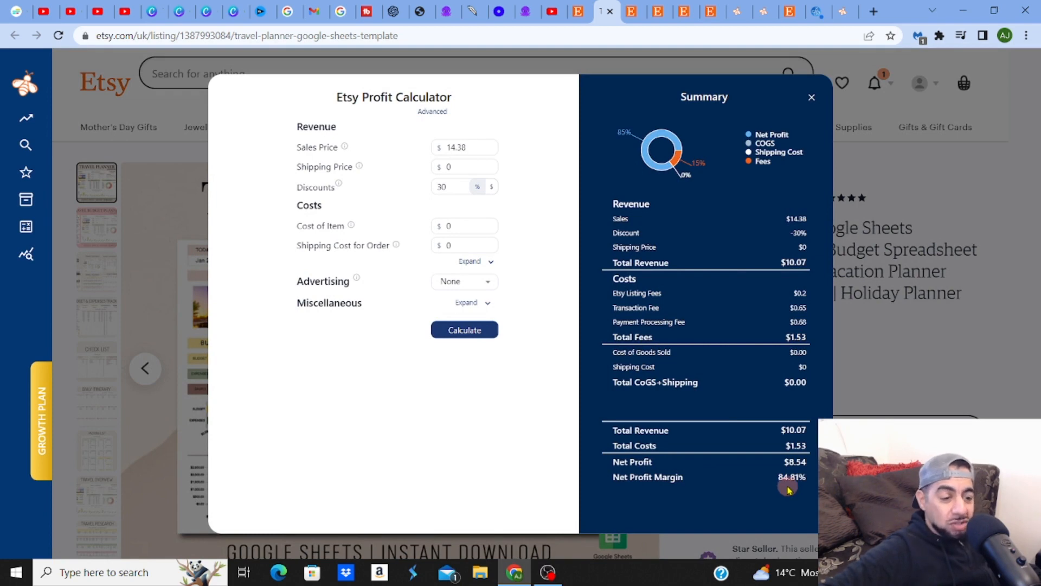
mouse_move(791, 284)
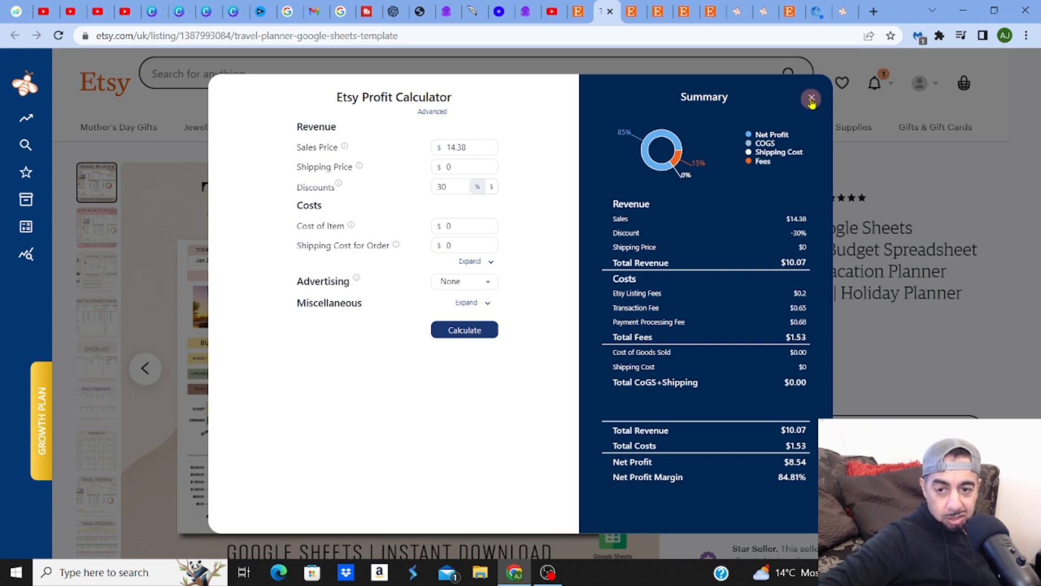
Dismiss the profit calculator and cycle through all the travel planner preview images
click(811, 99)
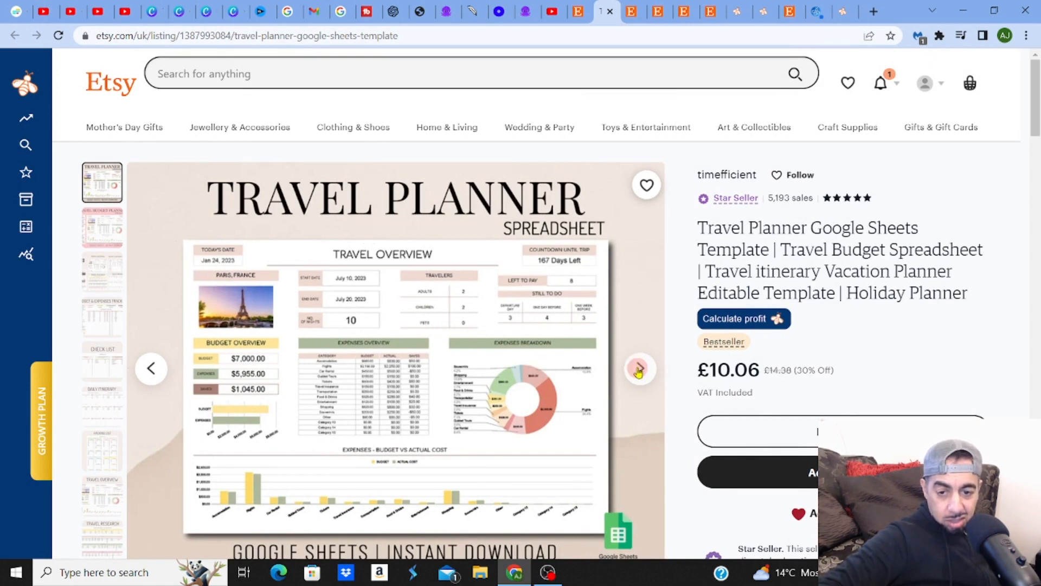
click(638, 369)
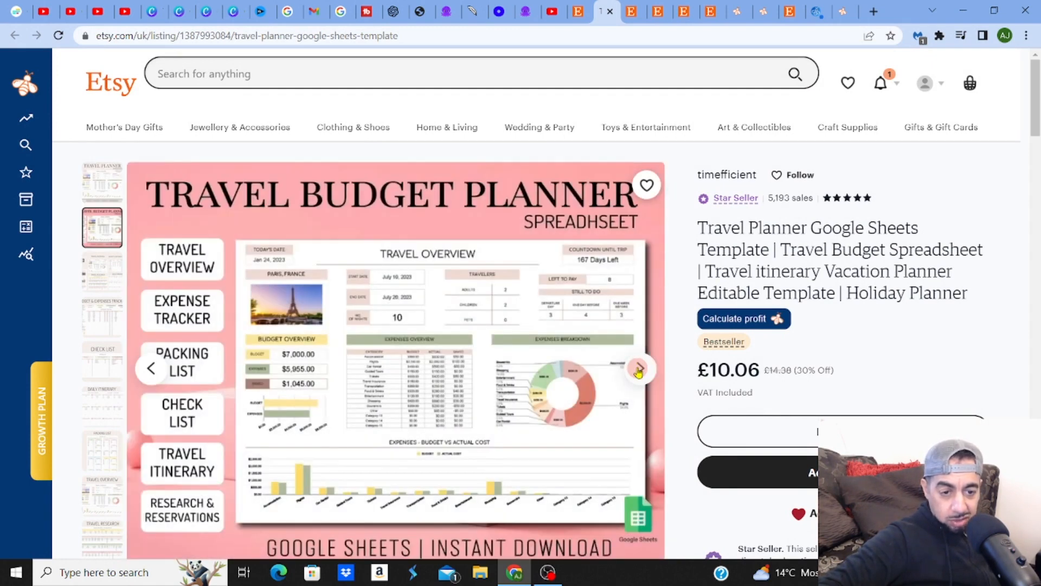
click(638, 369)
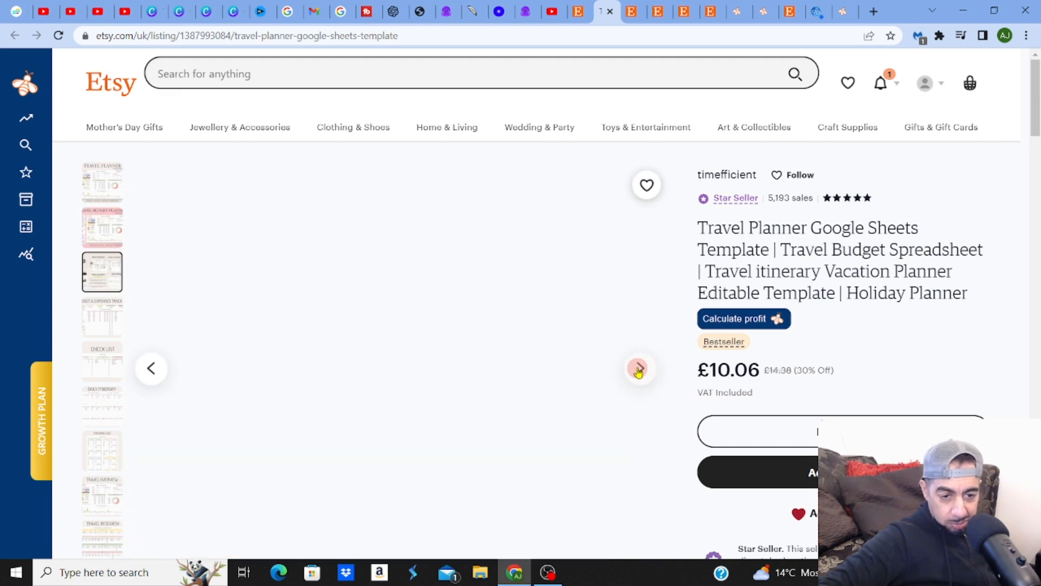
click(638, 369)
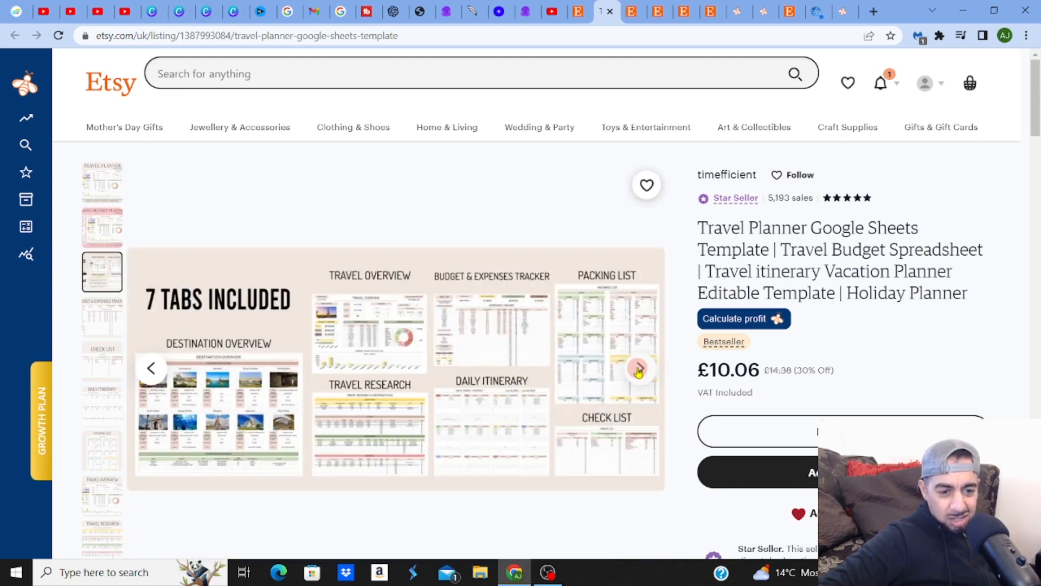
click(637, 369)
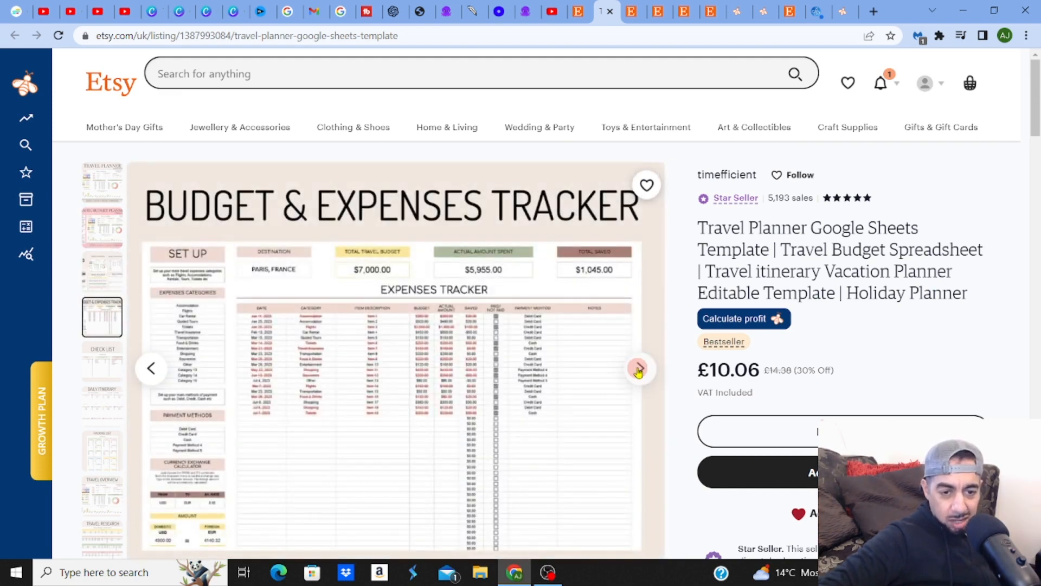
click(637, 368)
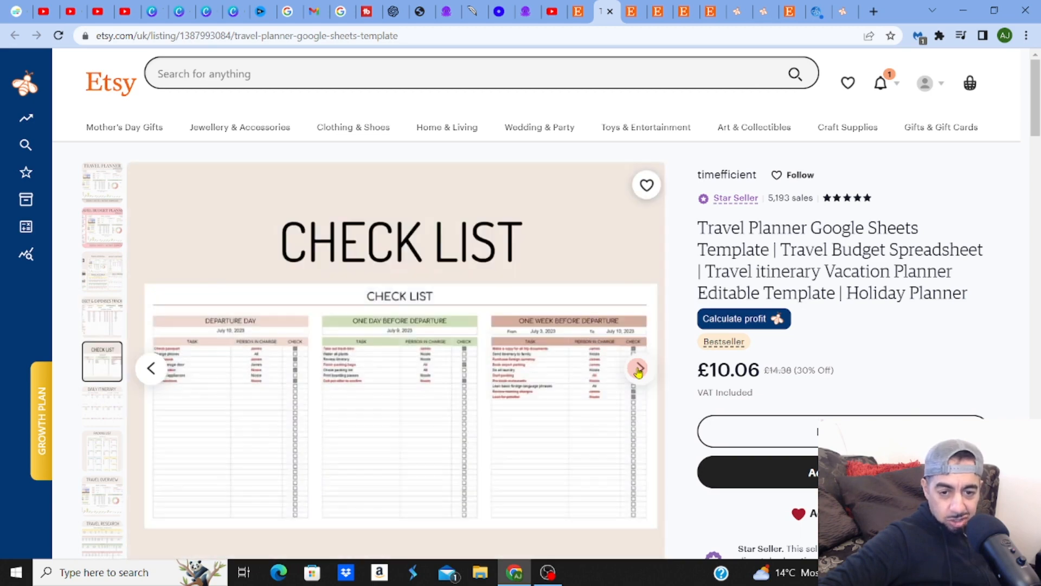
click(636, 369)
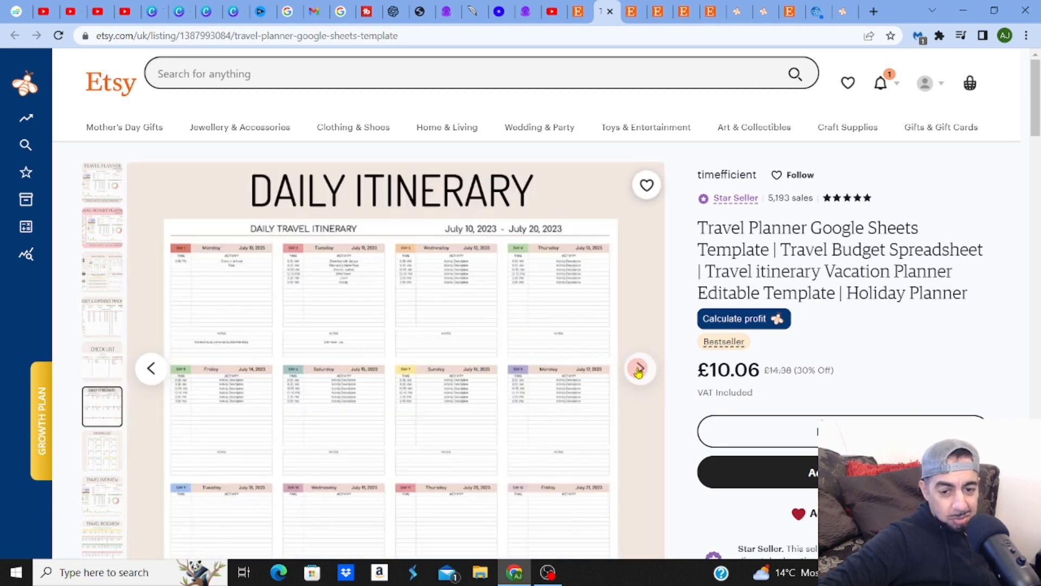
click(638, 367)
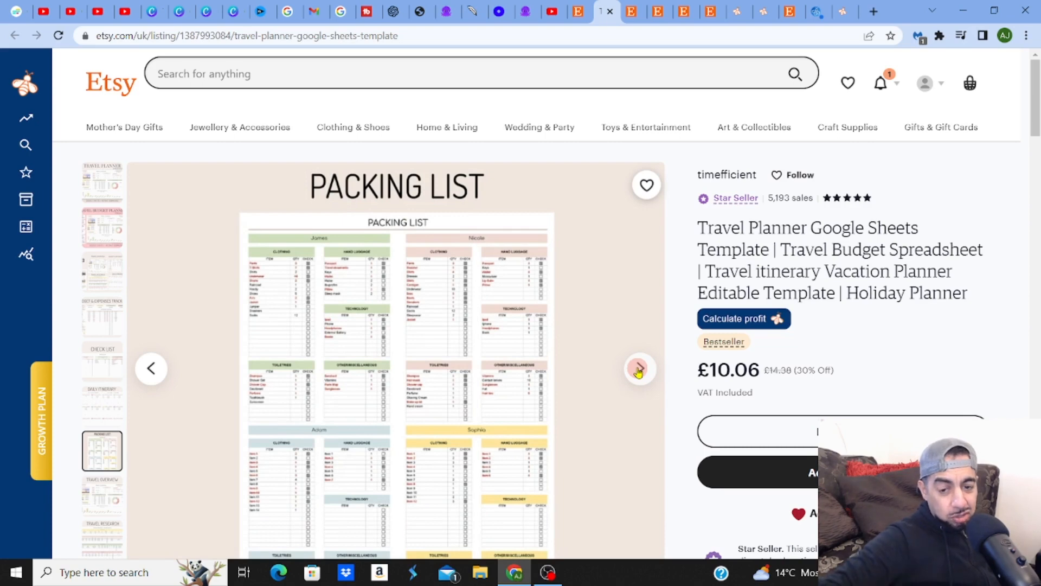
click(638, 368)
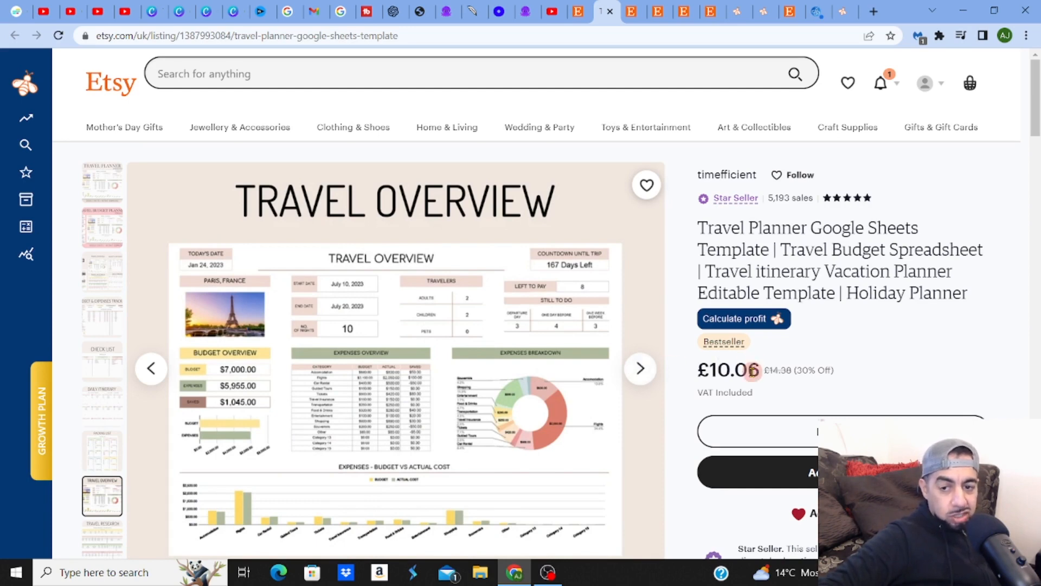
click(640, 367)
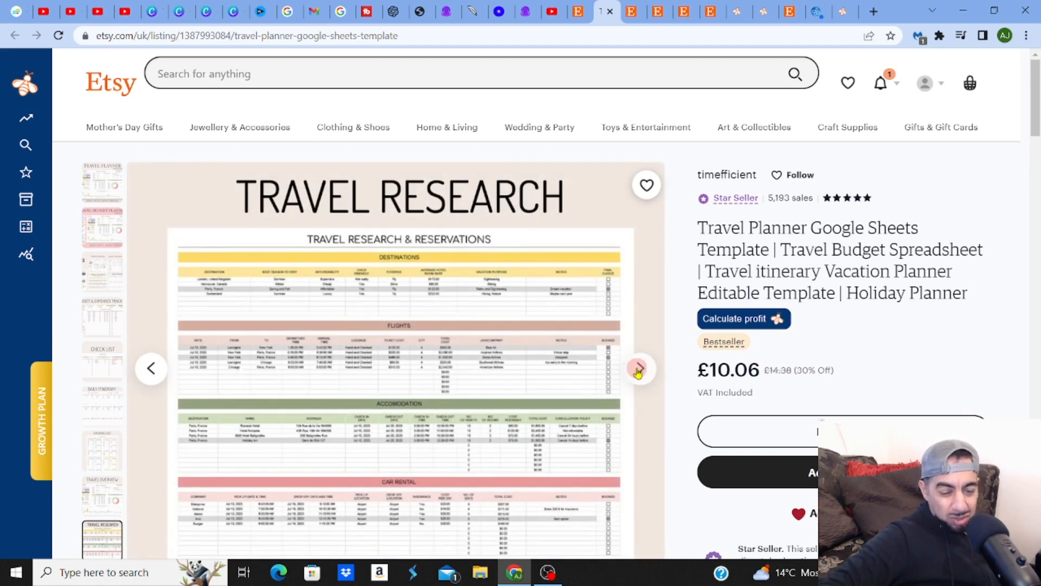
click(638, 369)
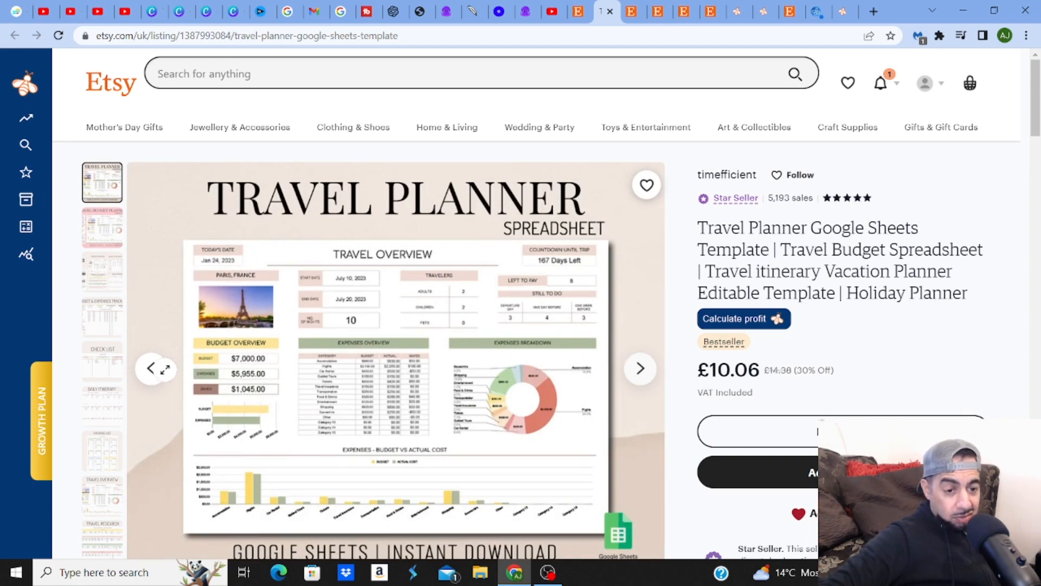
Review the images again through the daily itinerary and select the 'Holiday Planner' title wording
click(26, 84)
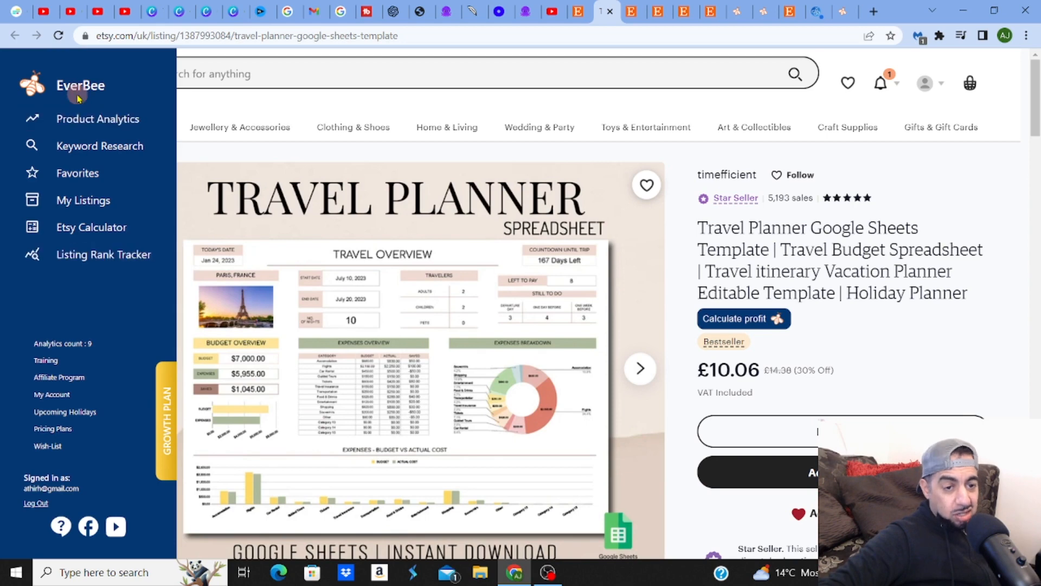
mouse_move(93, 238)
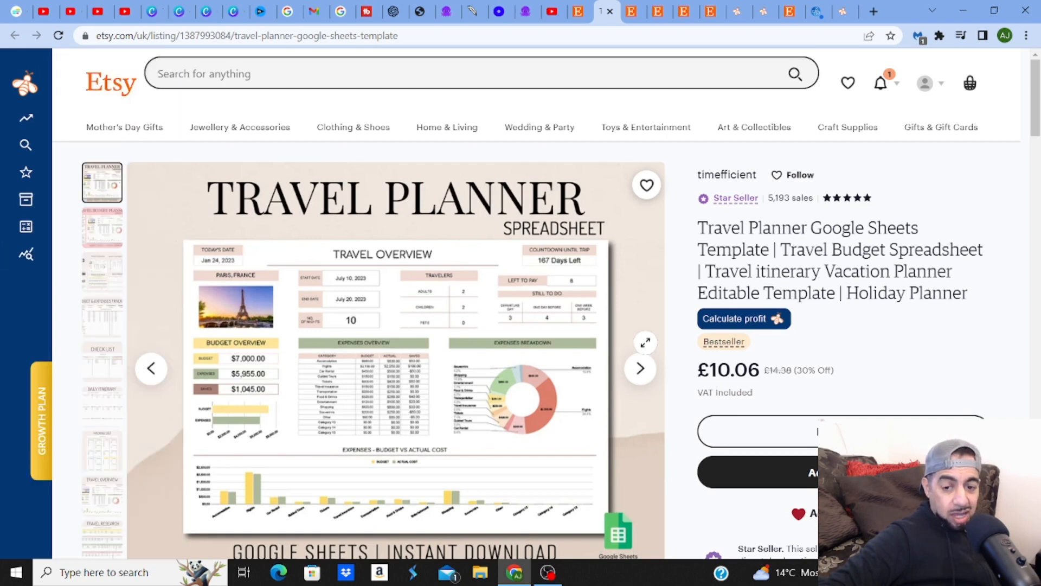
click(640, 369)
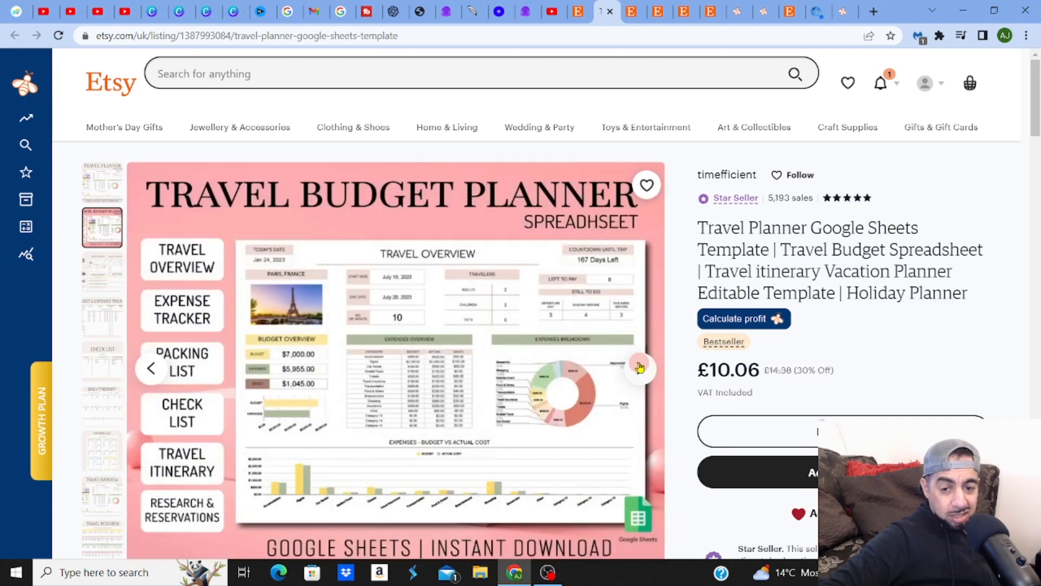
click(639, 369)
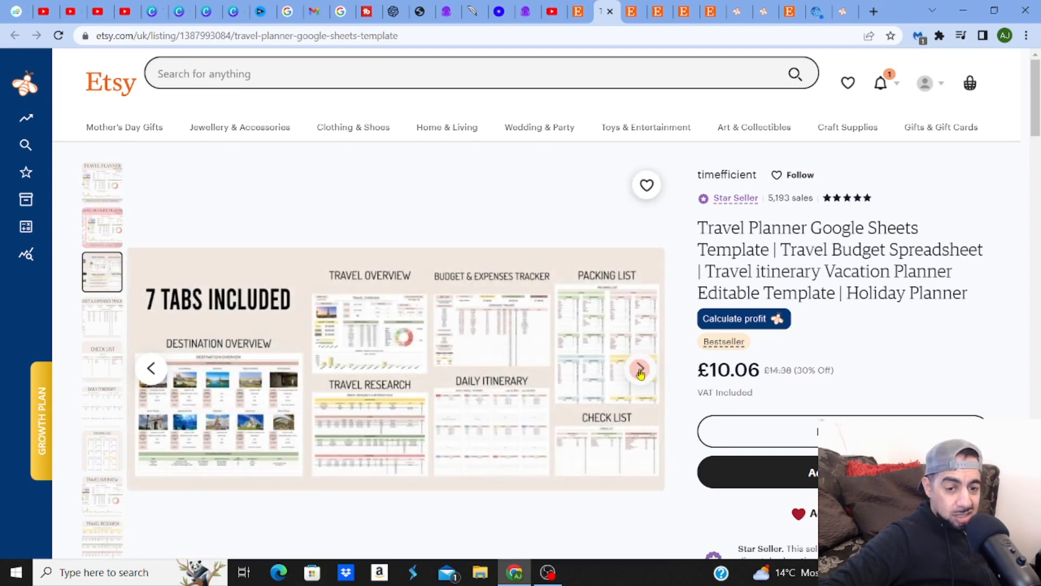
click(640, 369)
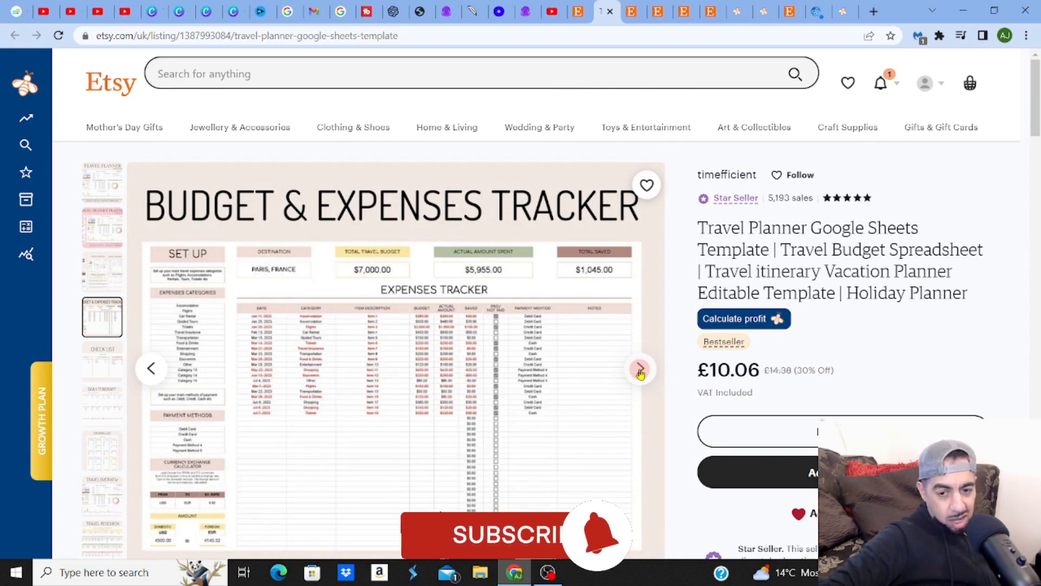
click(640, 369)
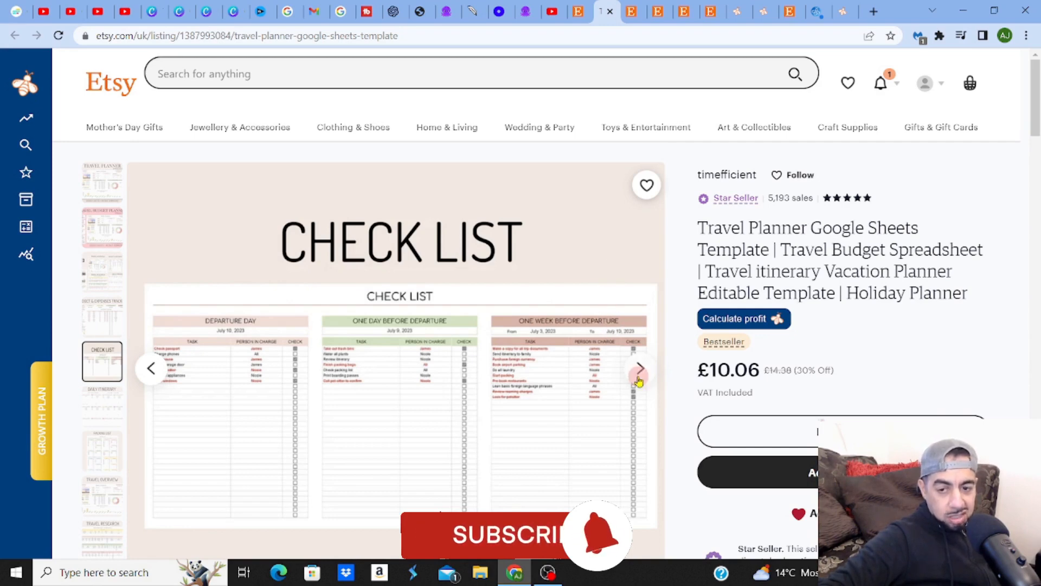
click(637, 368)
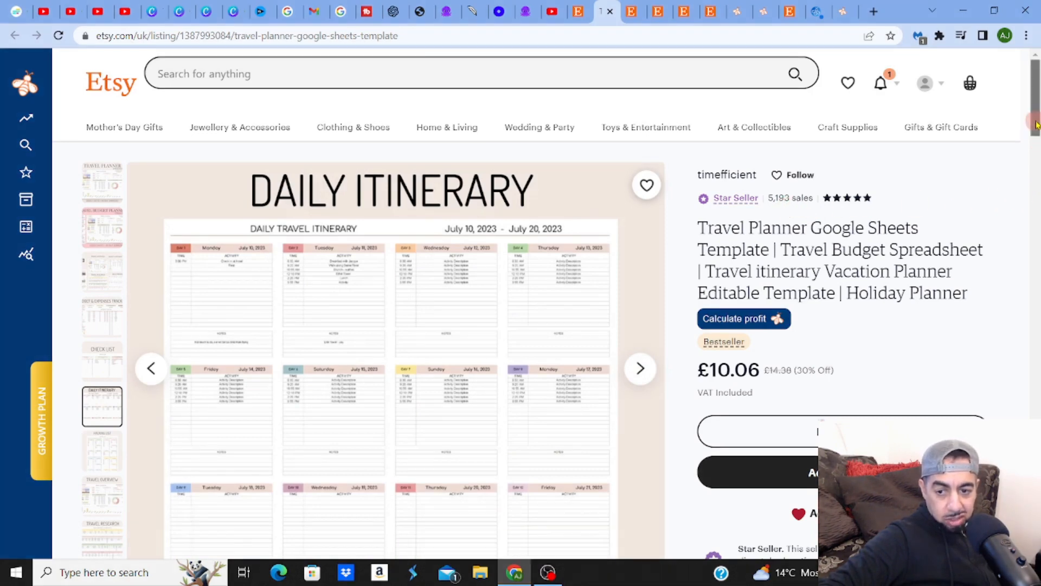
scroll(down, 3)
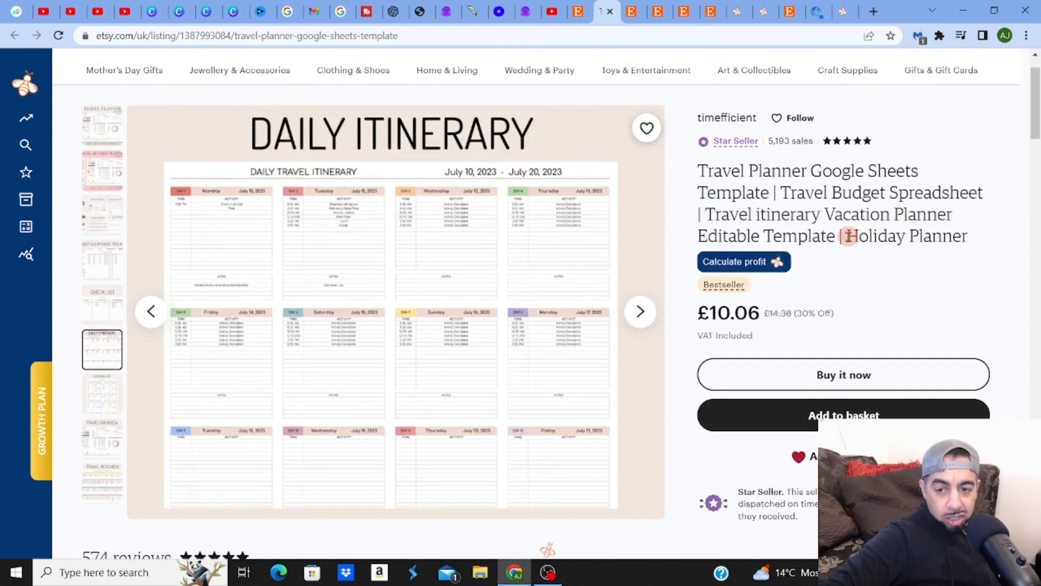
double_click(904, 235)
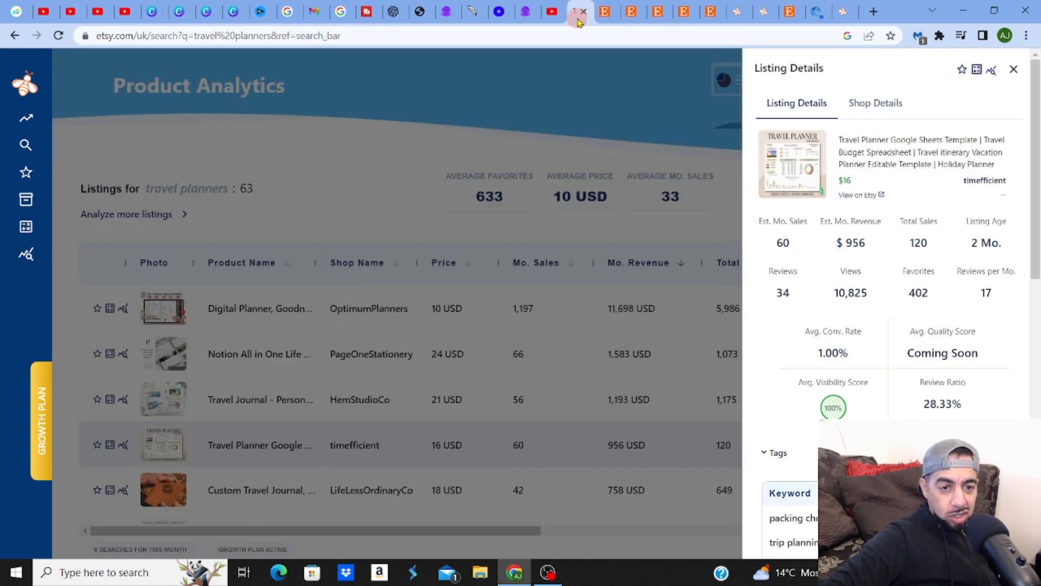
Dismiss the listing details and go back two pages to the Etsy home page
click(1013, 70)
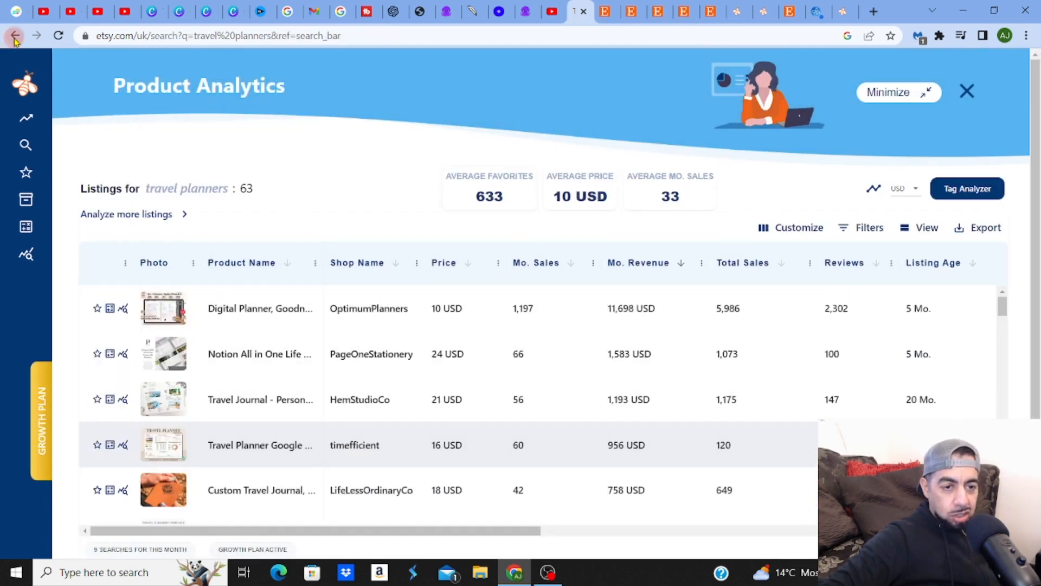
click(14, 35)
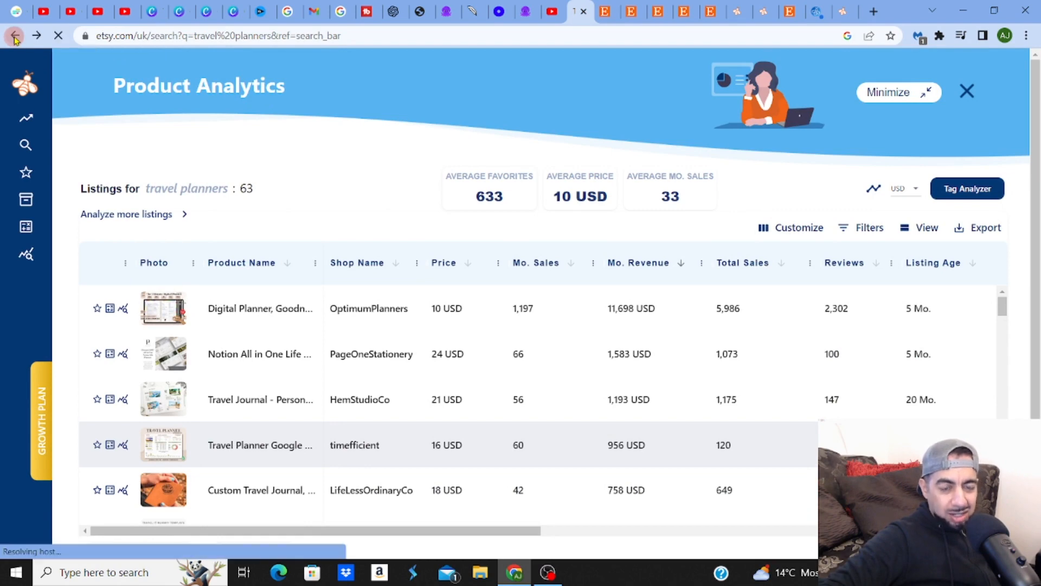
click(14, 35)
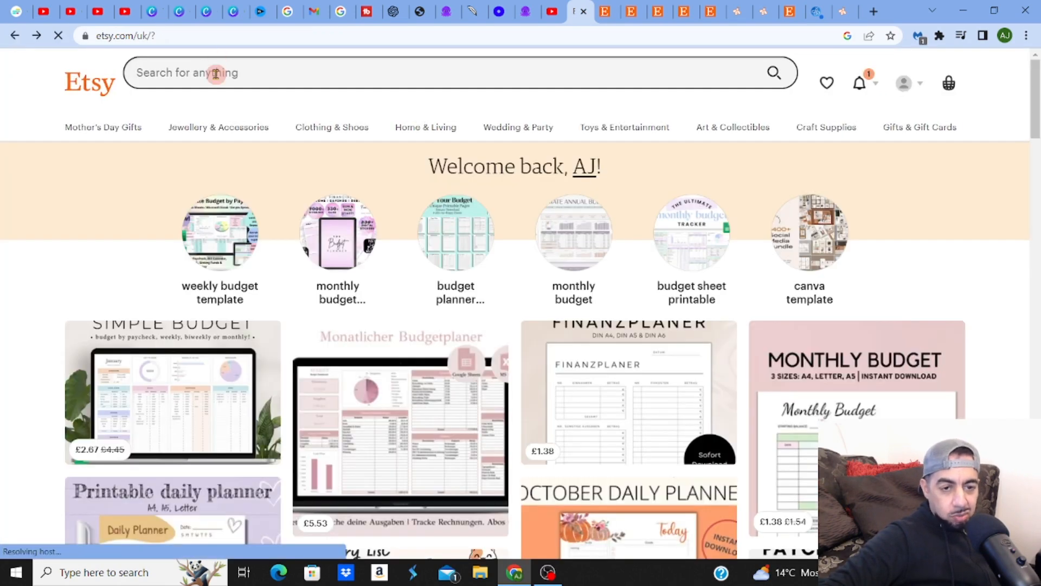
Search Etsy for the pasted 'Holiday Planner' query and skim the results
right_click(216, 72)
text(Holiday Planner)
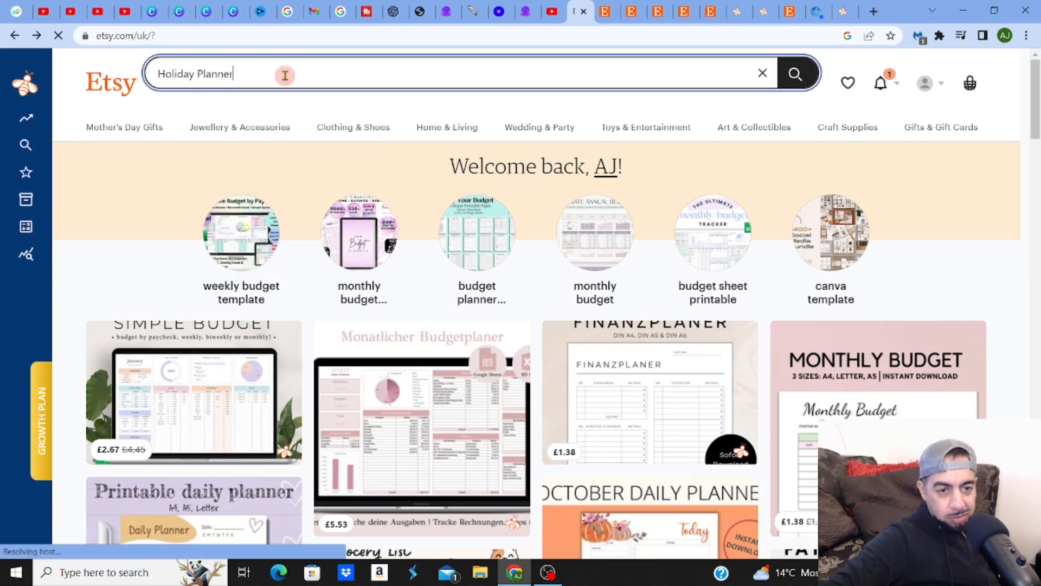
click(795, 73)
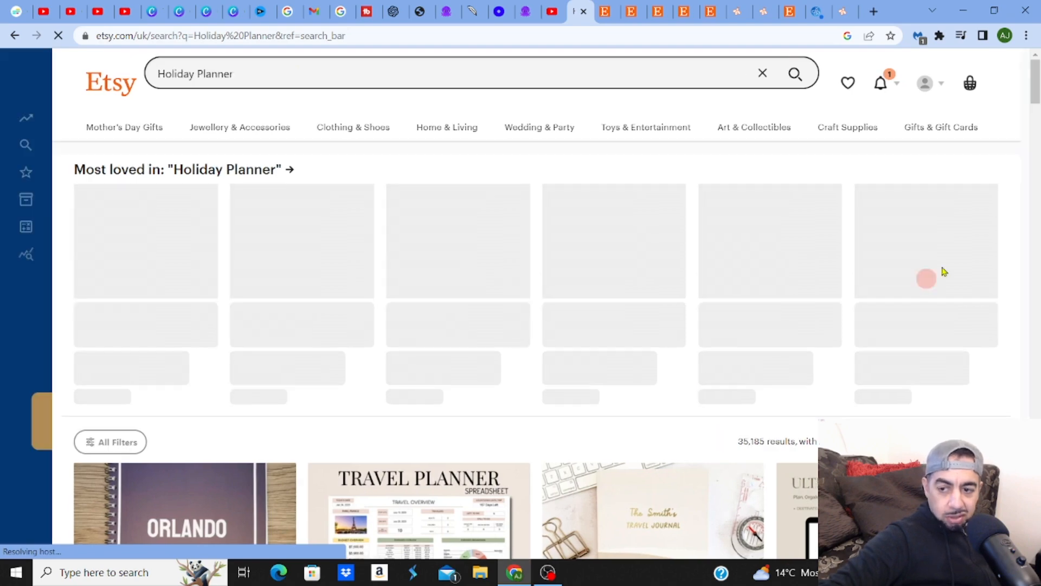
scroll(down, 3)
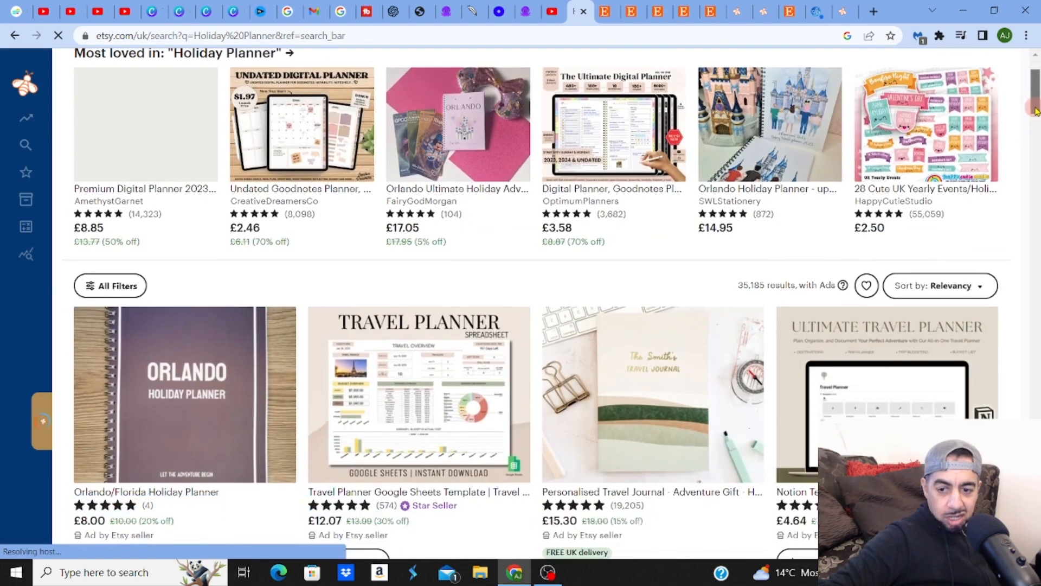
scroll(up, 3)
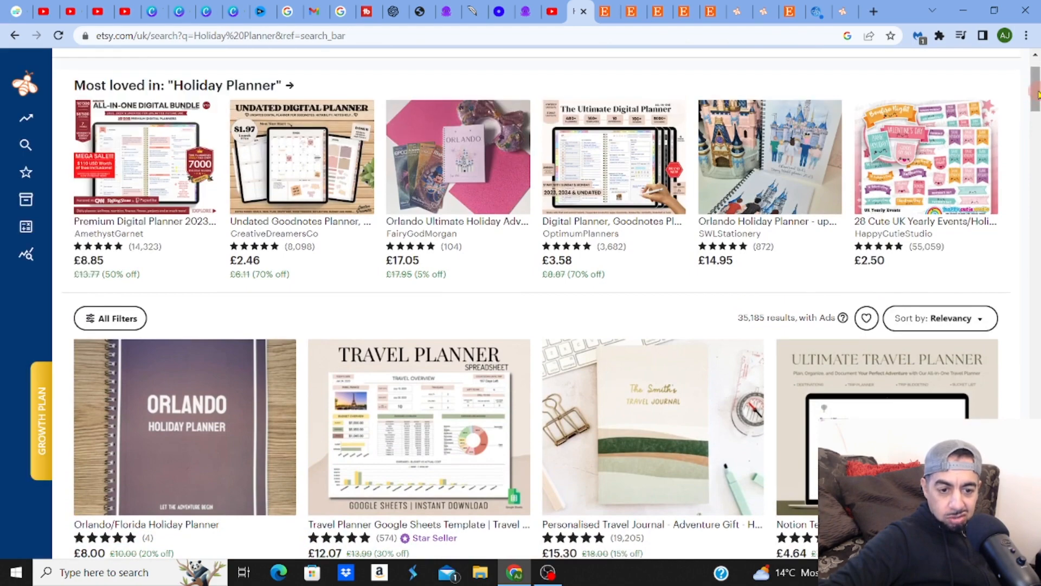
scroll(up, 3)
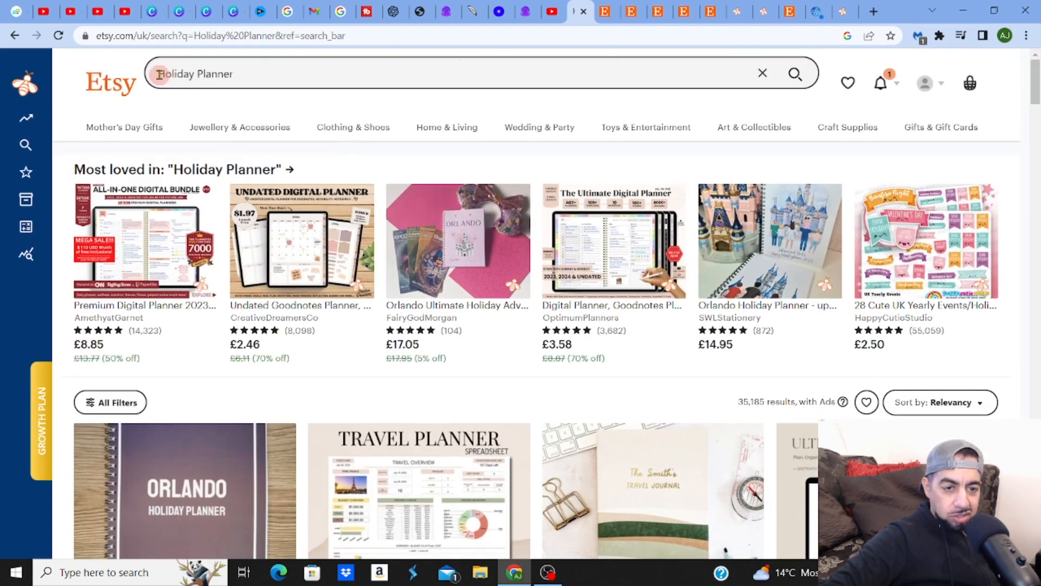
Refine the query to 'vacation Planner template', showing about 4,741 listings
click(451, 74)
text(vacat)
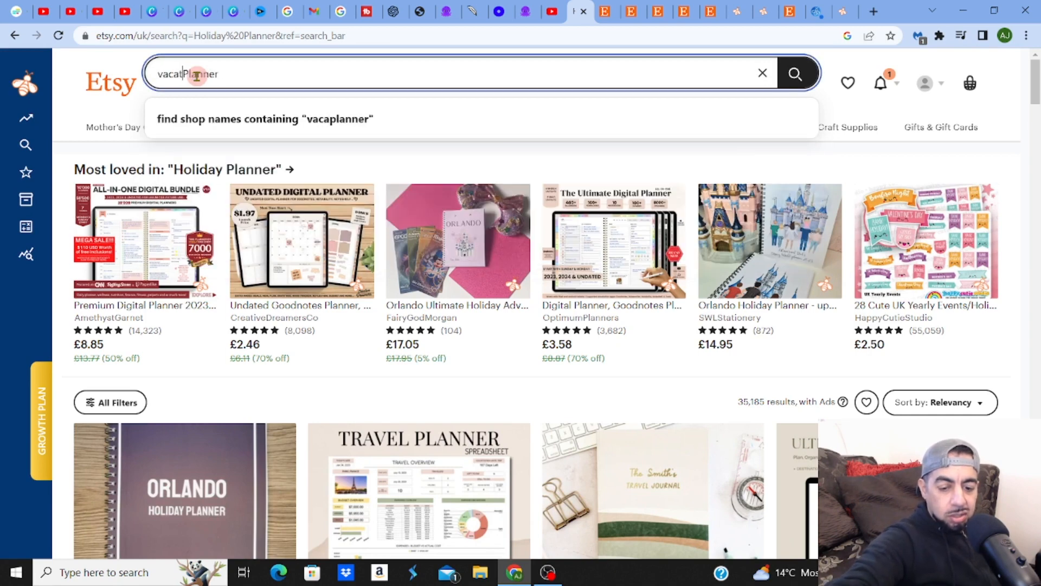
text(ion)
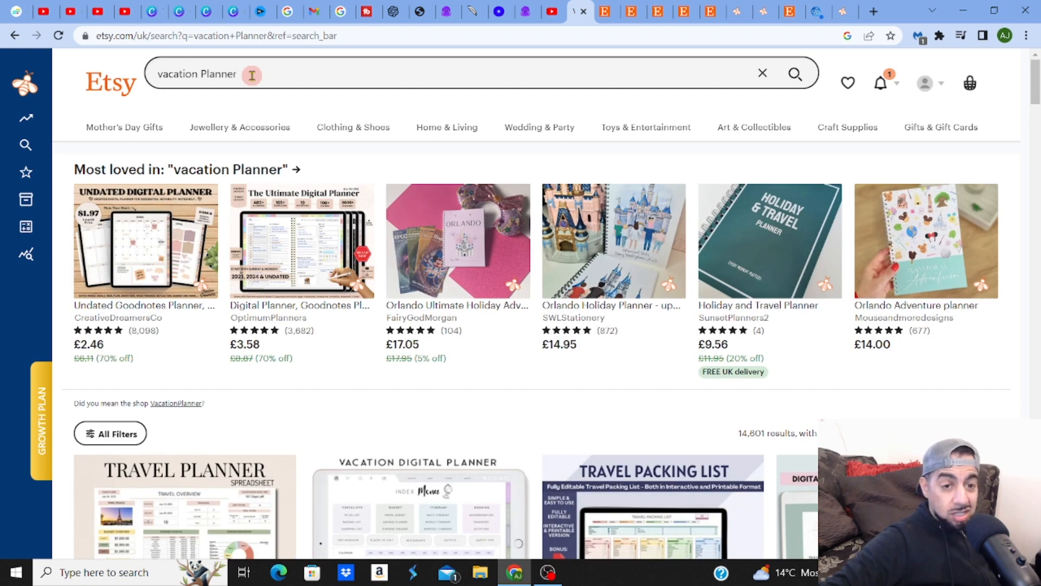
text(template)
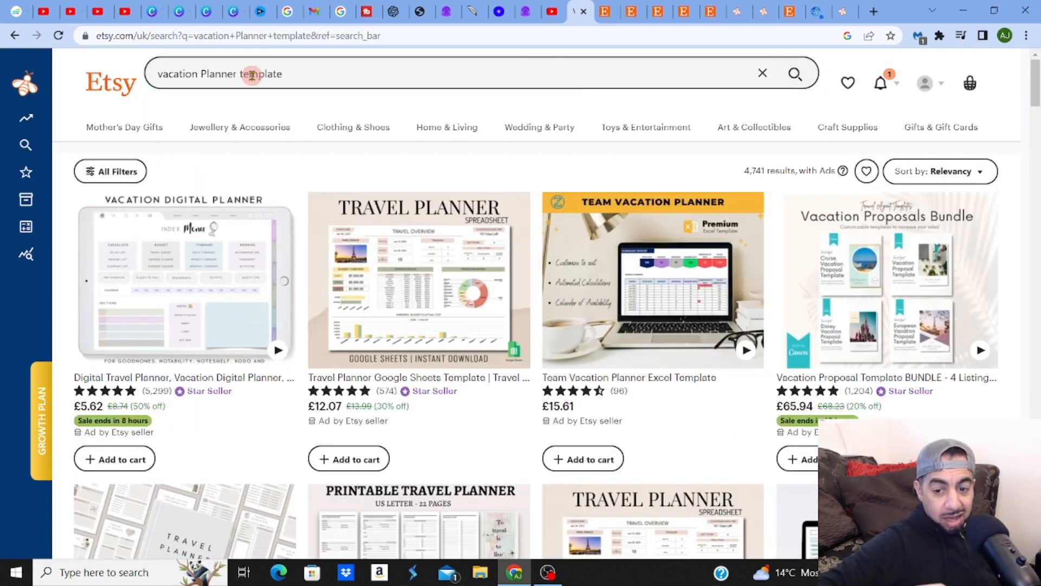
mouse_move(404, 161)
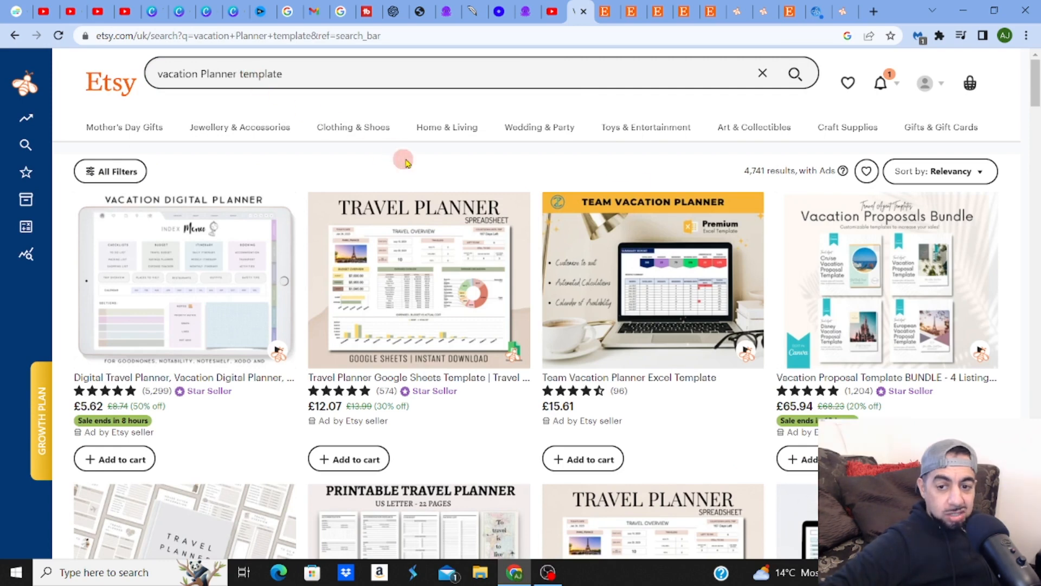
mouse_move(756, 182)
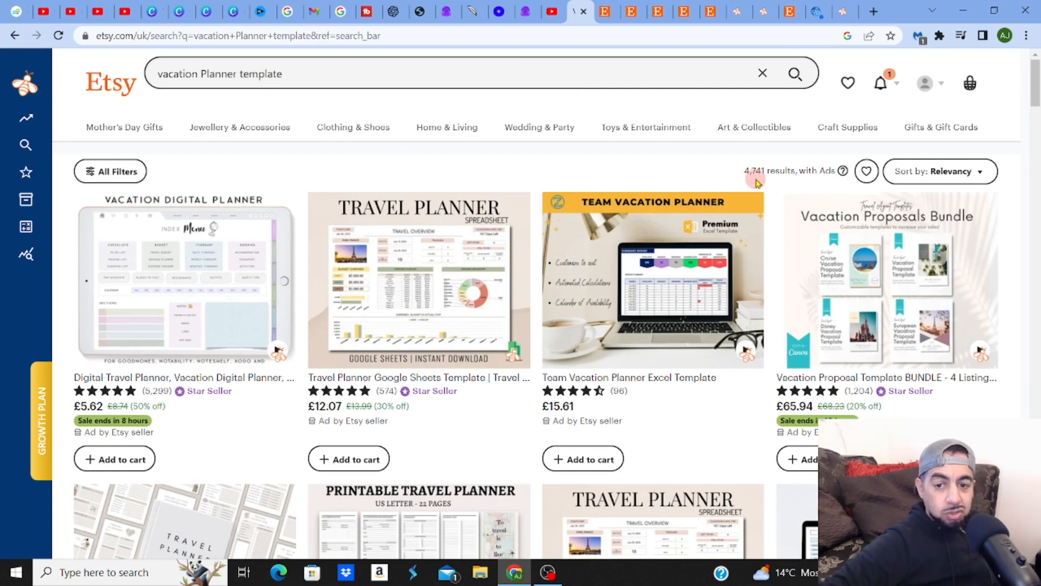
mouse_move(751, 179)
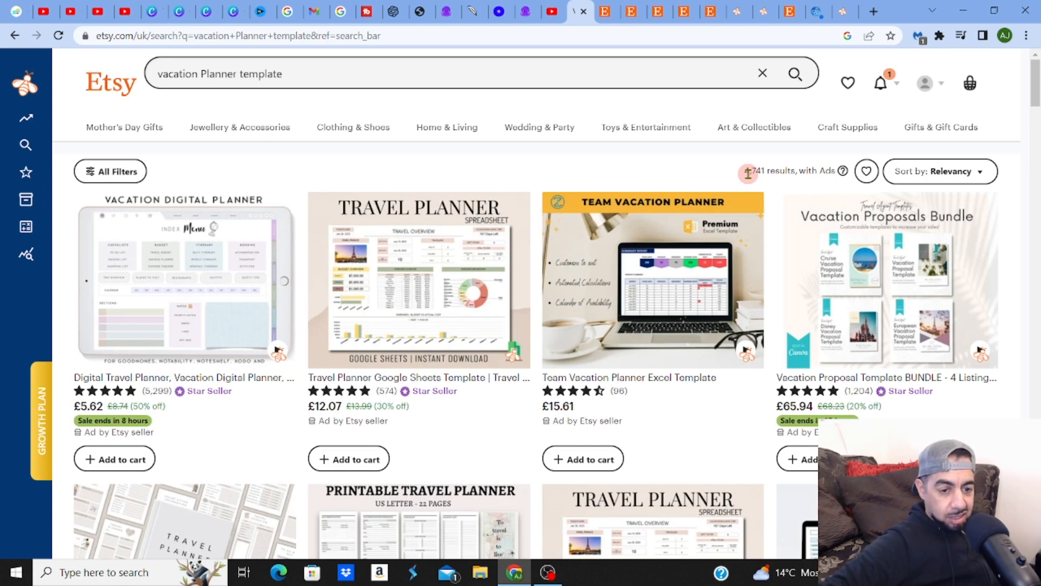
mouse_move(403, 278)
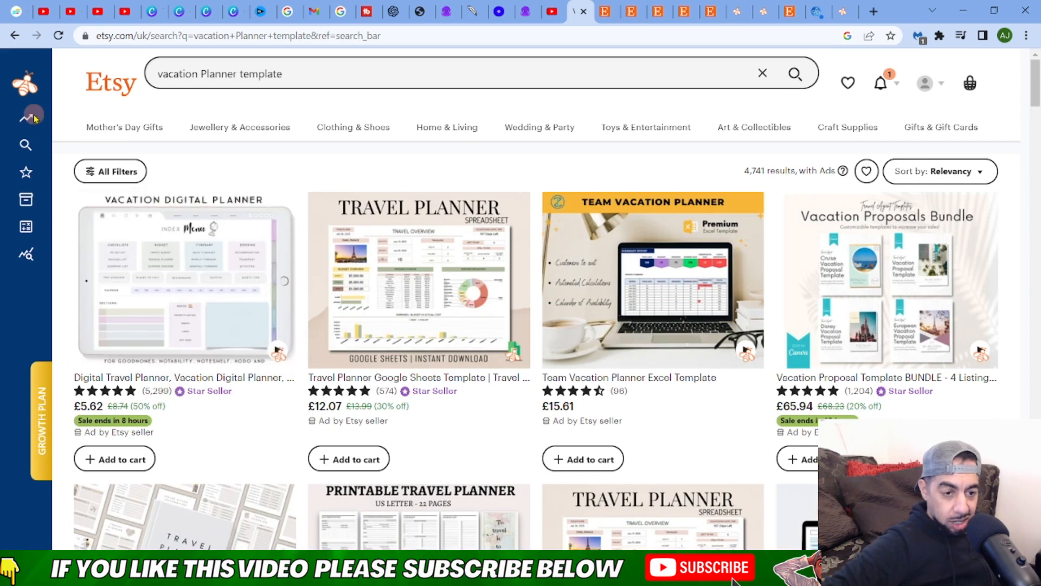
Analyse the 61 vacation planner listings and rank them by monthly revenue, highest first
click(26, 116)
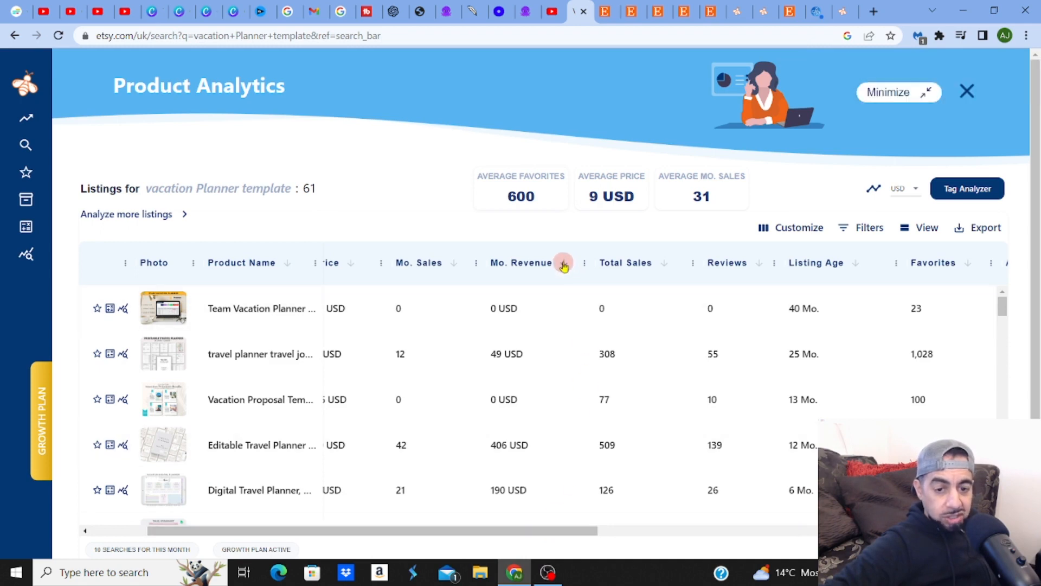
click(564, 263)
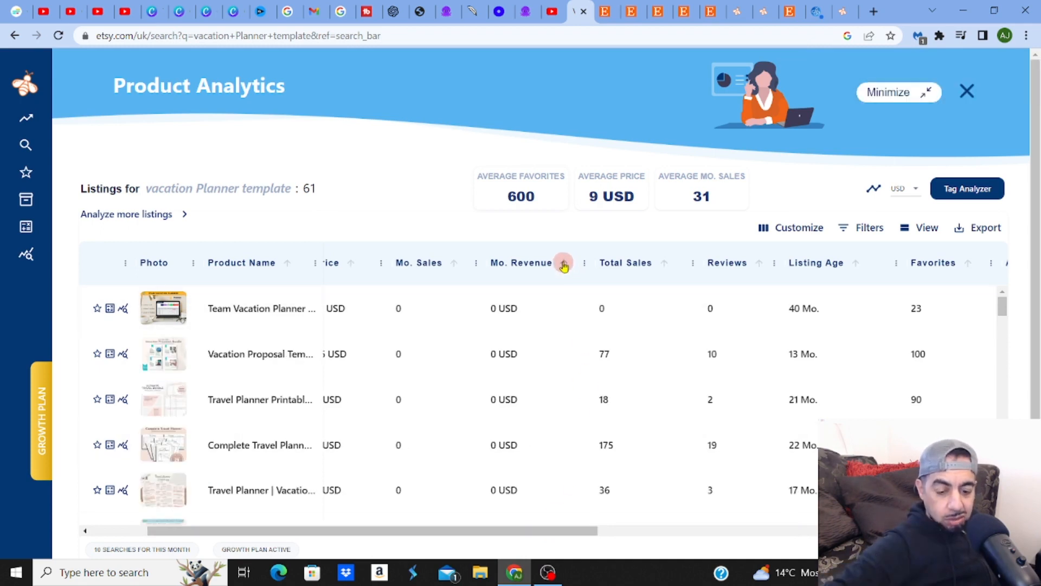
click(564, 263)
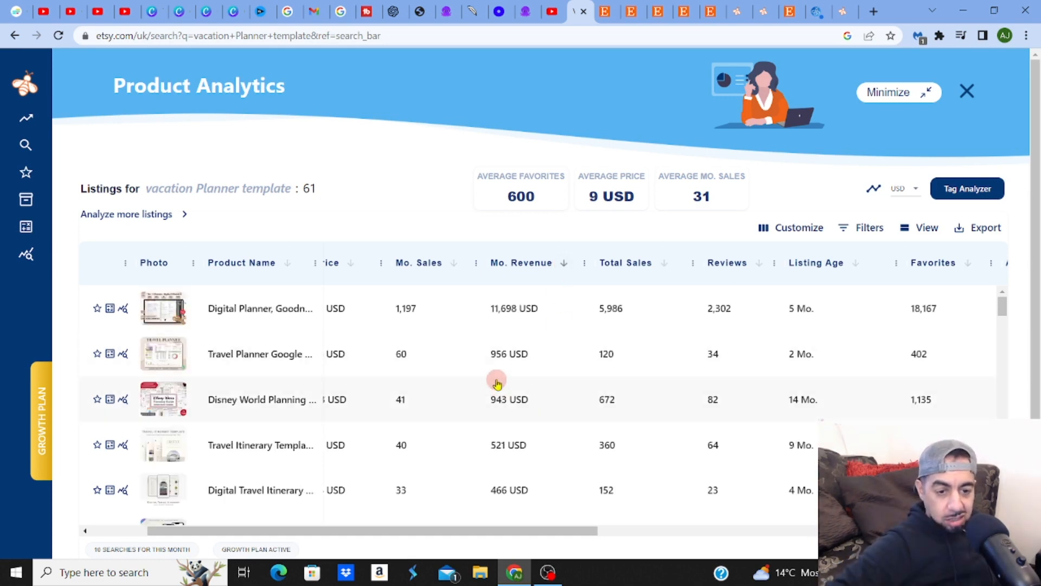
mouse_move(503, 425)
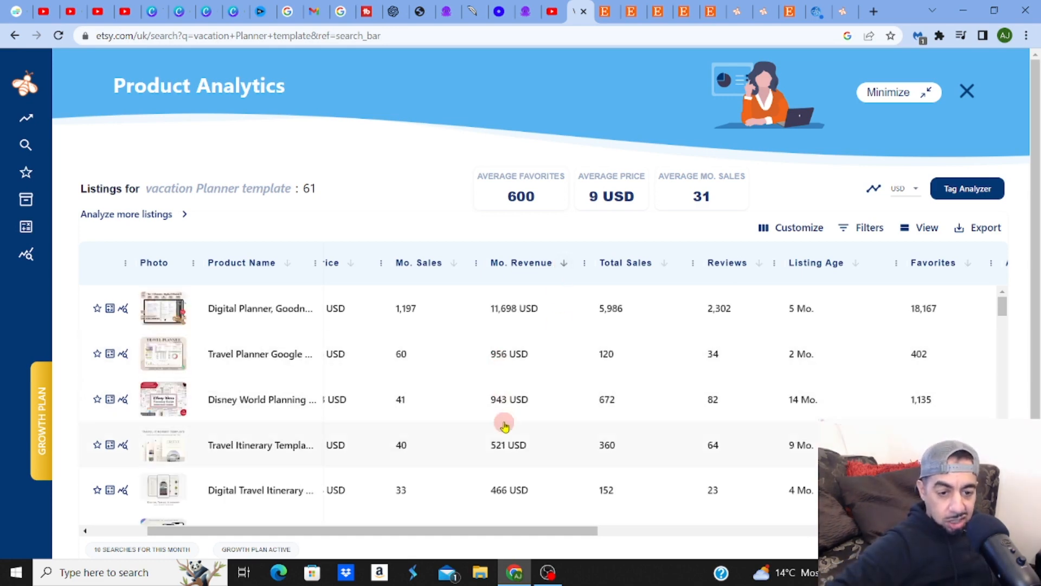
mouse_move(508, 462)
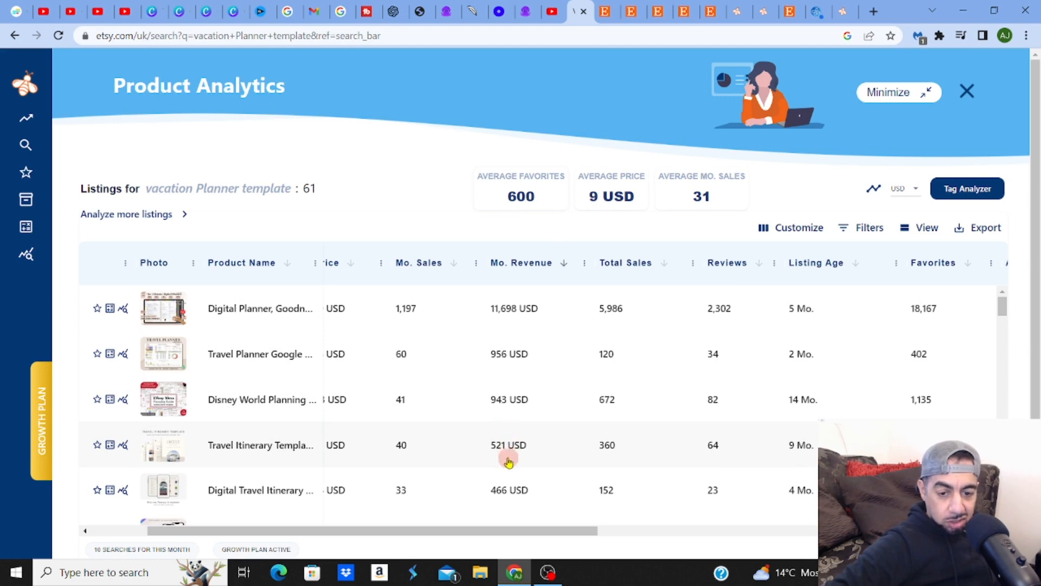
mouse_move(222, 398)
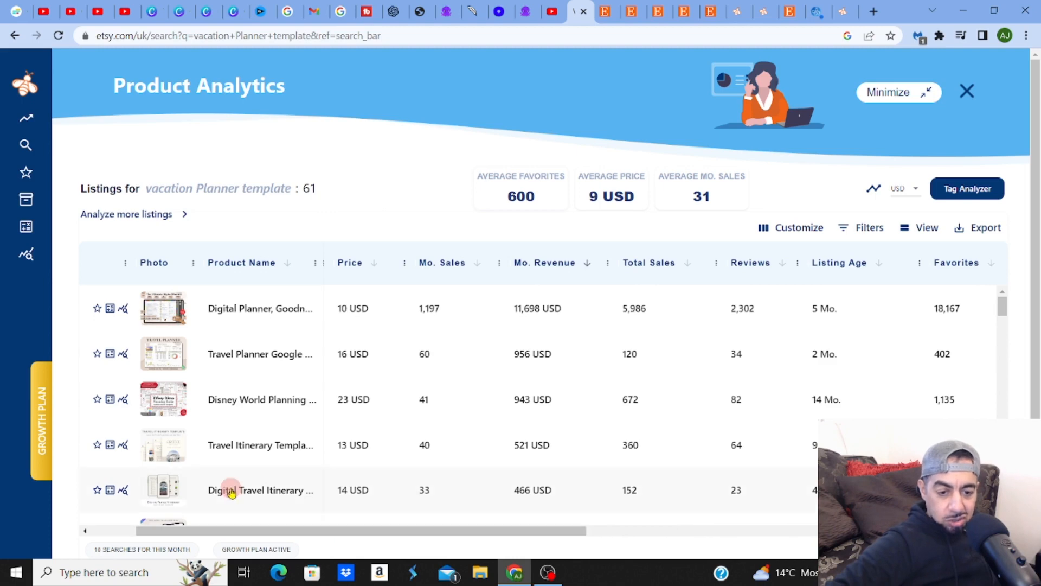
mouse_move(164, 490)
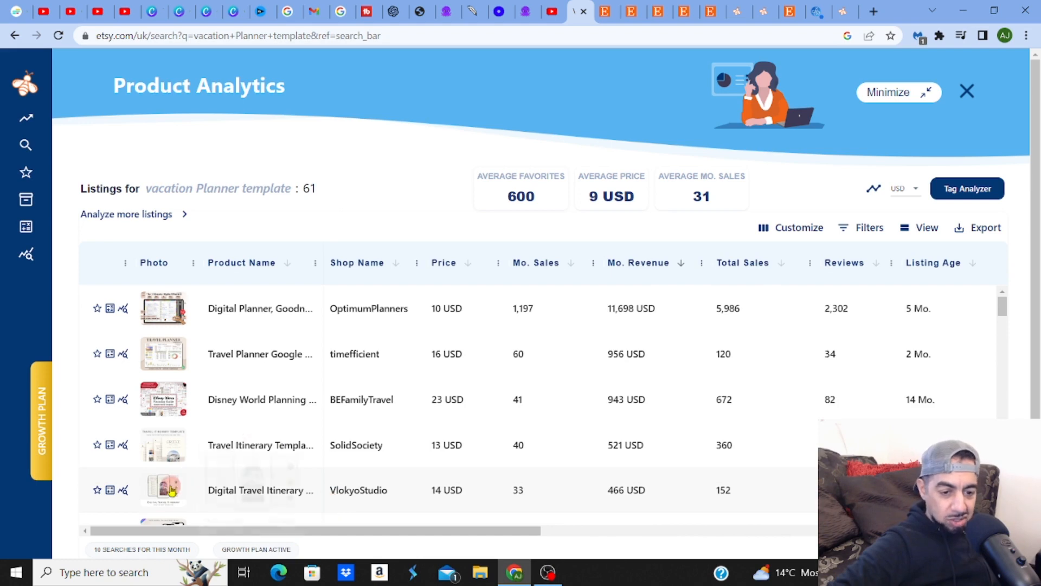
mouse_move(170, 490)
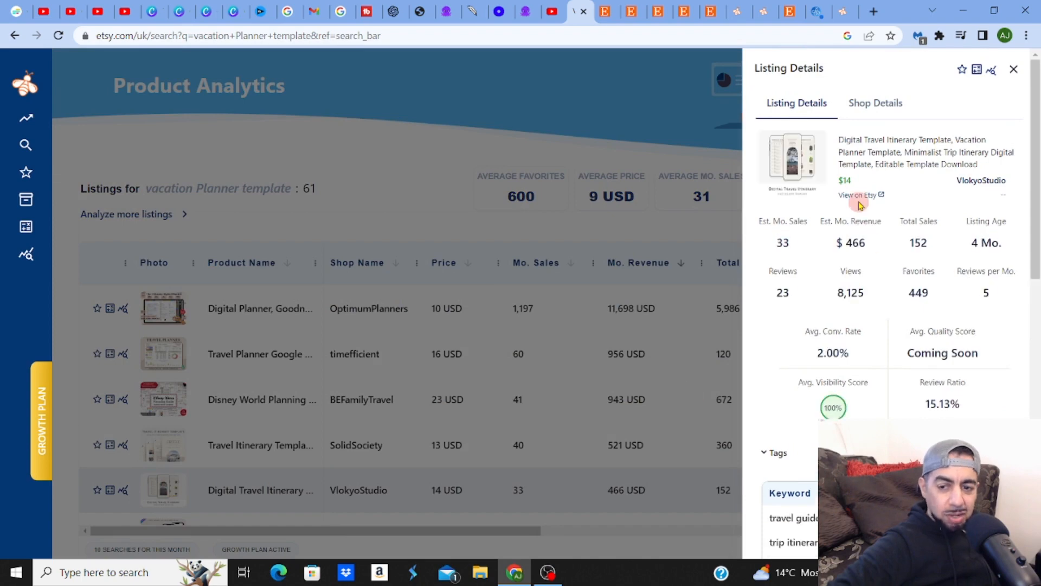
mouse_move(972, 206)
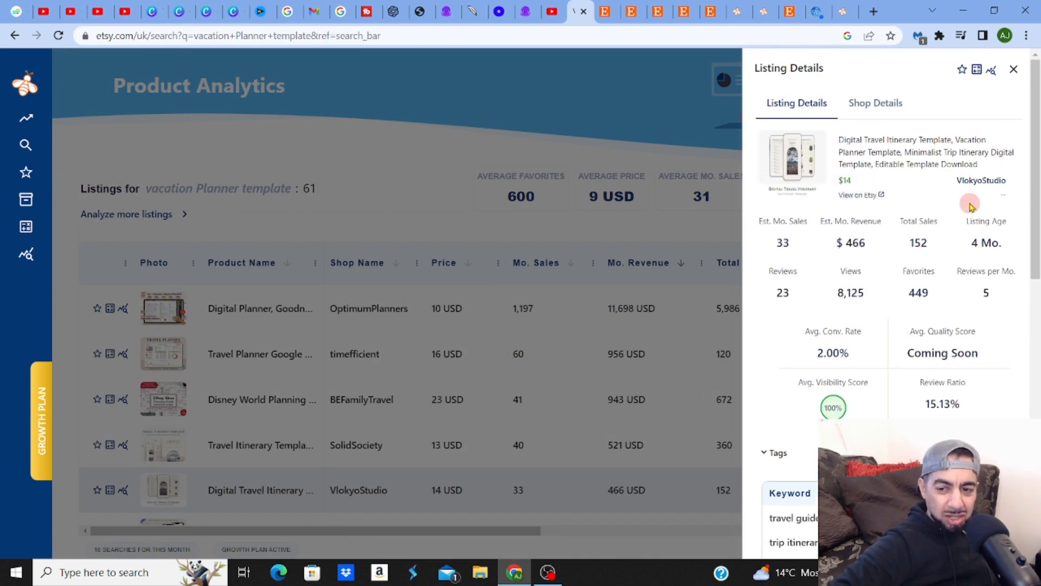
View VlokyoStudio's digital travel itinerary on Etsy and step through its preview images
click(856, 194)
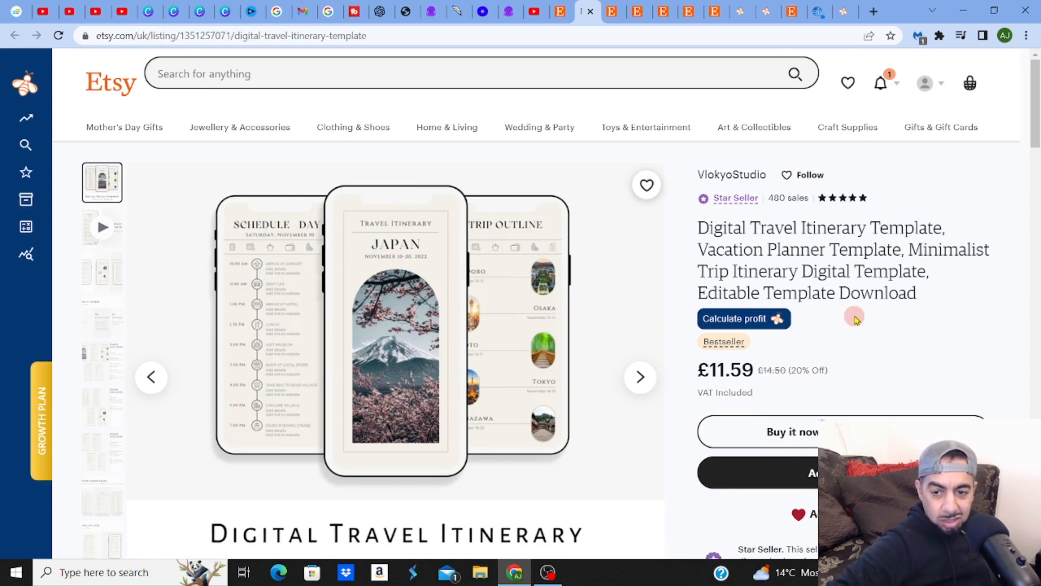
scroll(down, 3)
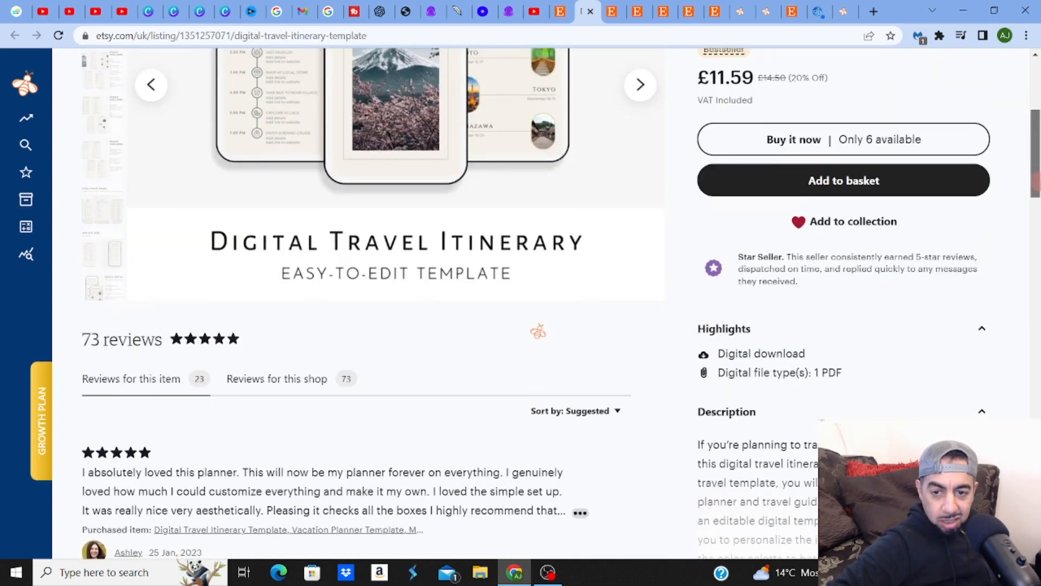
scroll(up, 3)
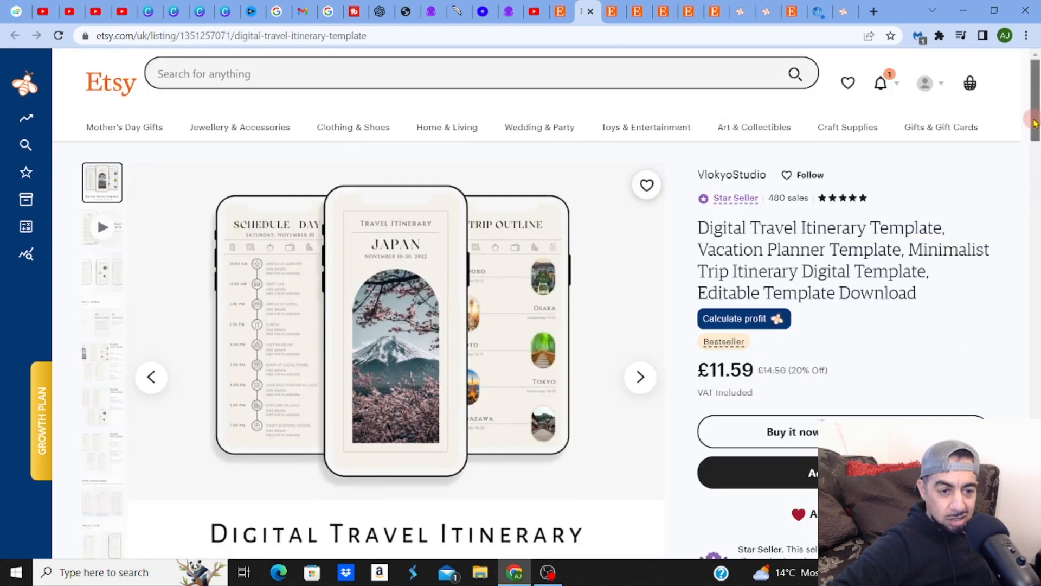
mouse_move(640, 377)
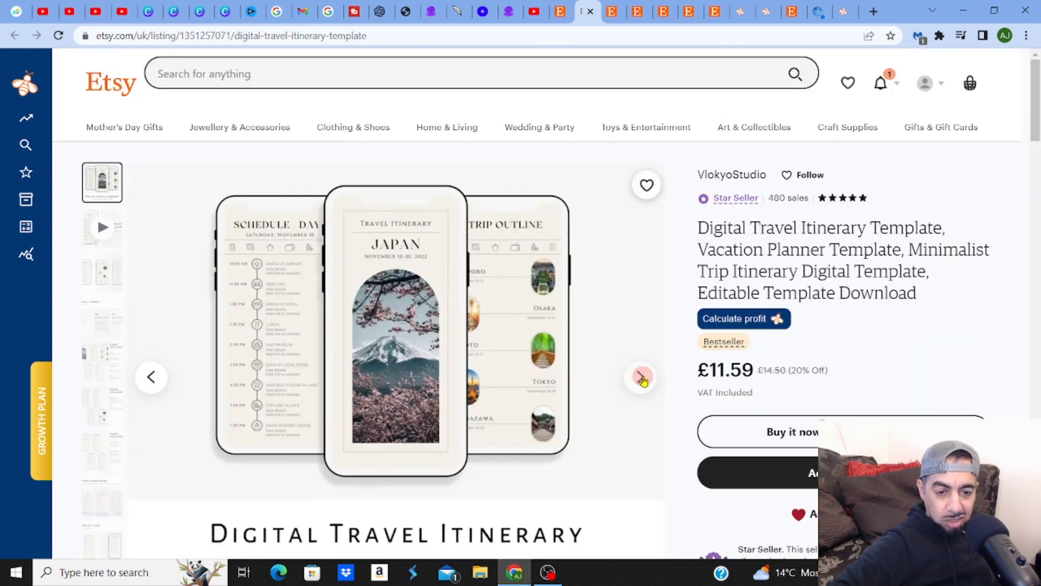
click(640, 376)
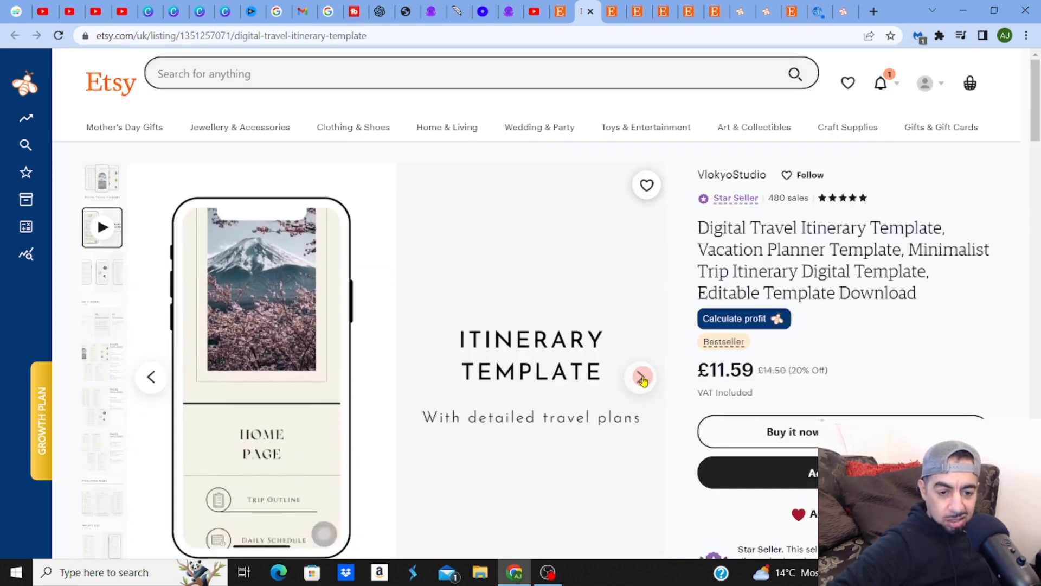
click(640, 376)
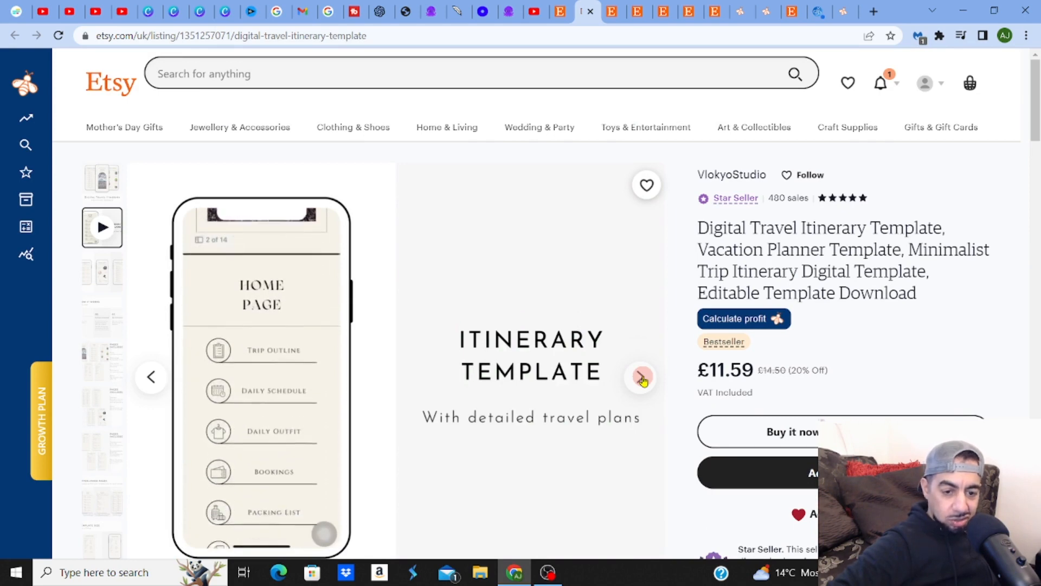
click(641, 376)
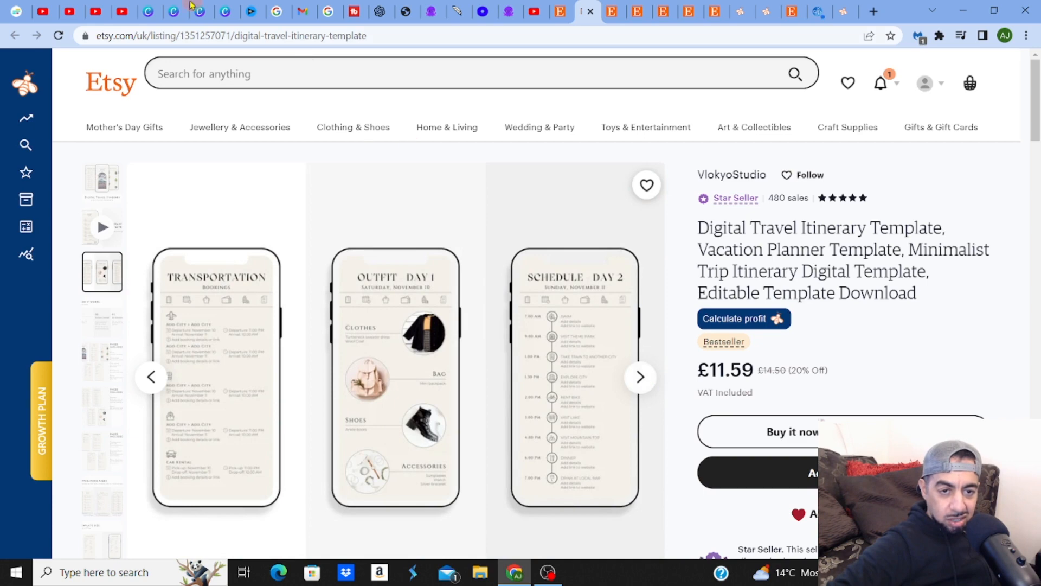
click(199, 10)
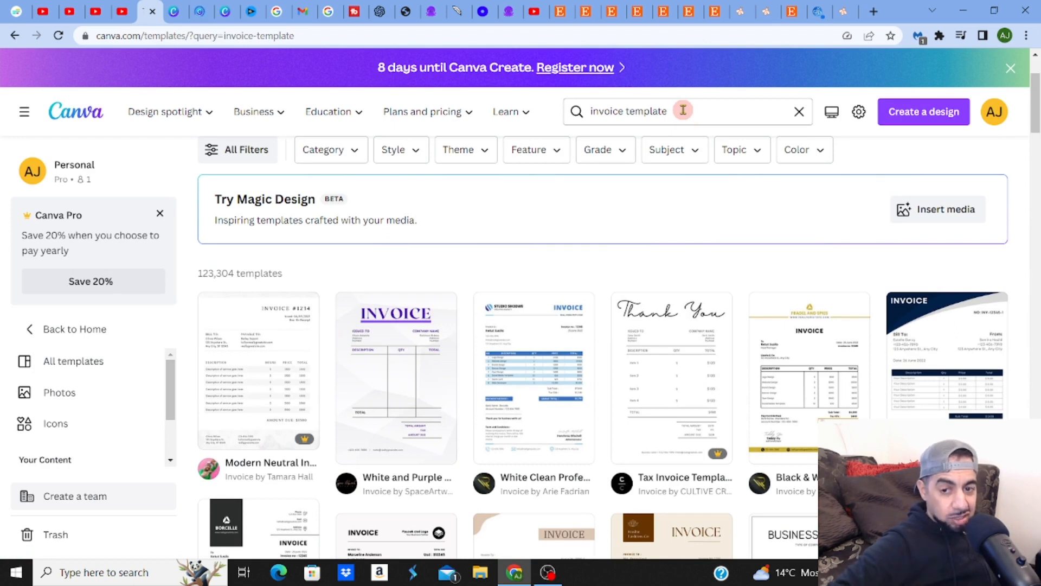
Browse Canva's 123,304 invoice template results, including Modern Neutral, White Clean and Blue Modern designs
double_click(643, 111)
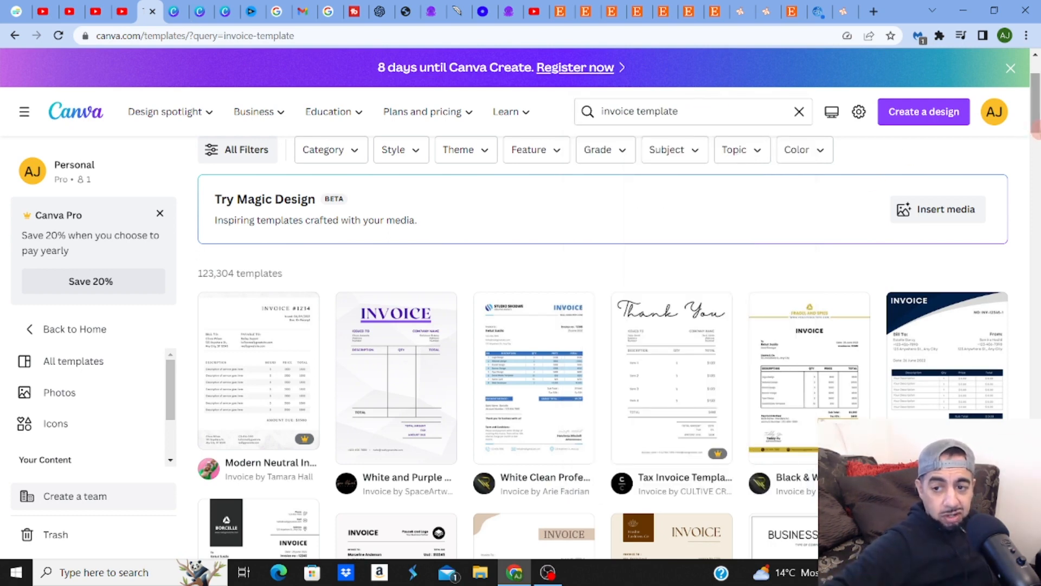
scroll(down, 3)
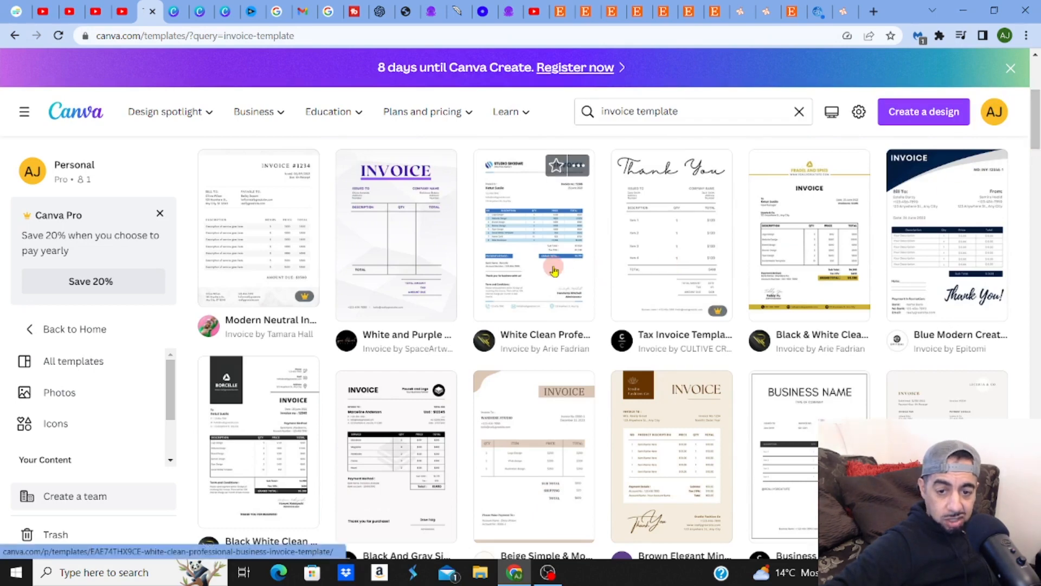
mouse_move(1002, 198)
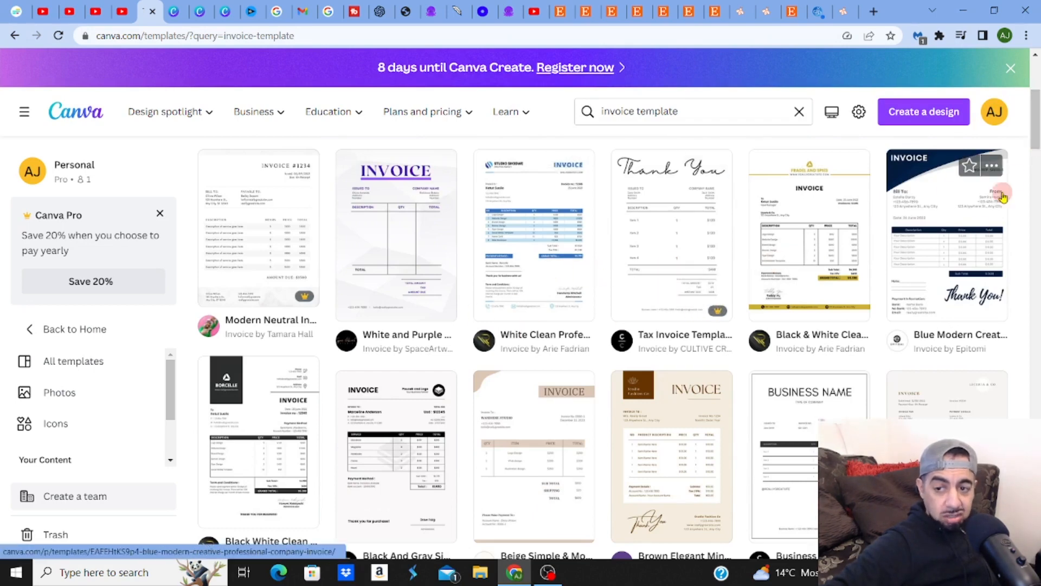
scroll(up, 3)
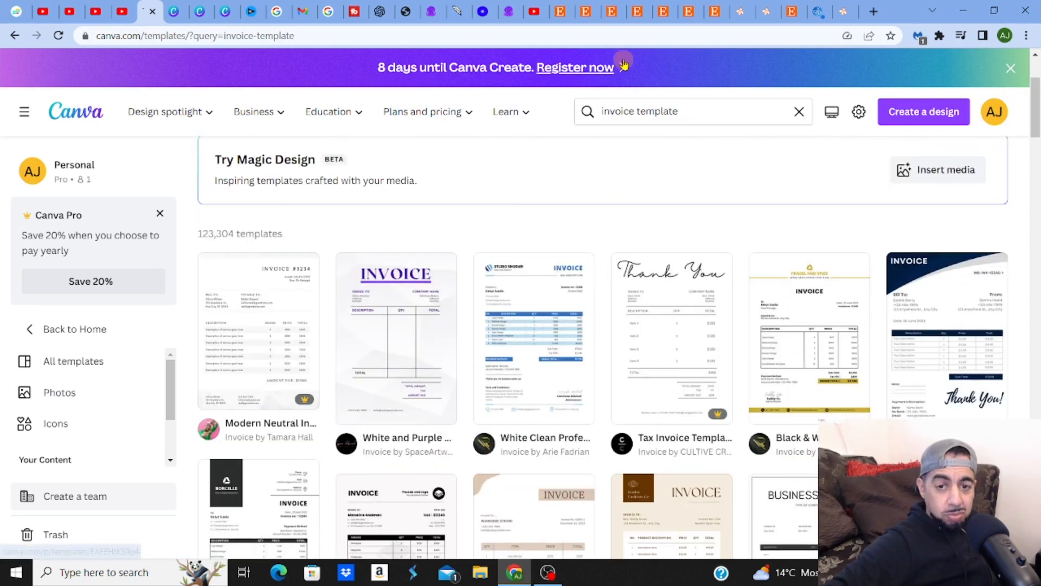
mouse_move(561, 12)
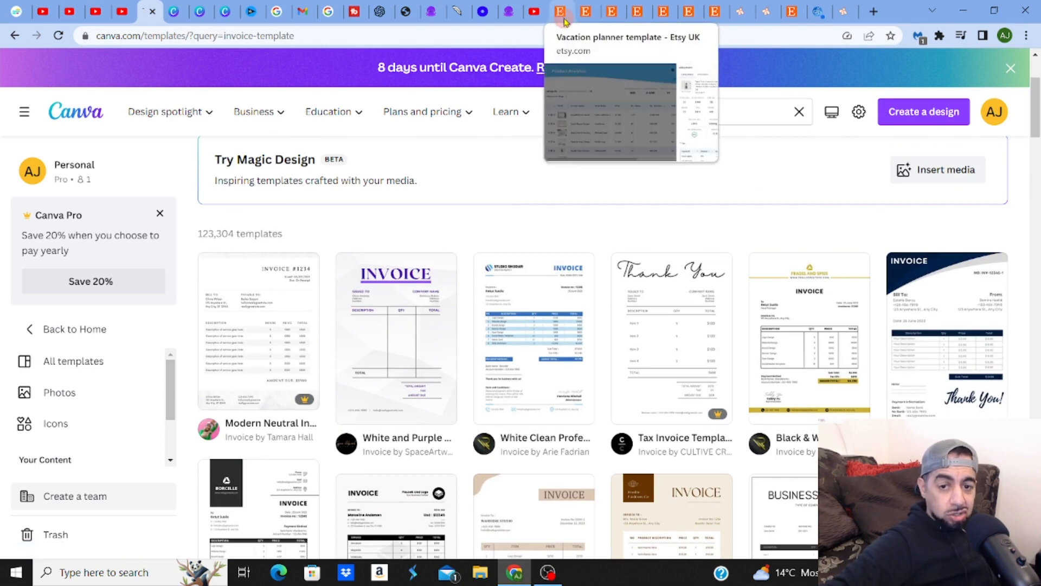
Review the Disney World planning listing's details, then view VlokyoStudio's Digital Travel Itinerary Template on Etsy
click(561, 11)
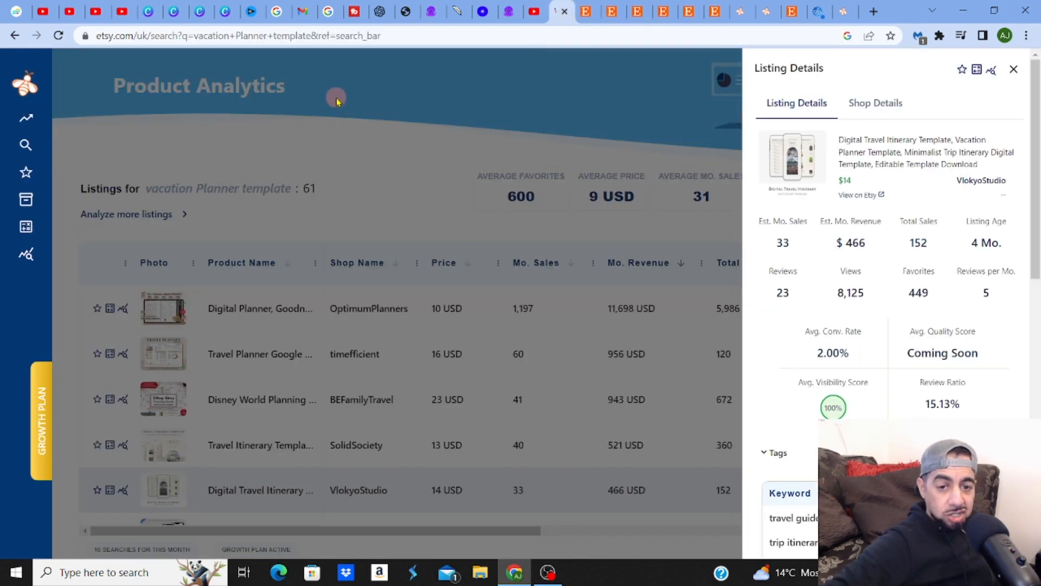
click(1013, 68)
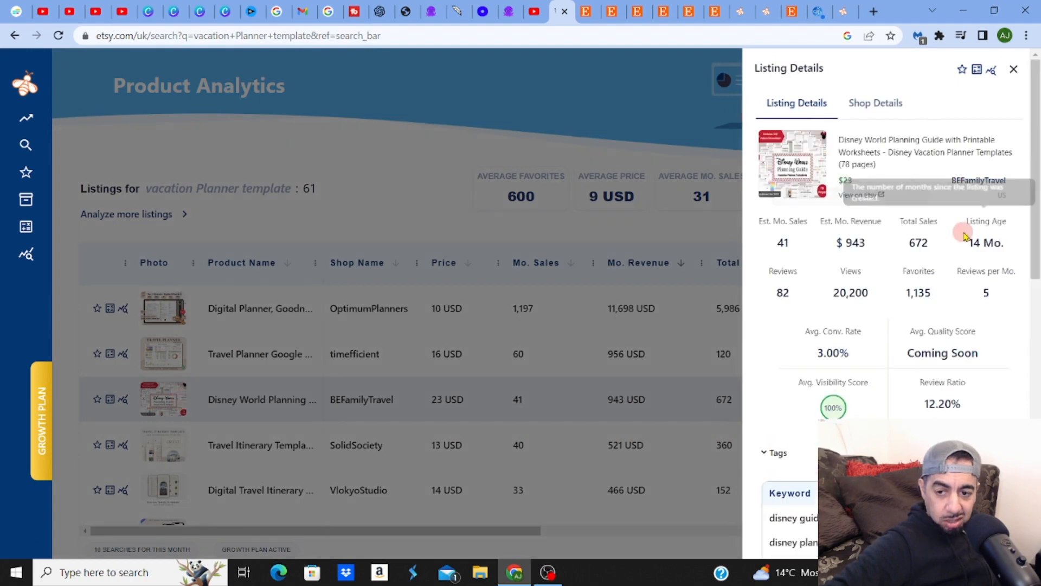
mouse_move(860, 196)
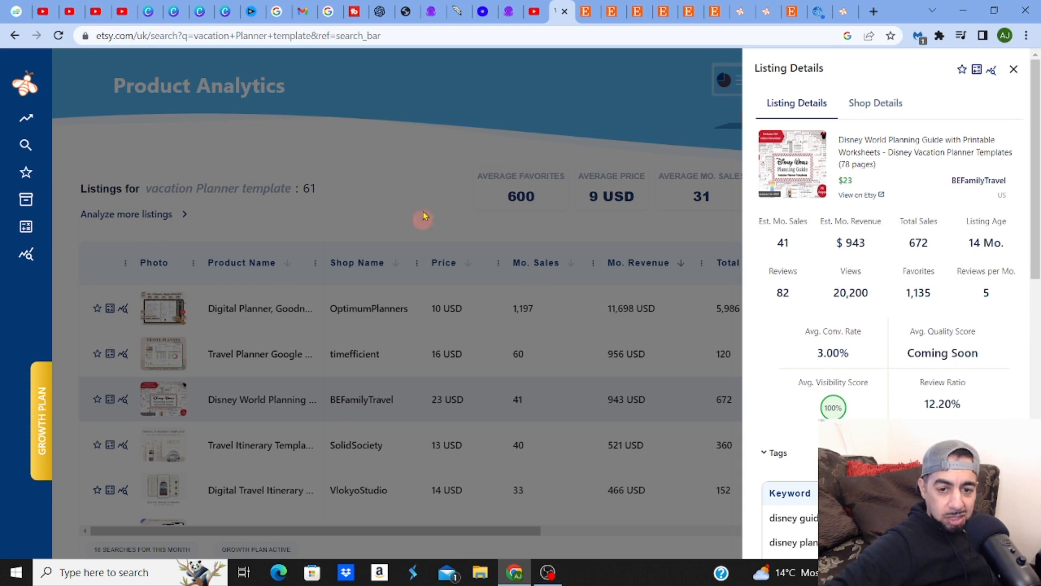
click(1013, 70)
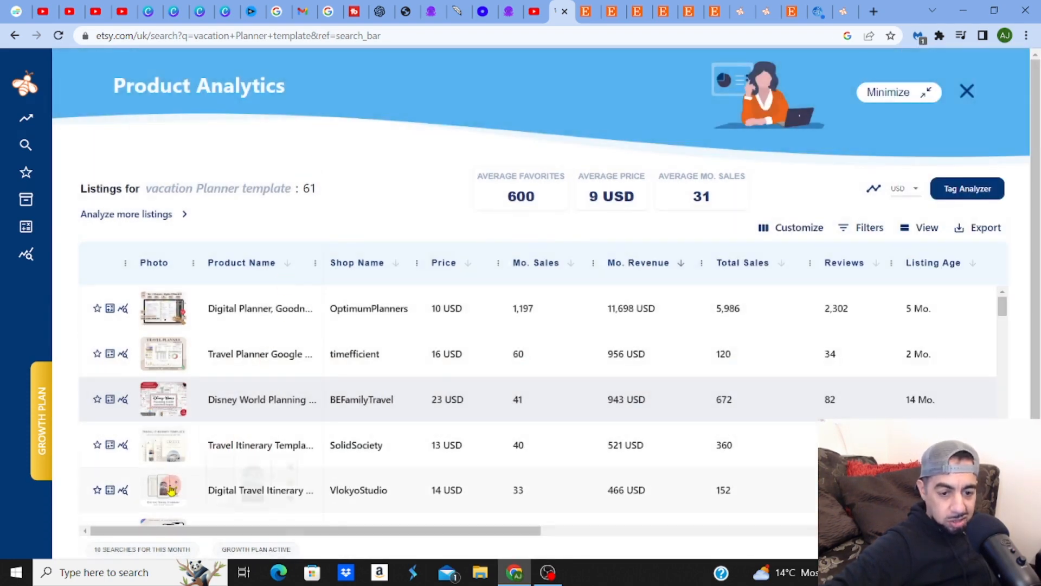
mouse_move(163, 490)
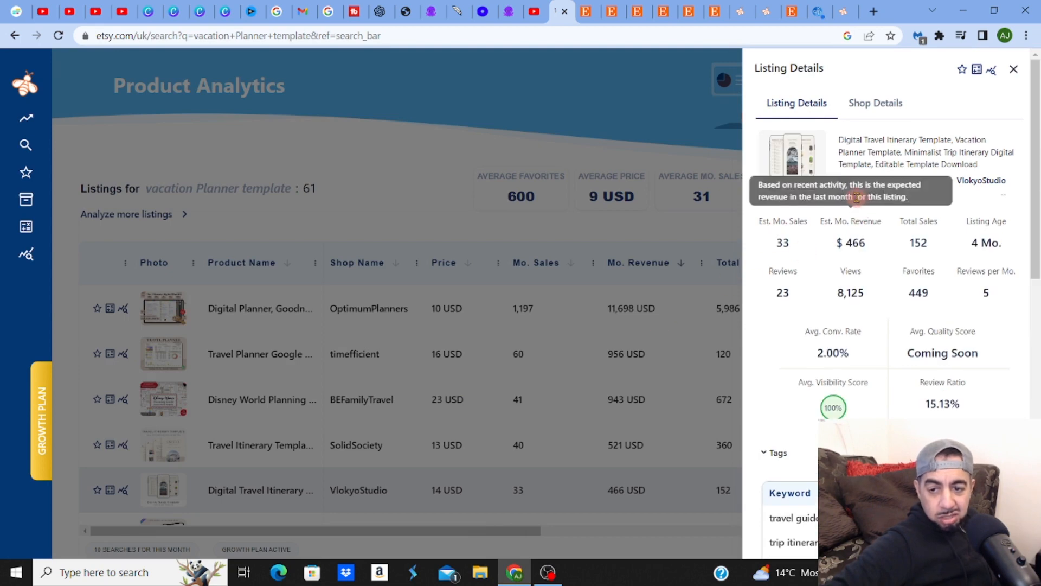
mouse_move(807, 218)
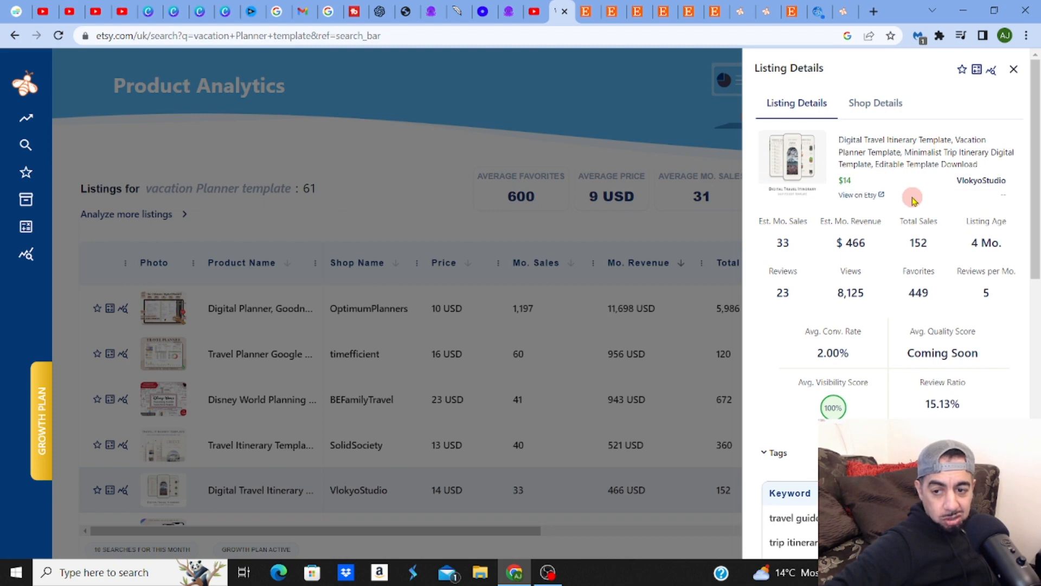
click(857, 194)
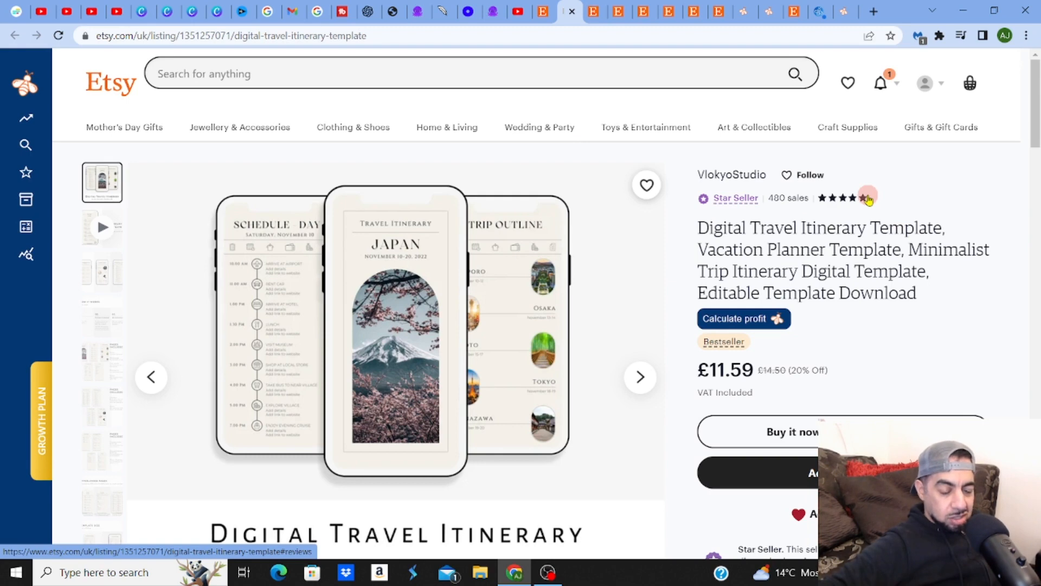
mouse_move(977, 208)
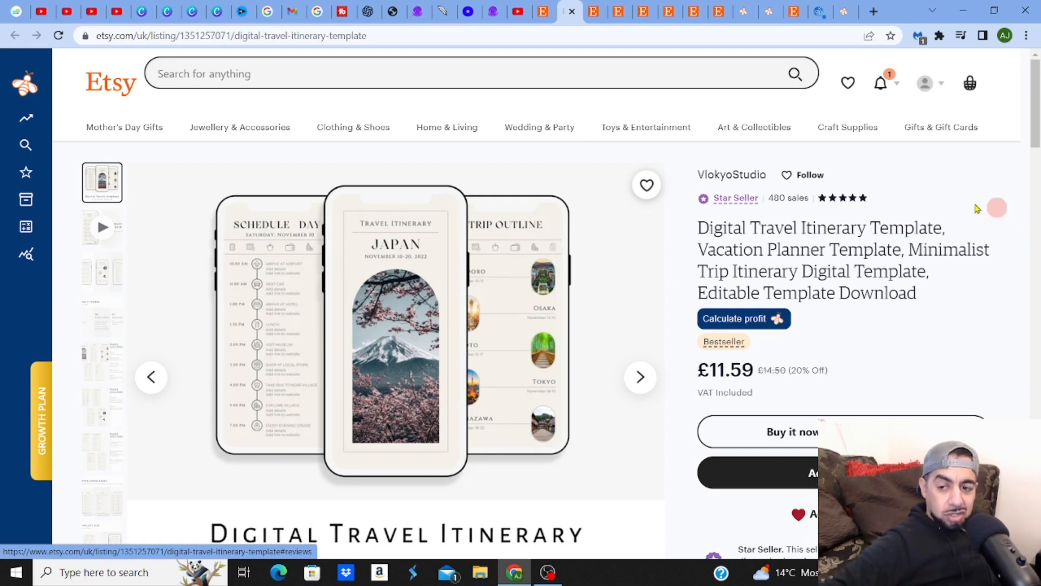
scroll(down, 3)
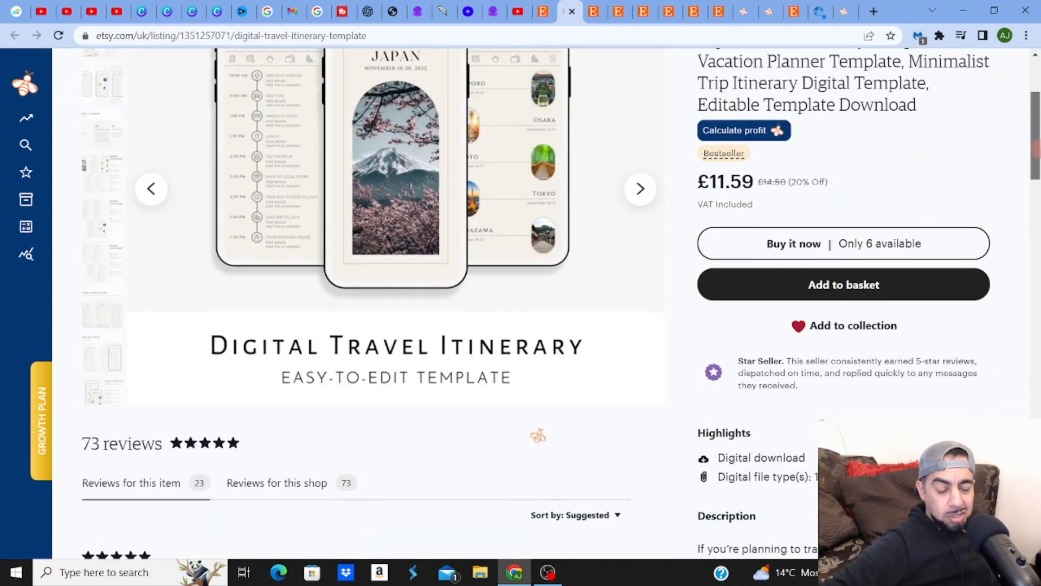
scroll(down, 3)
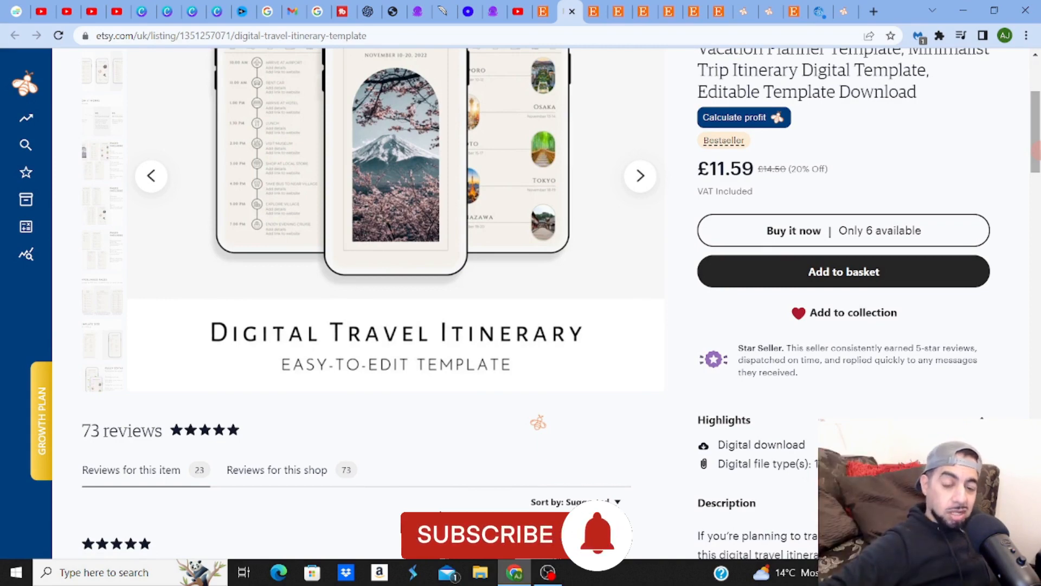
scroll(down, 3)
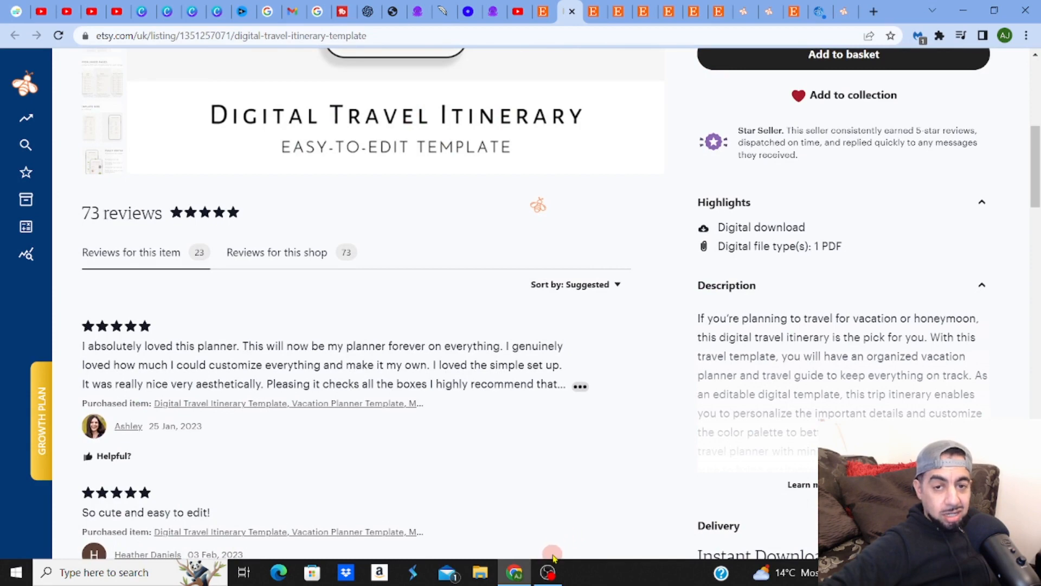
scroll(up, 3)
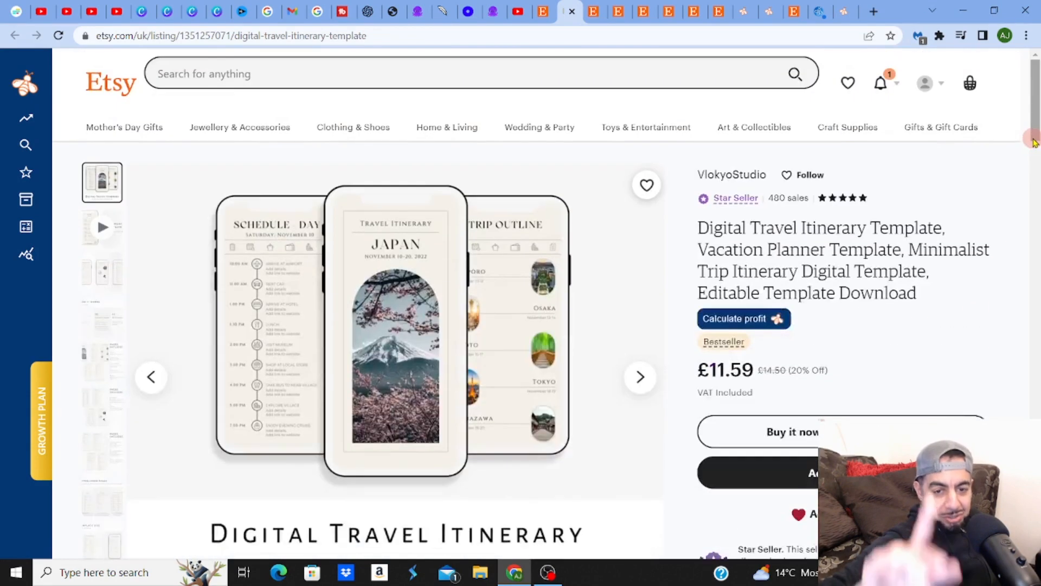